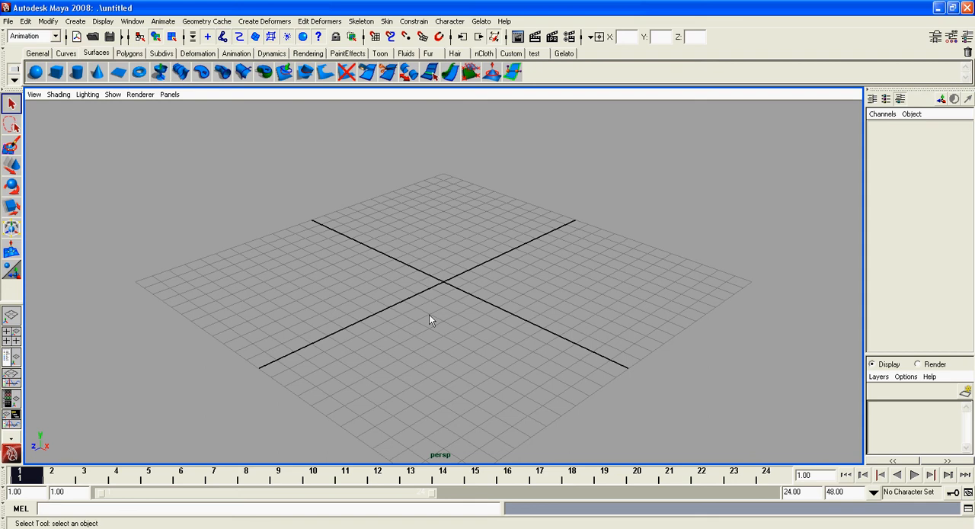
pyautogui.moveTo(414, 249)
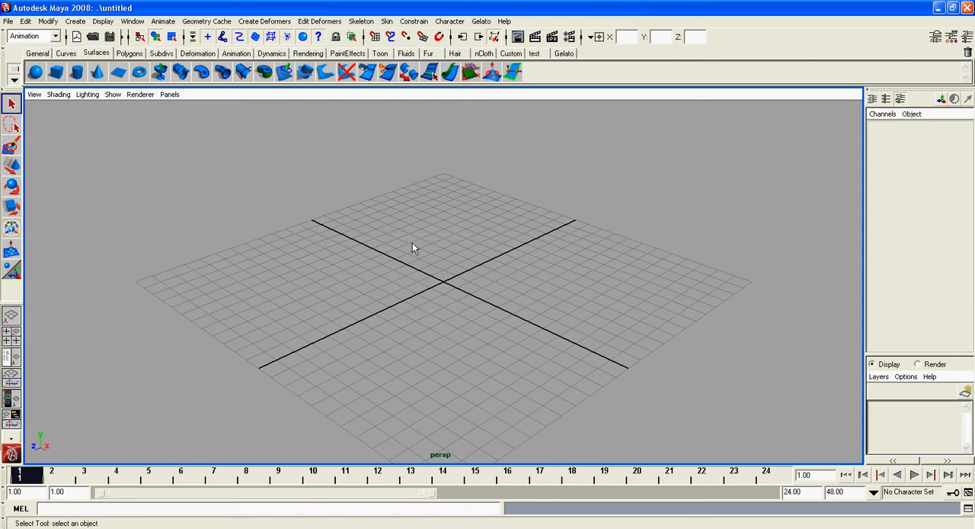
# Switch the empty scene from perspective to the front orthographic view via the hotbox
pyautogui.press('space')
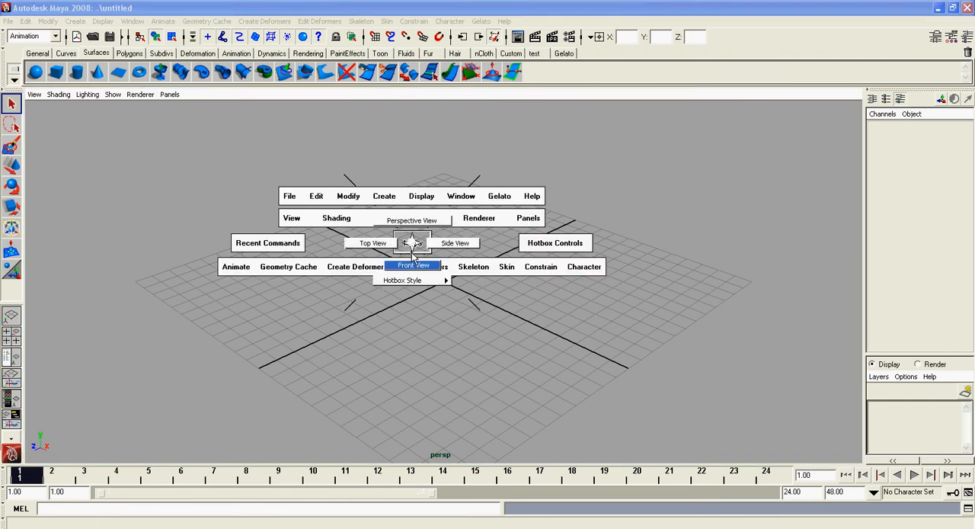
pyautogui.click(413, 267)
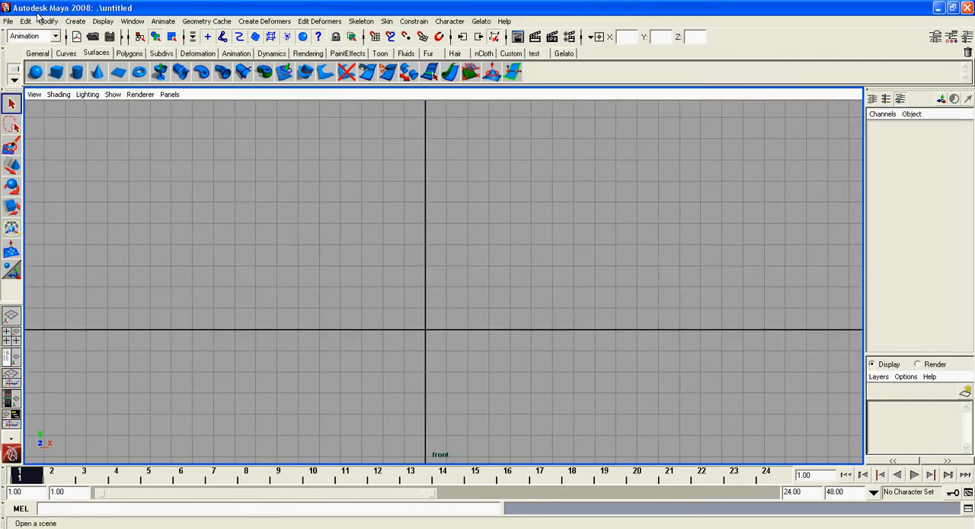
# With the Joint Tool, place the leg joints downward from the pelvis in the front view
pyautogui.click(163, 21)
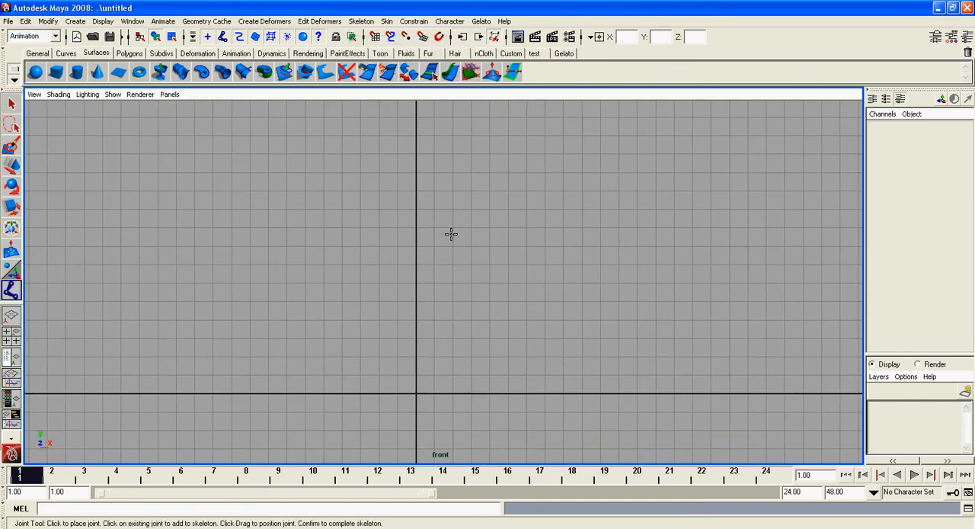
pyautogui.moveTo(415, 135)
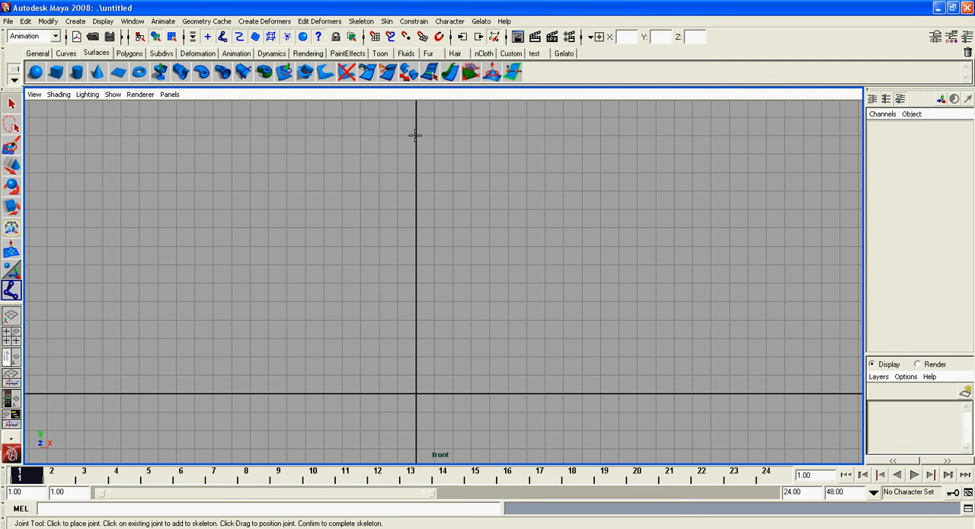
pyautogui.moveTo(416, 283)
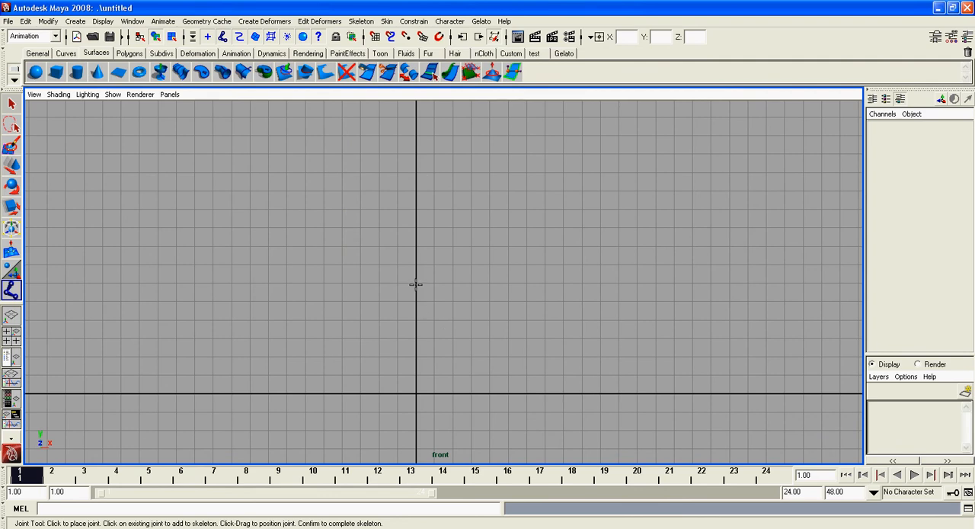
pyautogui.moveTo(416, 283)
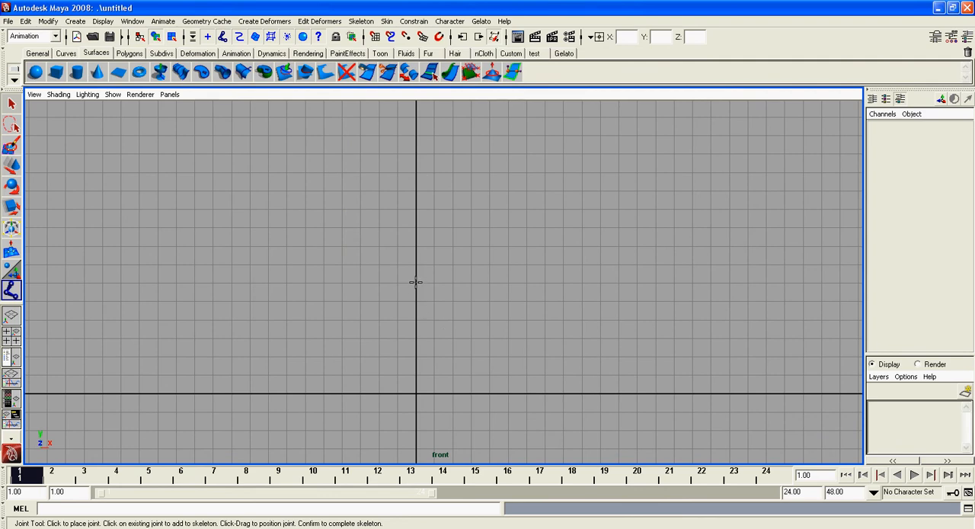
pyautogui.click(414, 284)
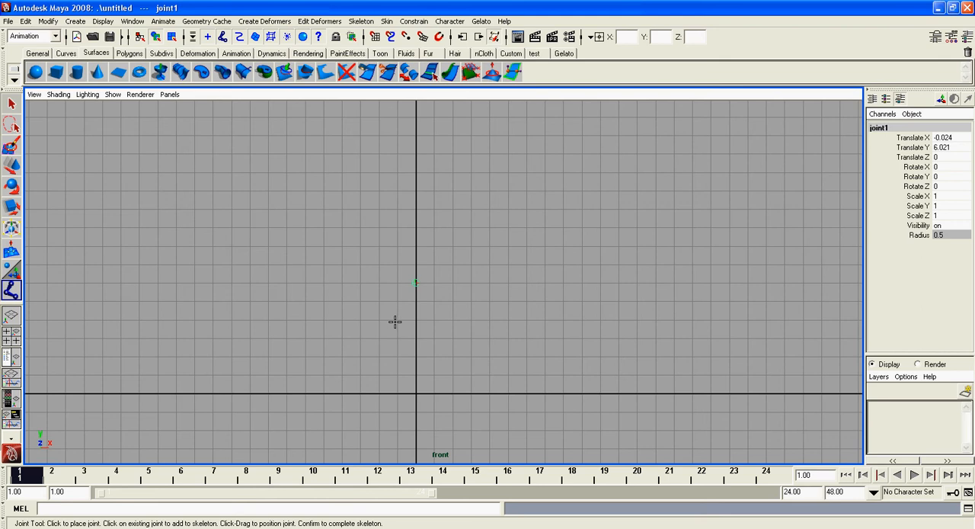
pyautogui.click(378, 349)
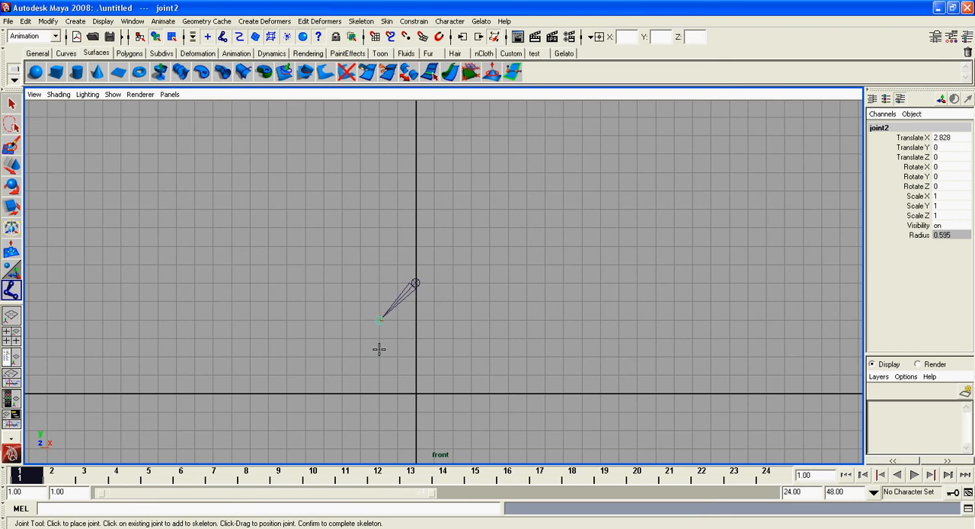
pyautogui.click(377, 357)
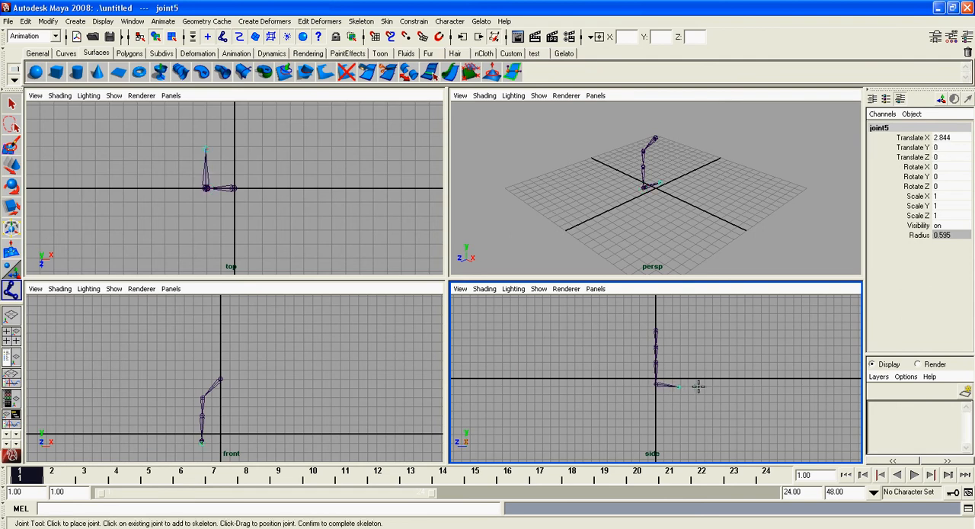
# Complete the five-joint leg chain and leave joint placement
pyautogui.click(679, 387)
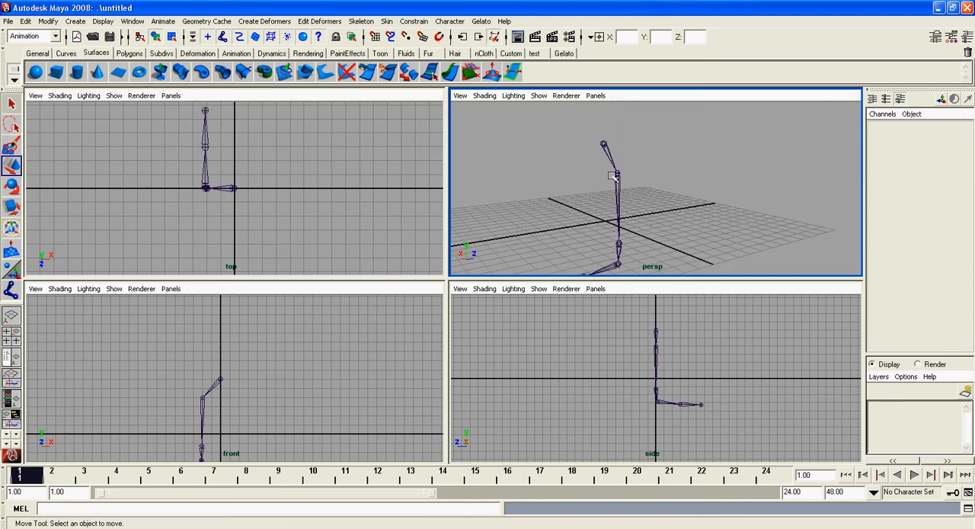
# In the perspective view, select the knee joint and move it forward along Z so the leg bends
pyautogui.click(615, 175)
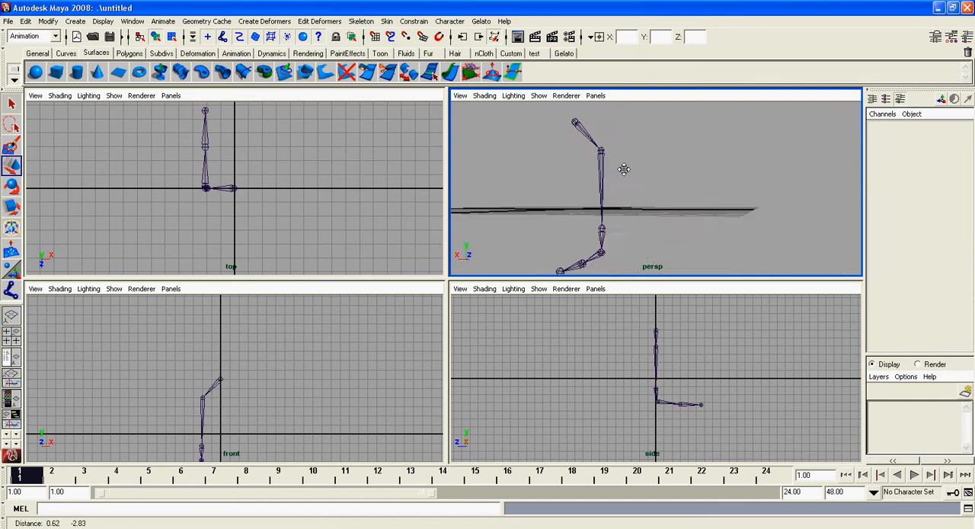
pyautogui.click(595, 210)
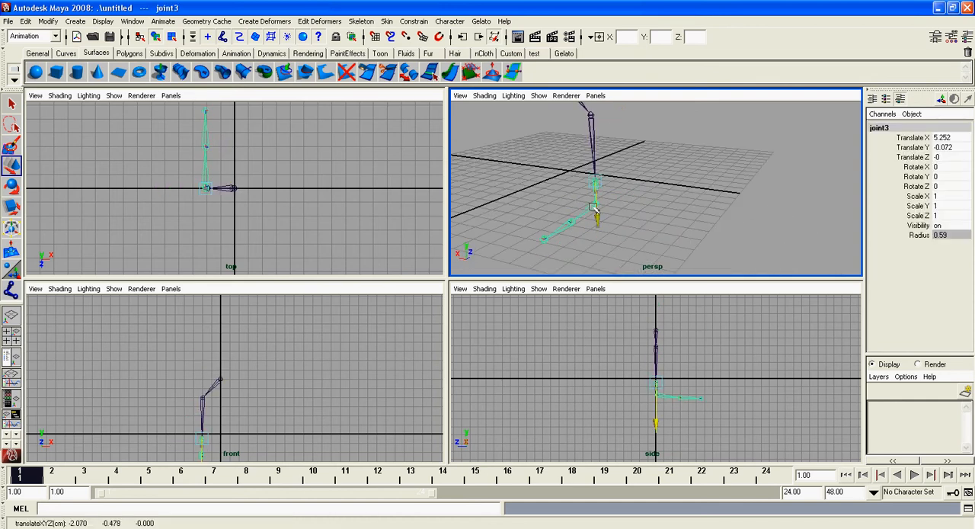
pyautogui.click(594, 172)
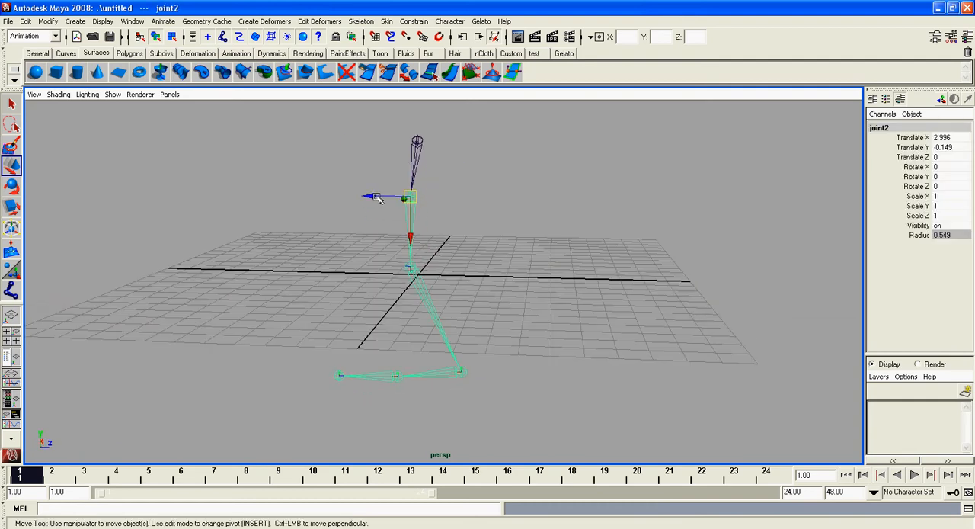
pyautogui.click(457, 363)
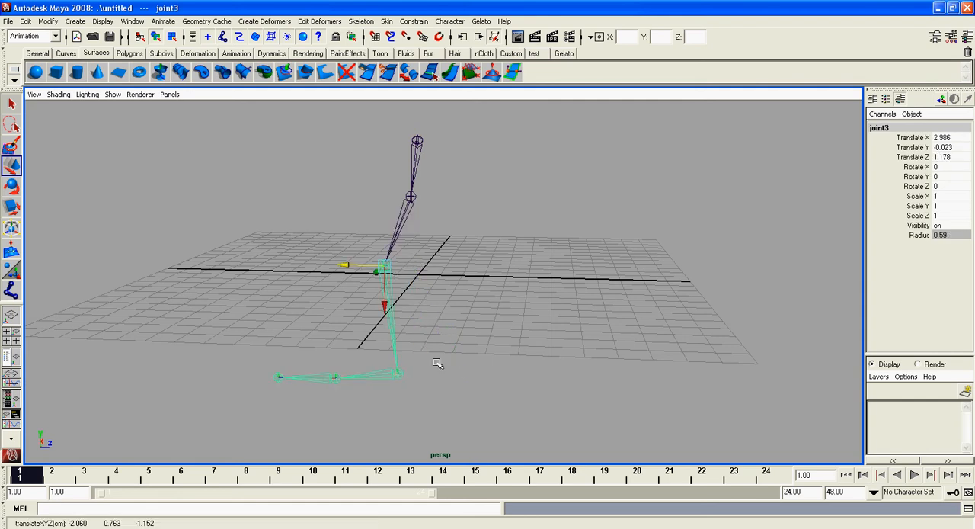
# Deselect the joints and orbit the camera to check the leg's bend
pyautogui.click(518, 343)
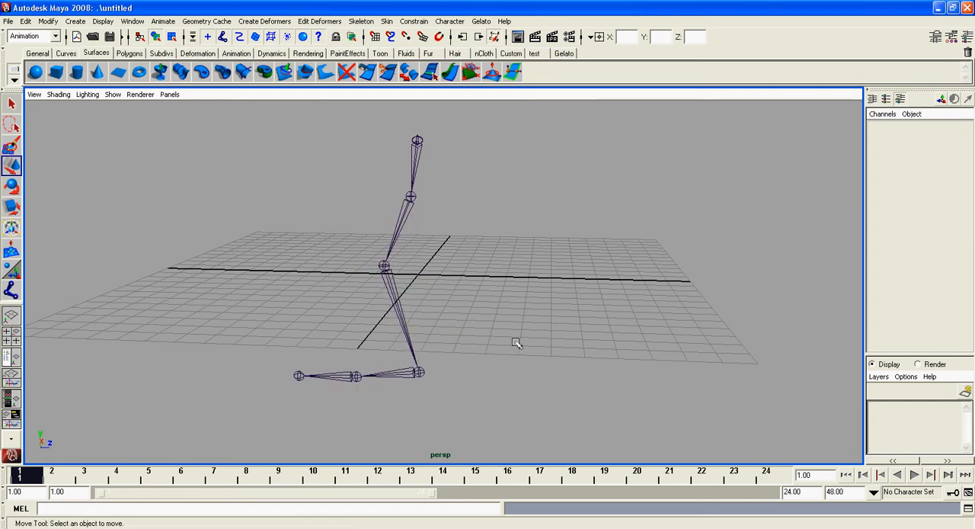
pyautogui.moveTo(518, 343); pyautogui.dragTo(556, 337)
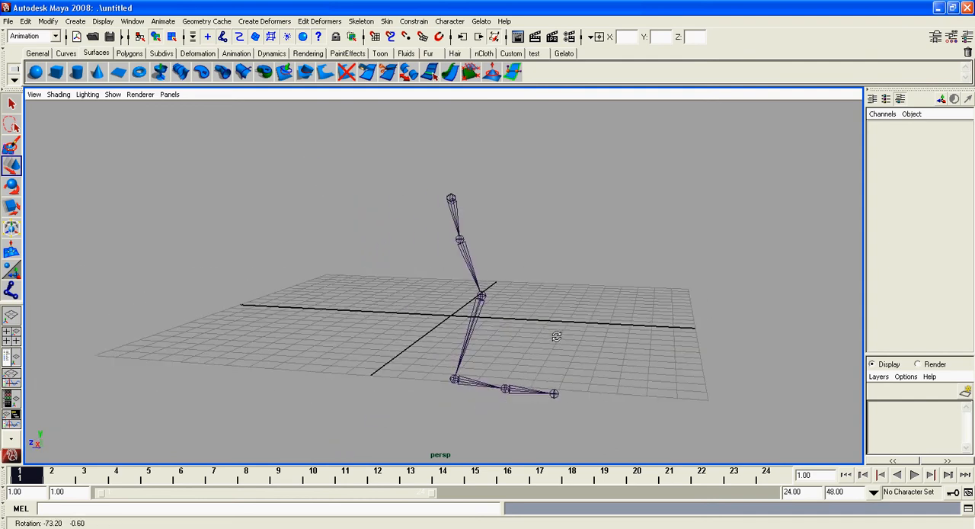
pyautogui.moveTo(557, 337); pyautogui.dragTo(448, 334)
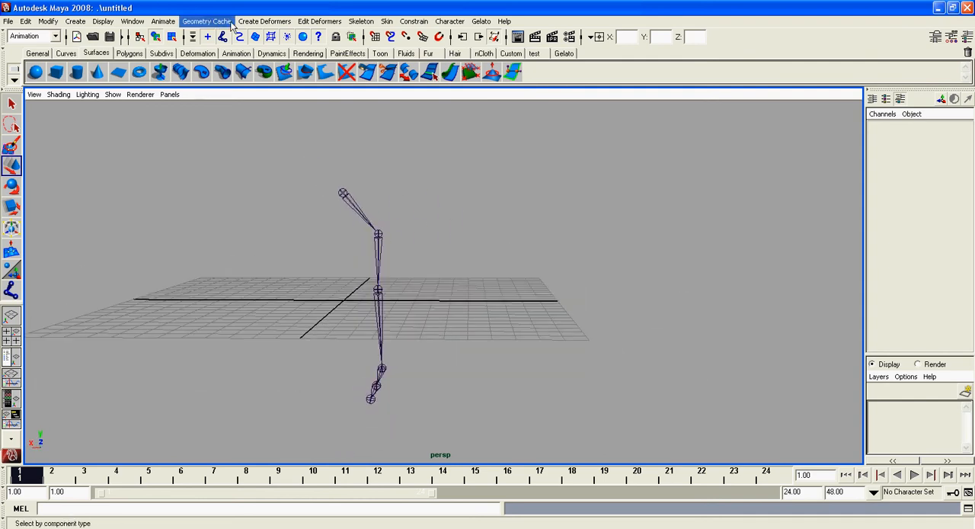
# In the Hypergraph Hierarchy, rename the top leg joint to Pelvis
pyautogui.click(132, 21)
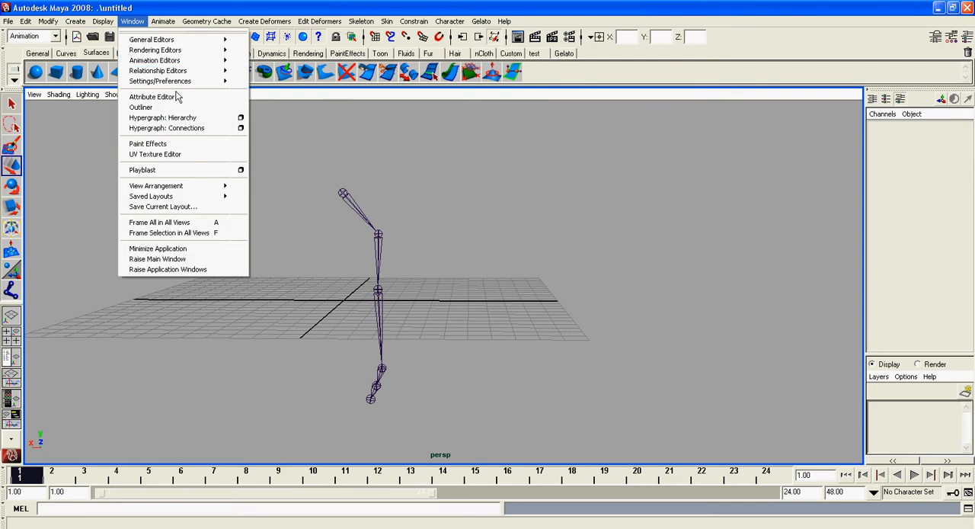
pyautogui.click(162, 117)
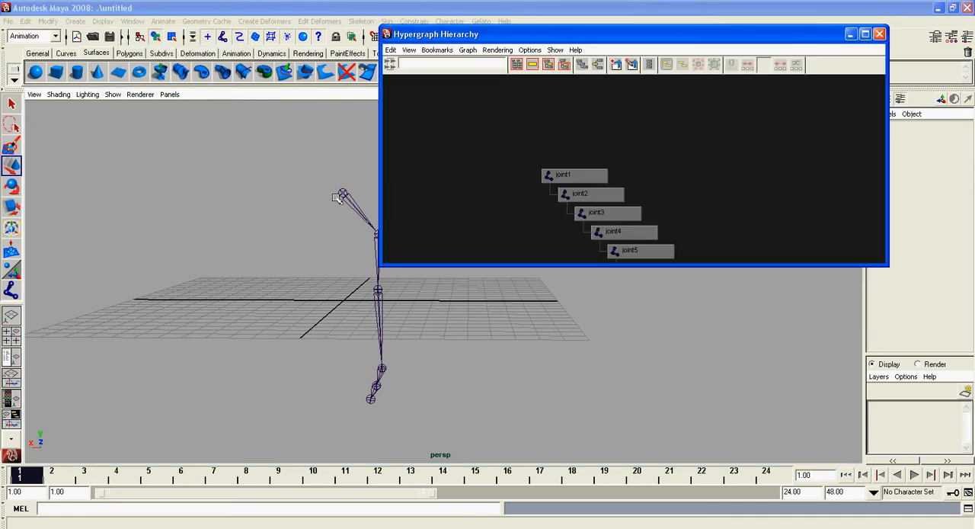
pyautogui.rightClick(562, 173)
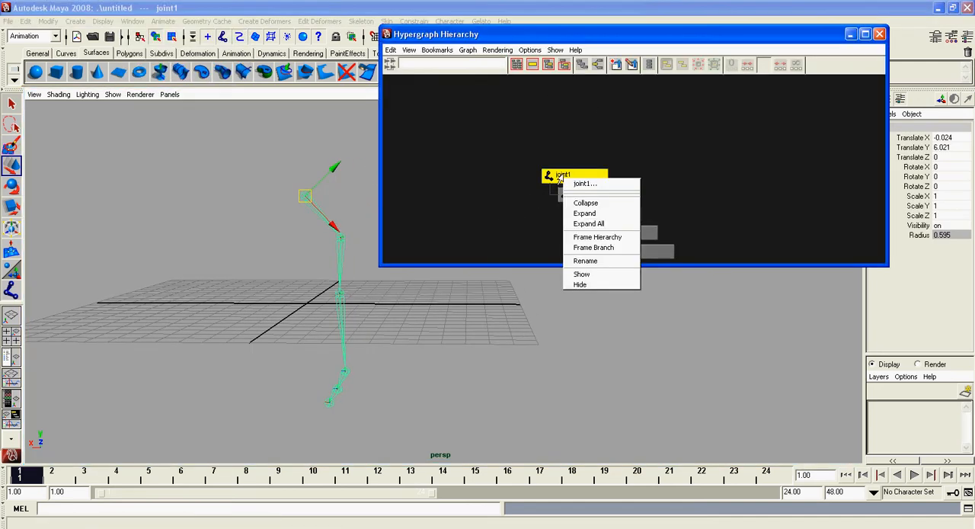
pyautogui.click(585, 223)
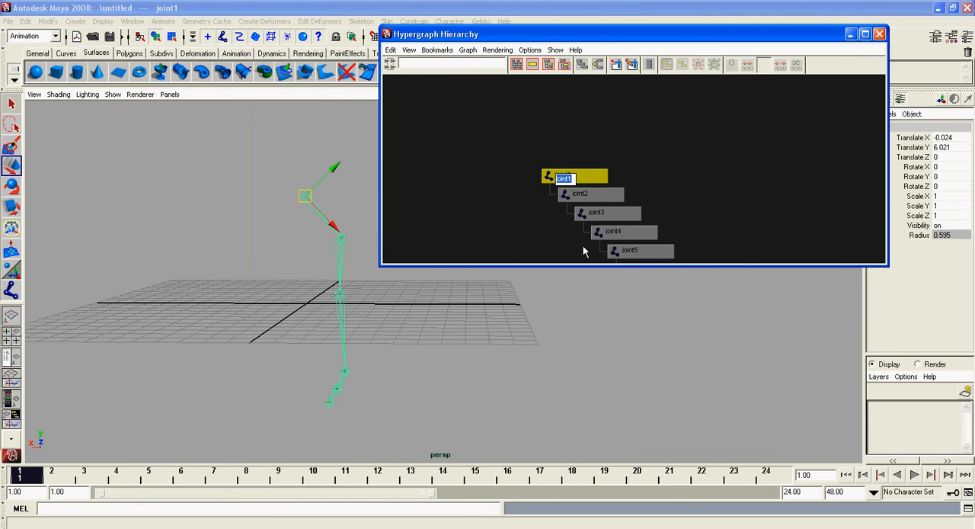
pyautogui.write('hip')
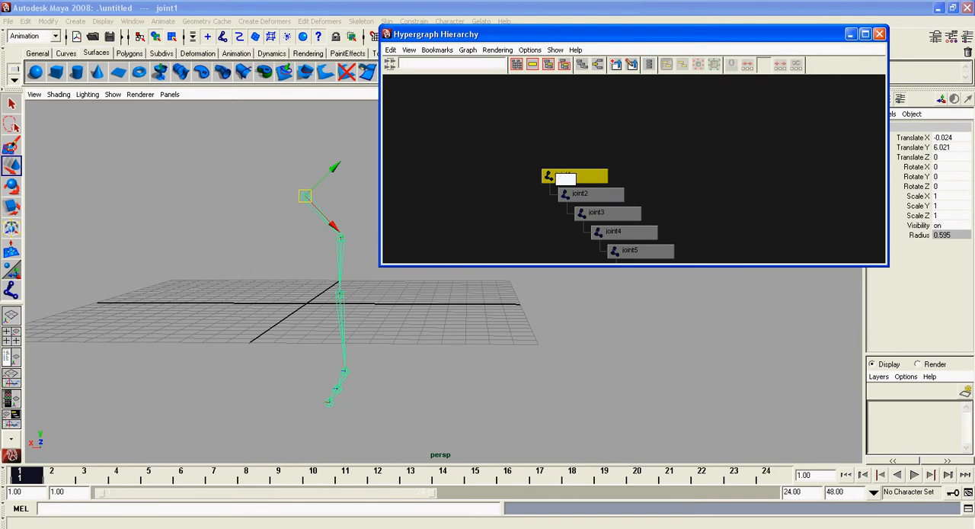
pyautogui.write('Pelvis')
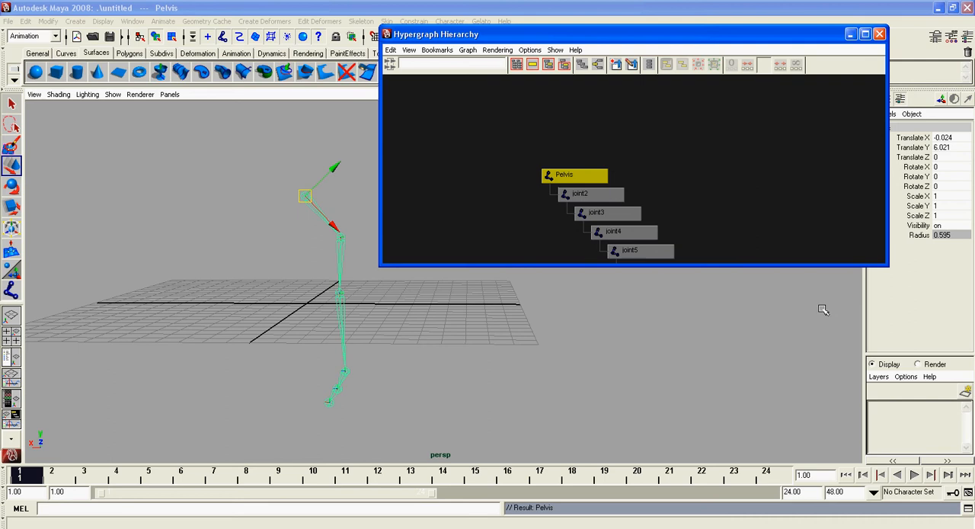
# Rename the remaining leg joints Hip, Knee and Ankle down the chain
pyautogui.click(591, 194)
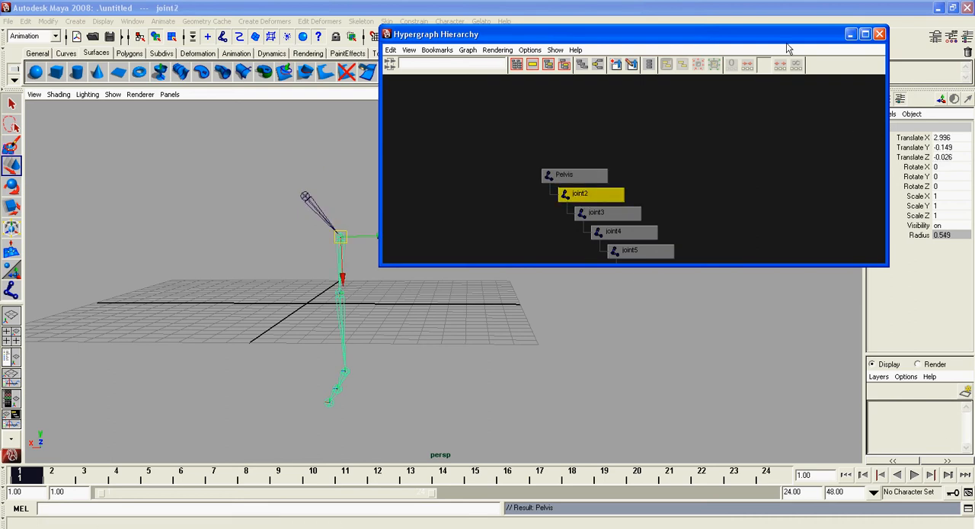
pyautogui.rightClick(524, 177)
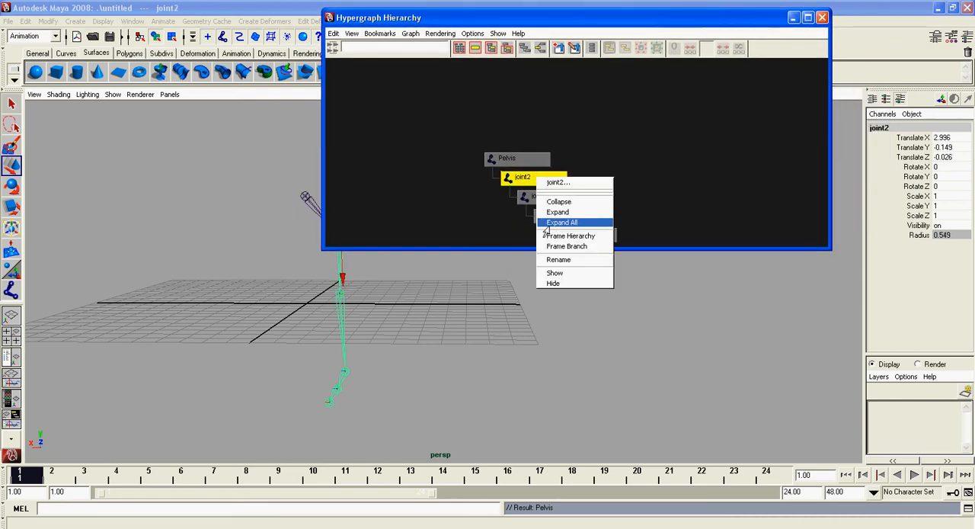
pyautogui.click(561, 223)
pyautogui.write('Hip')
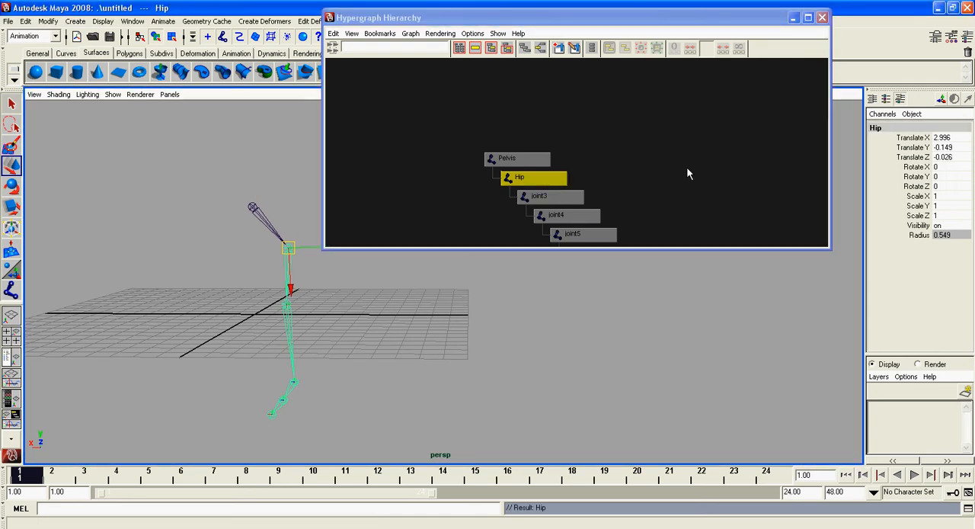
pyautogui.click(540, 195)
pyautogui.write('Knee')
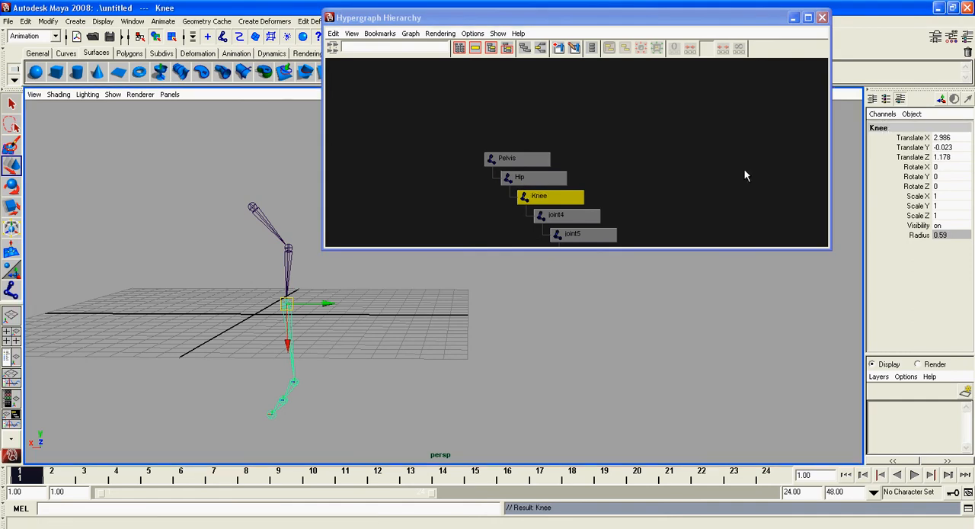
pyautogui.click(555, 215)
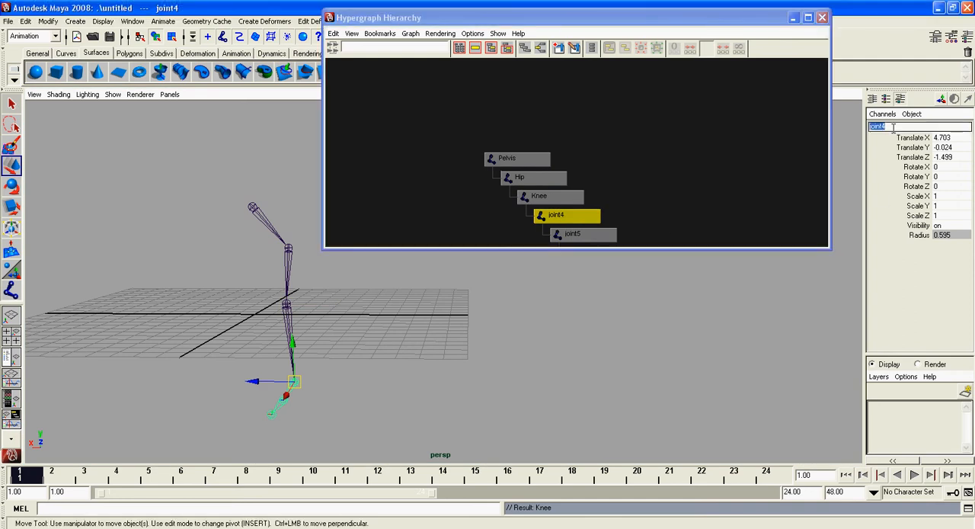
pyautogui.write('Ankle')
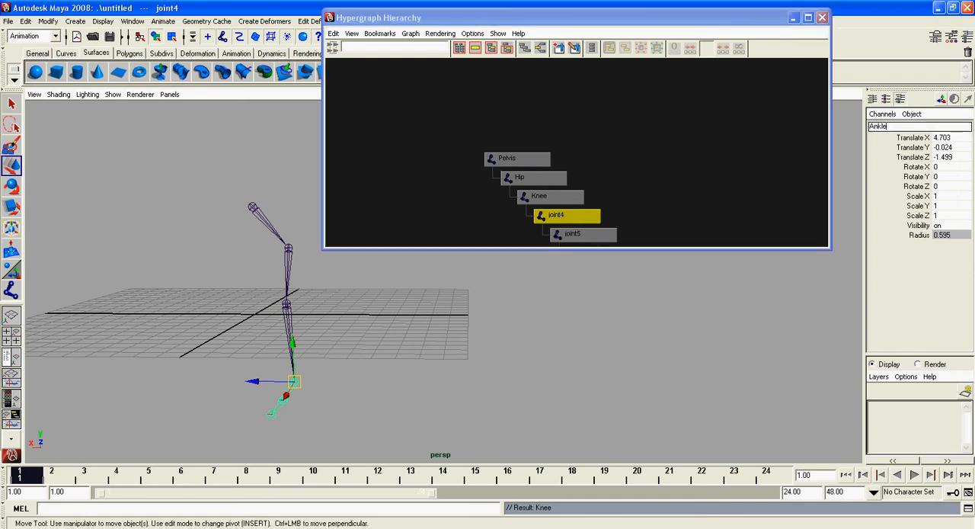
pyautogui.click(582, 235)
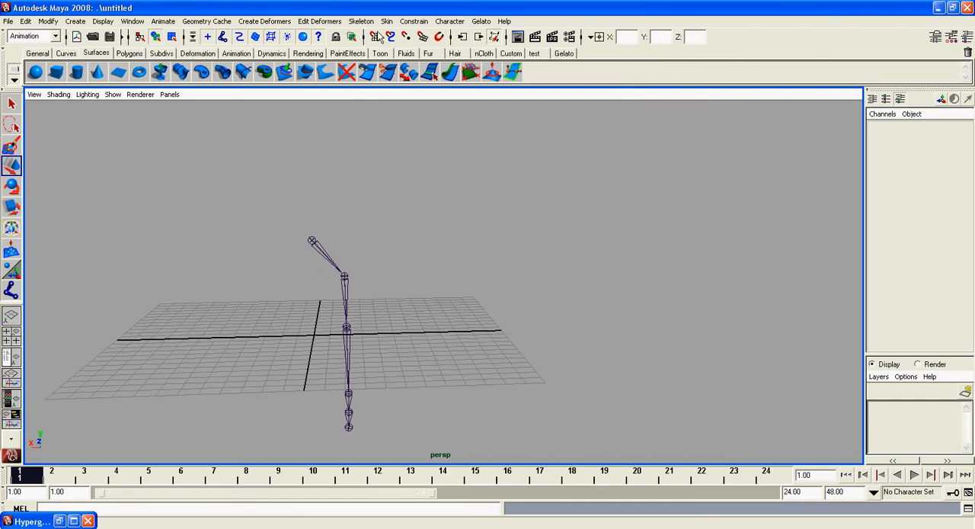
# Select the Hip joint and mirror it through the Mirror Joint options to create a second leg
pyautogui.click(360, 21)
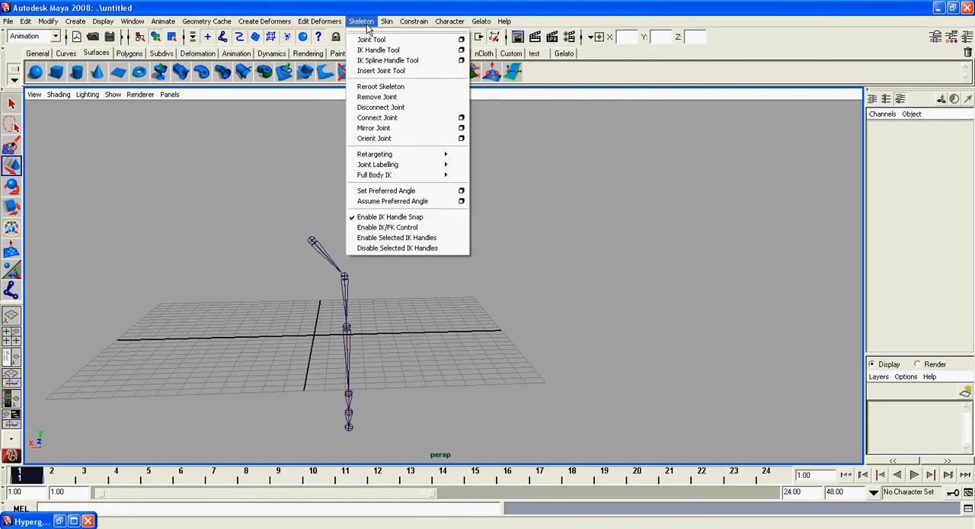
pyautogui.moveTo(311, 247)
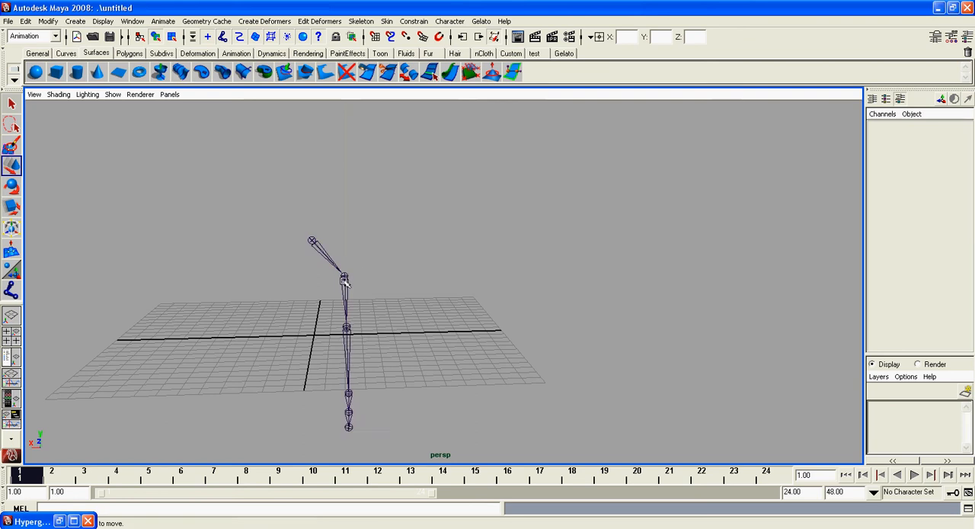
pyautogui.click(359, 22)
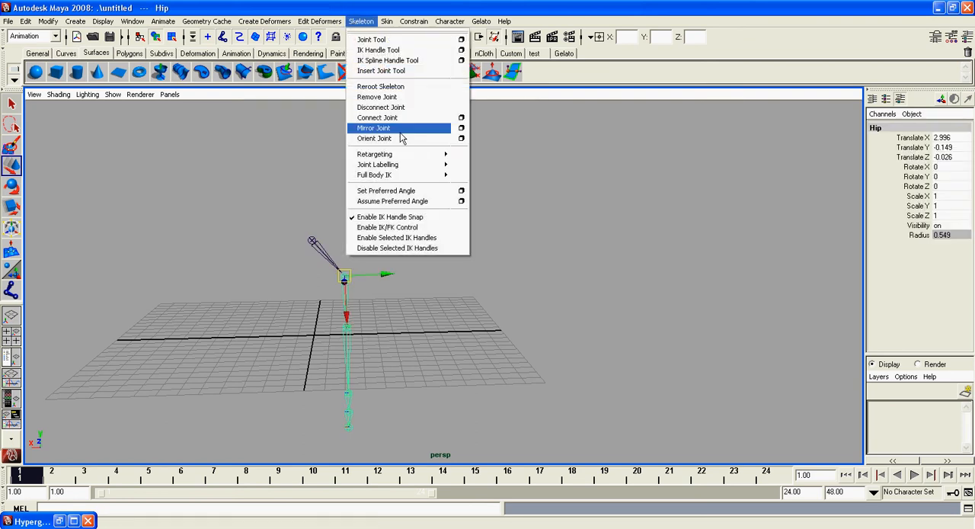
pyautogui.click(460, 128)
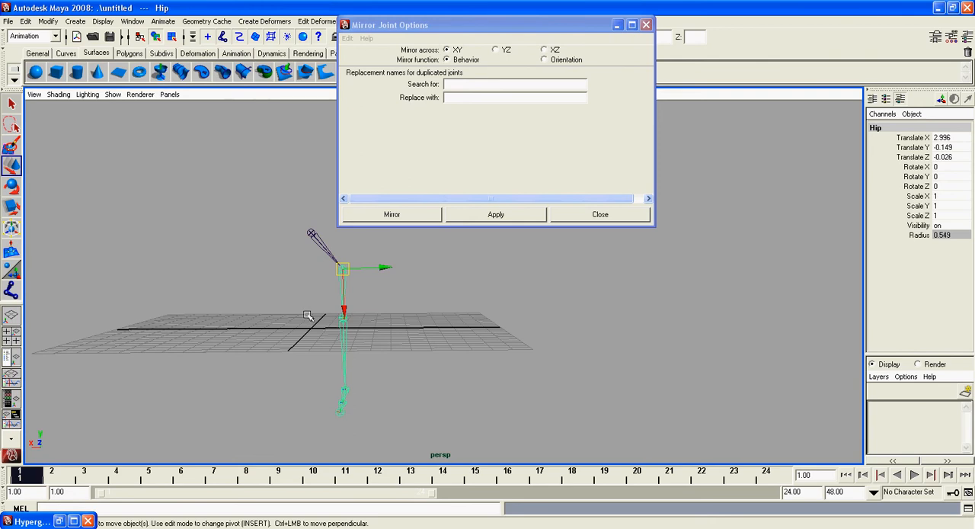
pyautogui.moveTo(305, 317); pyautogui.dragTo(265, 360)
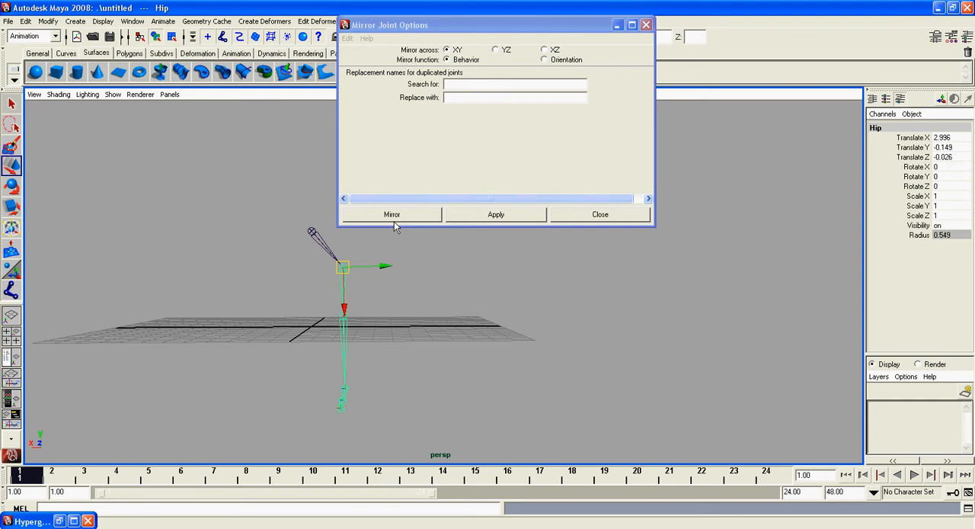
pyautogui.click(392, 213)
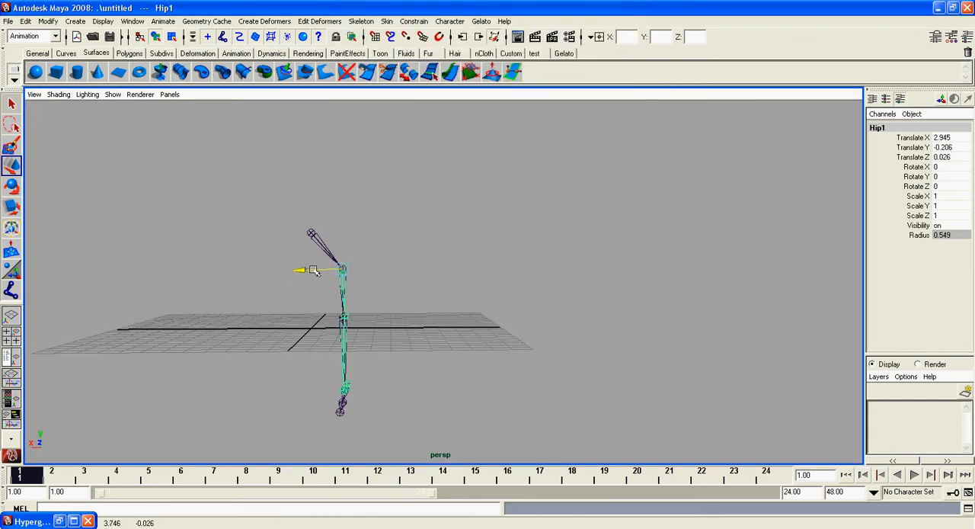
# Move the mirrored Hip1 leg chain into place beside the first leg
pyautogui.moveTo(313, 271); pyautogui.dragTo(244, 274)
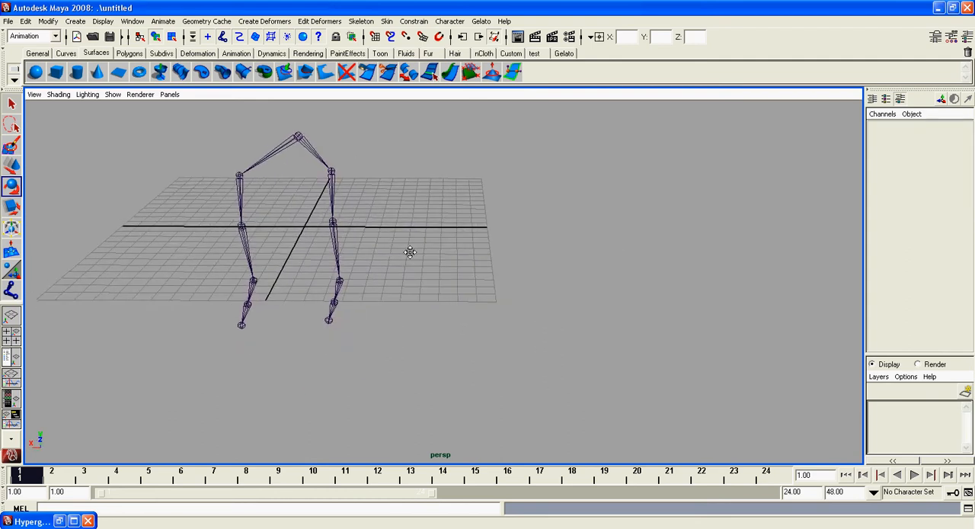
pyautogui.click(350, 172)
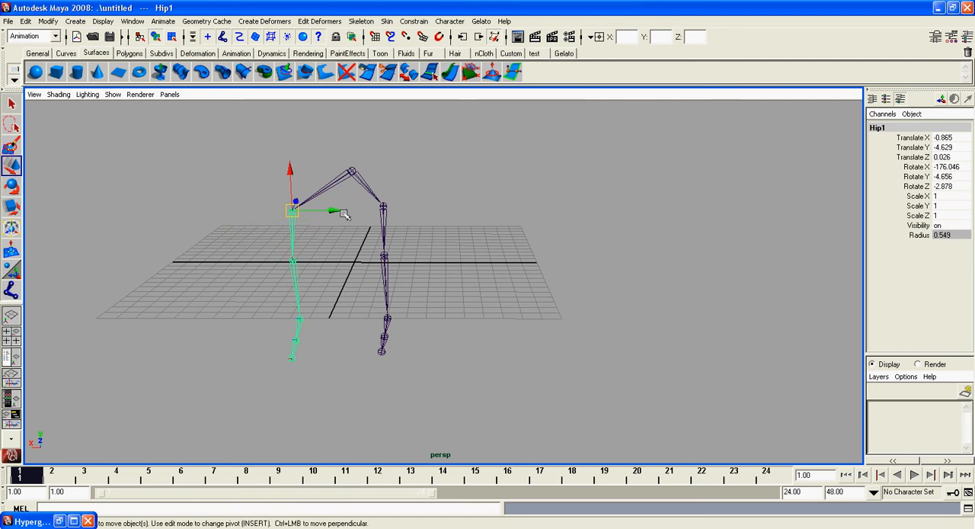
pyautogui.moveTo(327, 210); pyautogui.dragTo(358, 210)
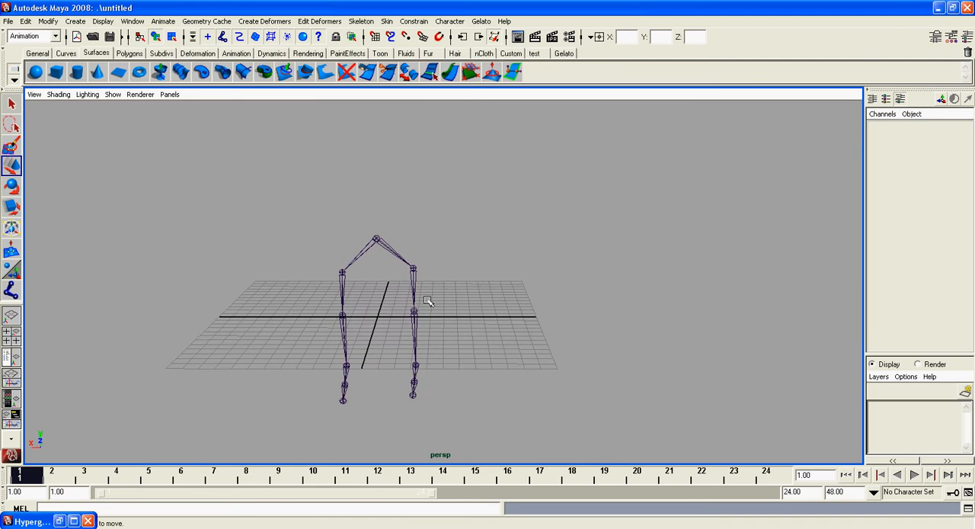
# In the maximized front view, place spine joints up from the pelvis and arm joints out sideways
pyautogui.press('space')
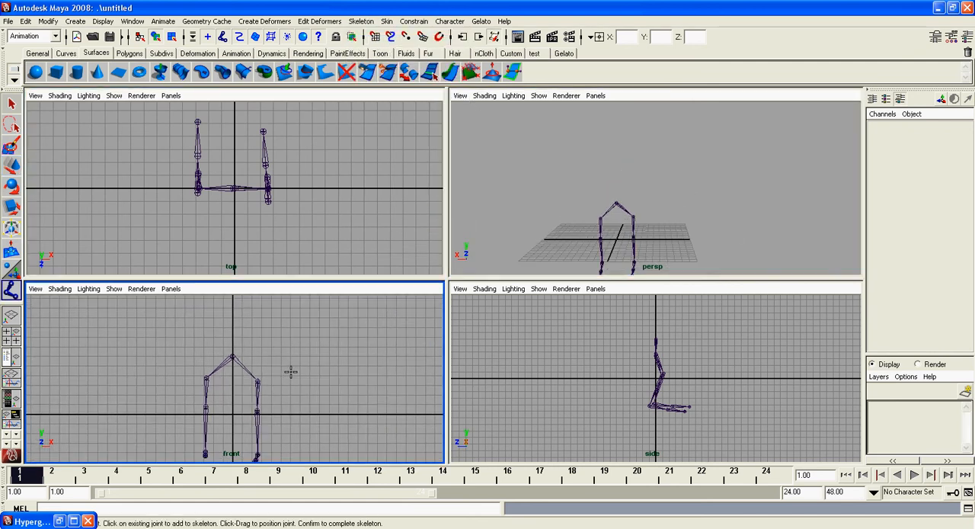
pyautogui.press('space')
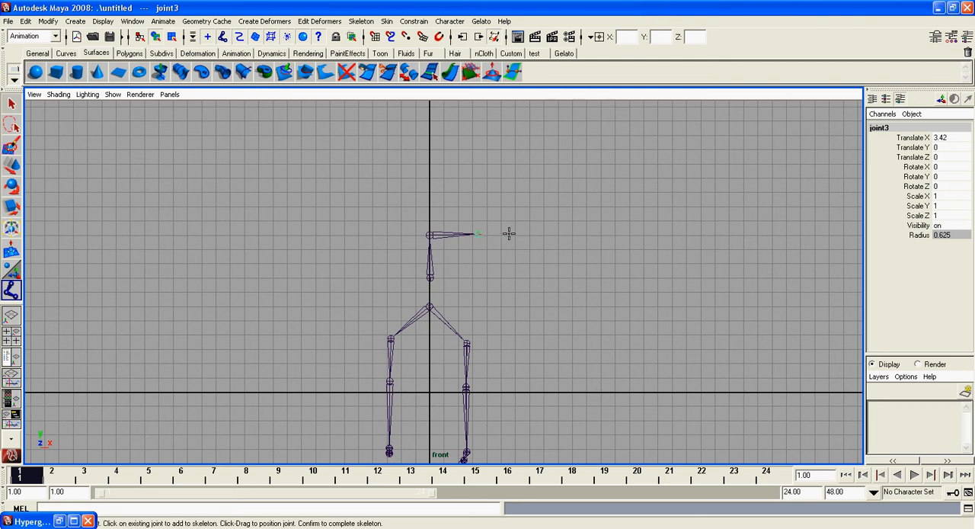
pyautogui.click(530, 235)
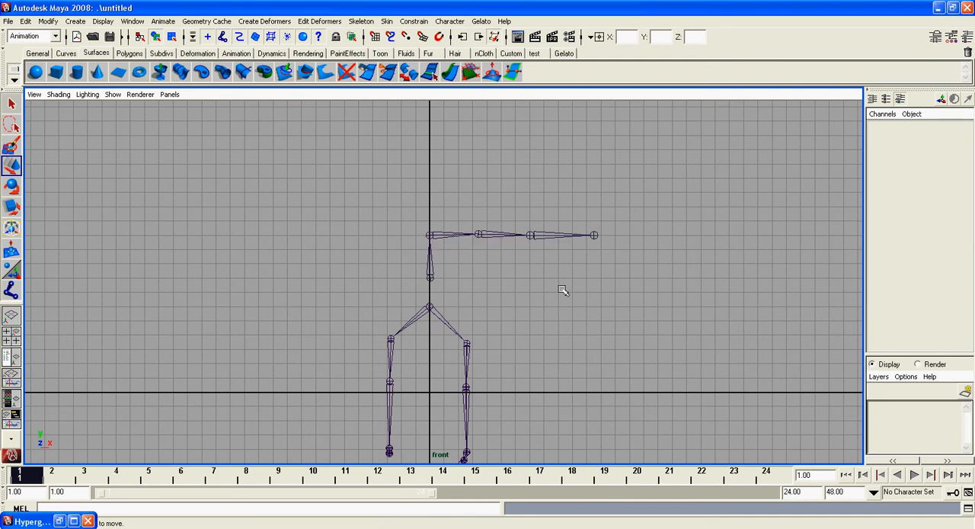
# Remove the extra joint at the base of the arm with Skeleton > Remove Joint
pyautogui.click(429, 227)
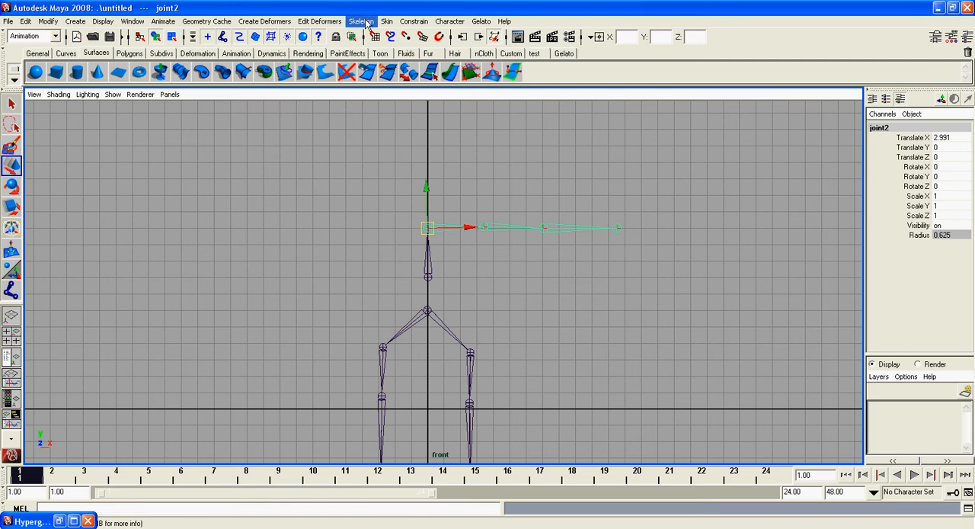
pyautogui.click(361, 21)
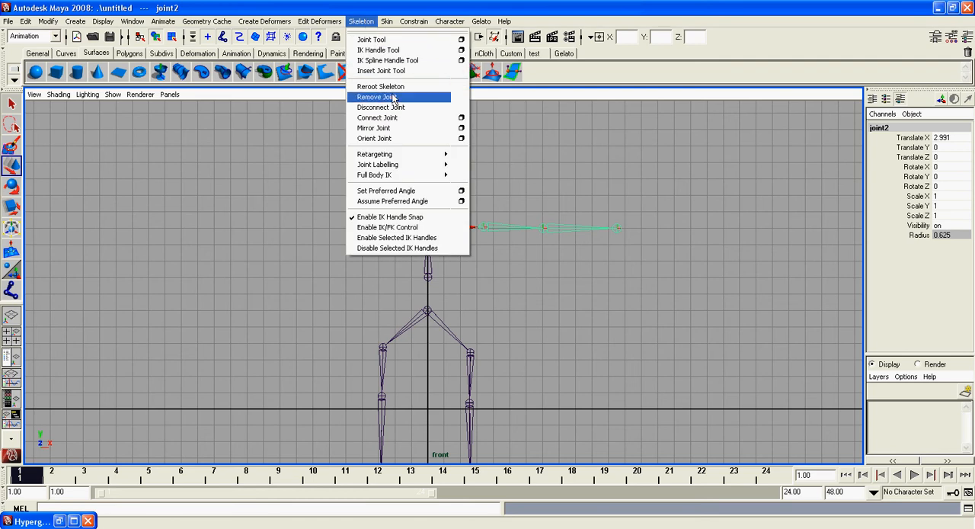
pyautogui.click(375, 128)
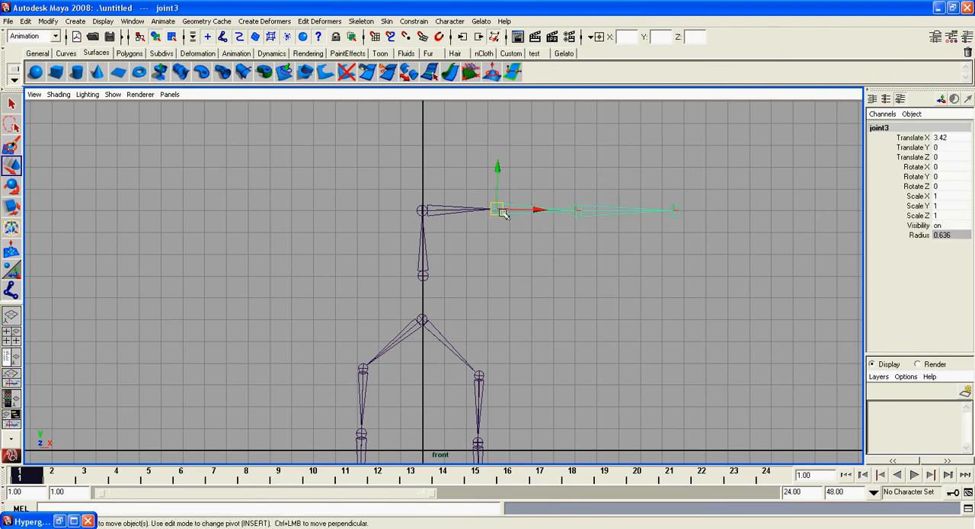
# Select the shoulder joint and reposition it beside the top of the spine
pyautogui.click(423, 211)
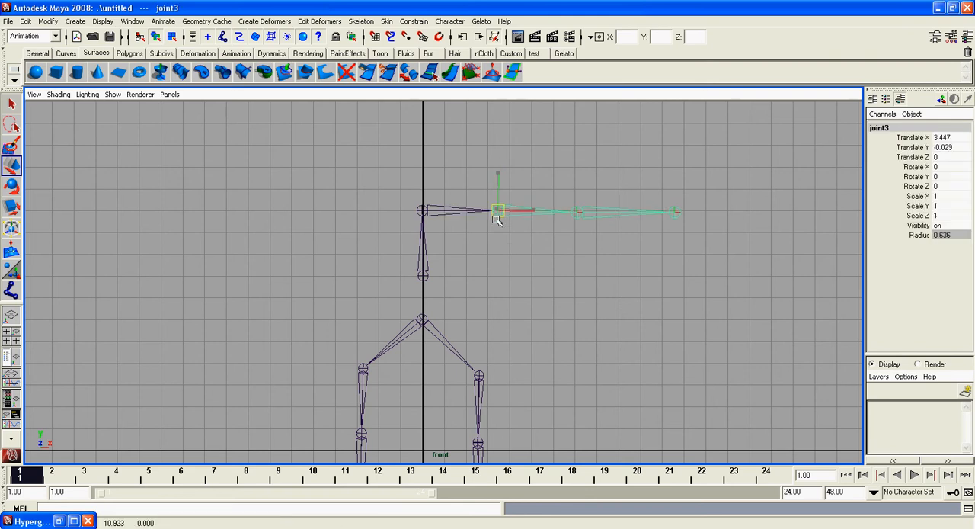
pyautogui.click(320, 21)
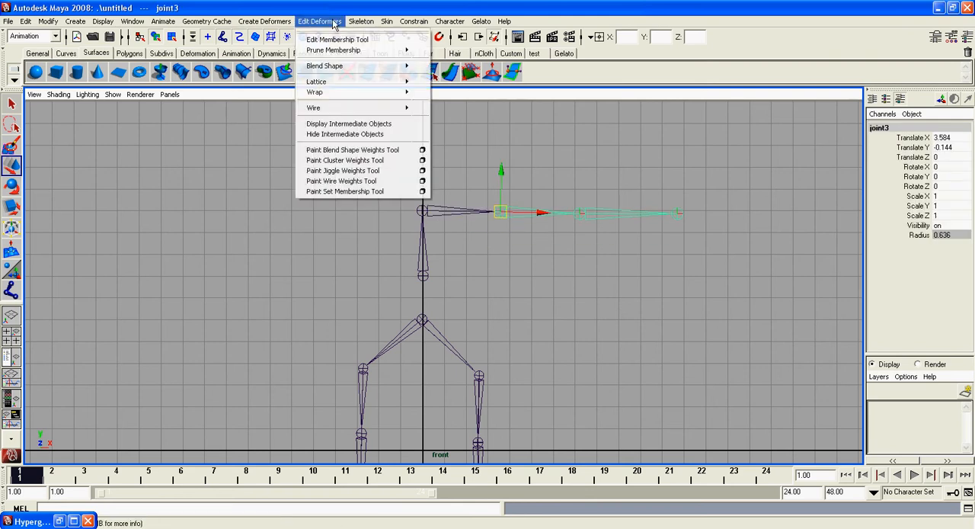
pyautogui.click(359, 21)
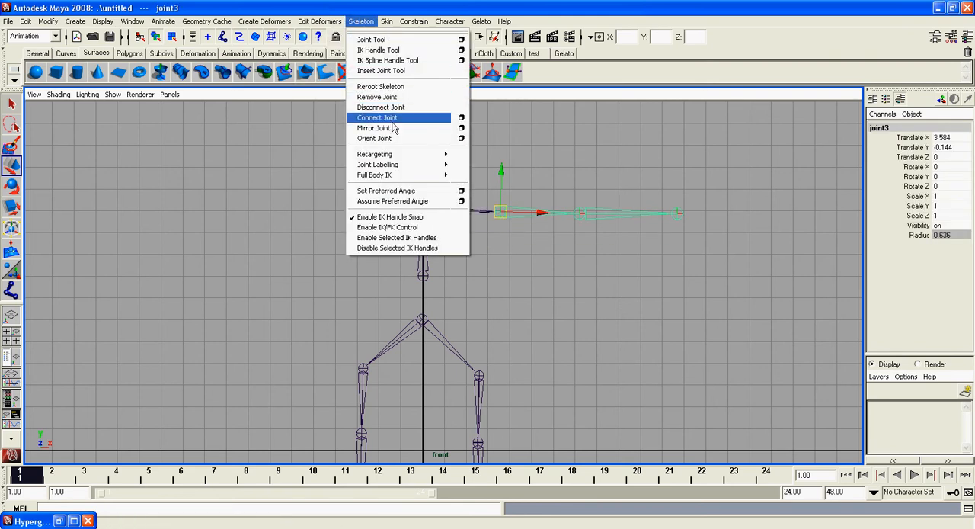
# Mirror the arm with Mirror function set to Orientation, creating the opposite arm
pyautogui.click(460, 128)
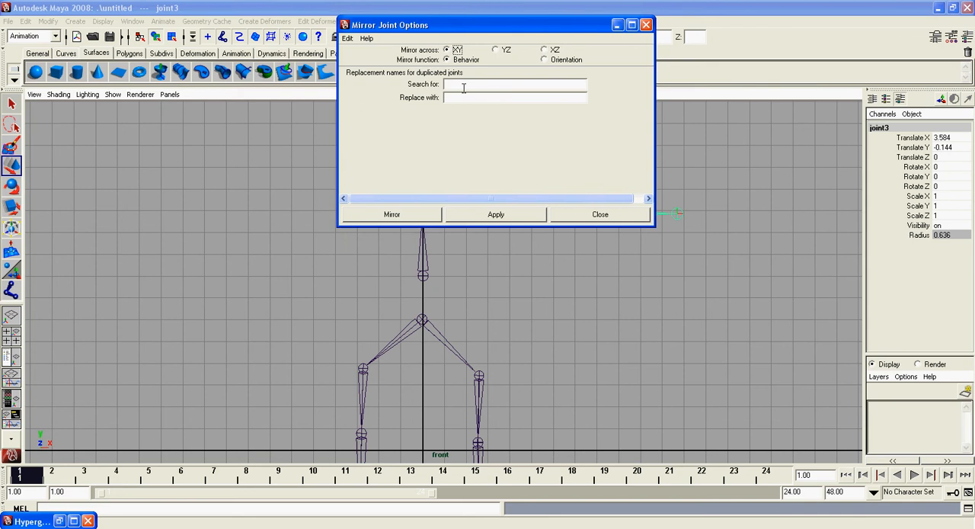
pyautogui.click(544, 60)
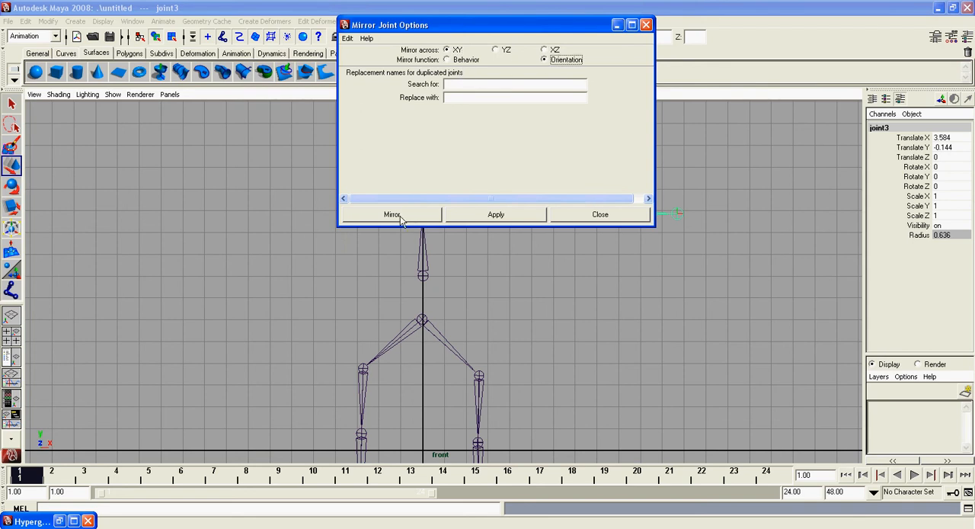
pyautogui.click(392, 213)
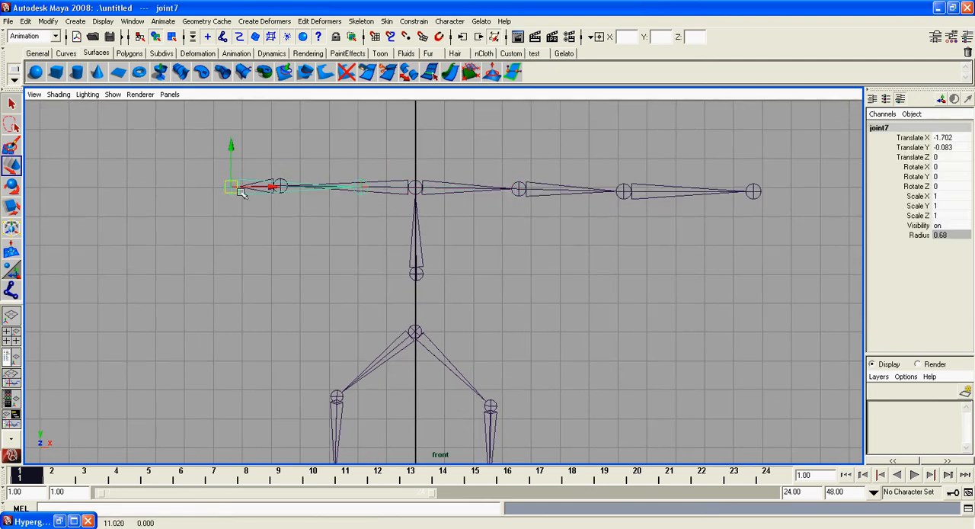
# Pull the mirrored arm's end joint outward to extend it, then clear the selection
pyautogui.click(231, 186)
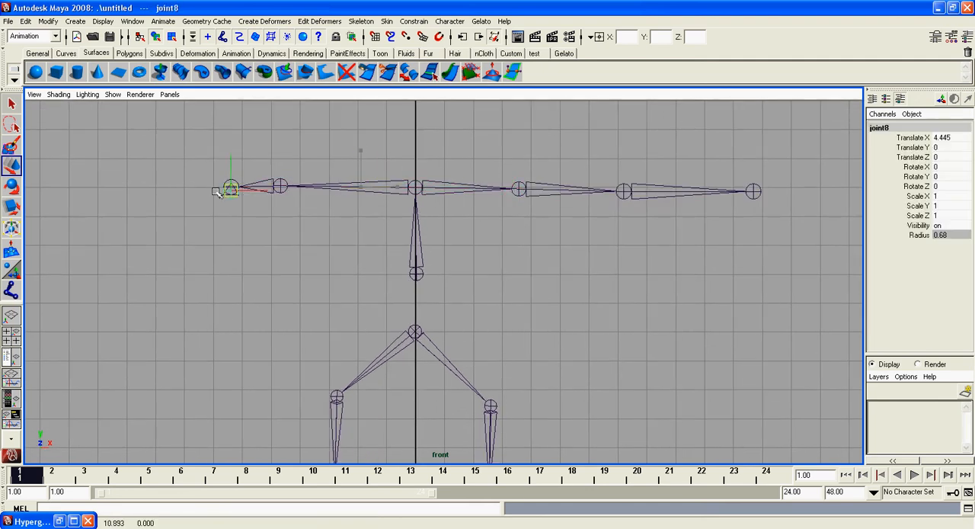
pyautogui.moveTo(231, 188); pyautogui.dragTo(134, 181)
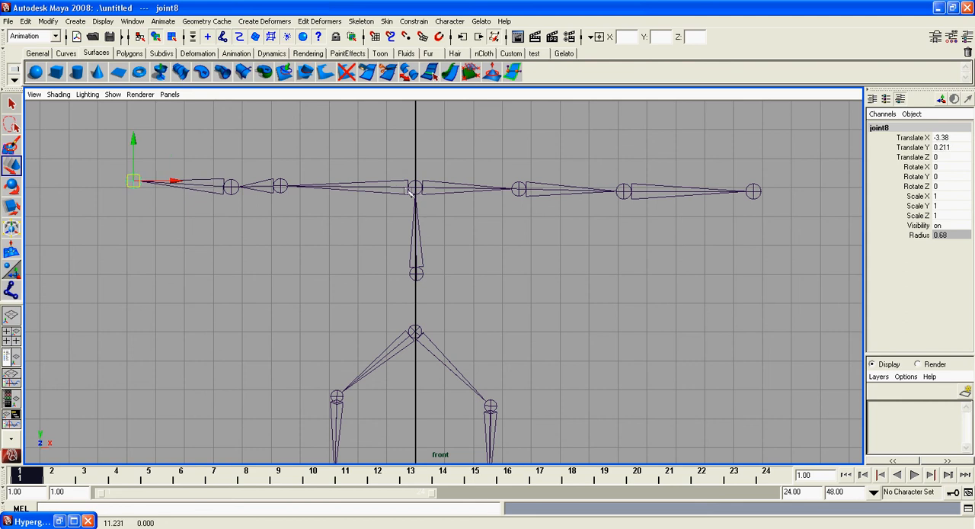
pyautogui.click(518, 191)
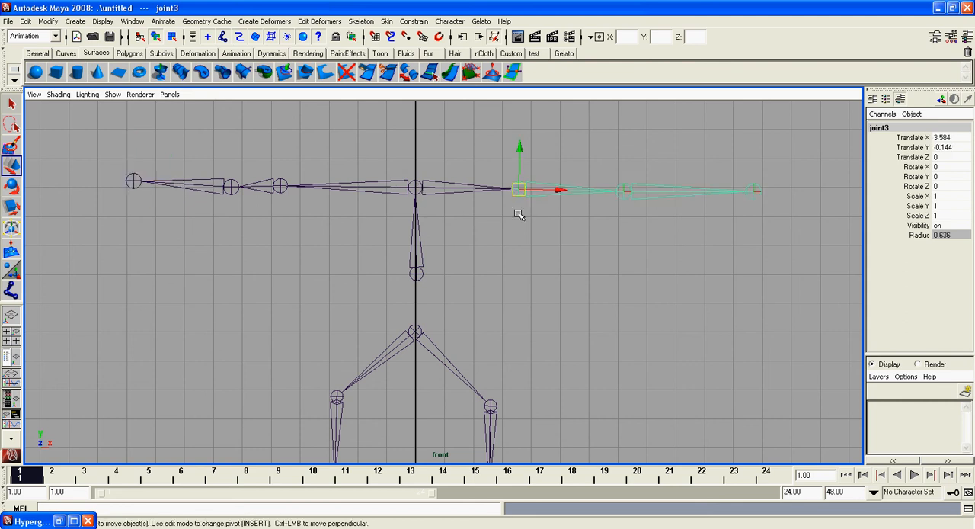
pyautogui.click(491, 241)
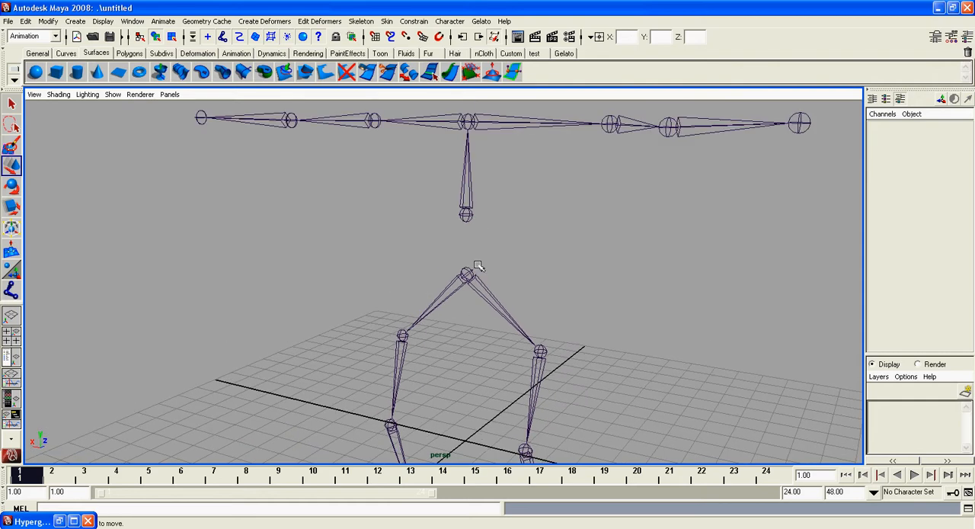
pyautogui.moveTo(484, 277)
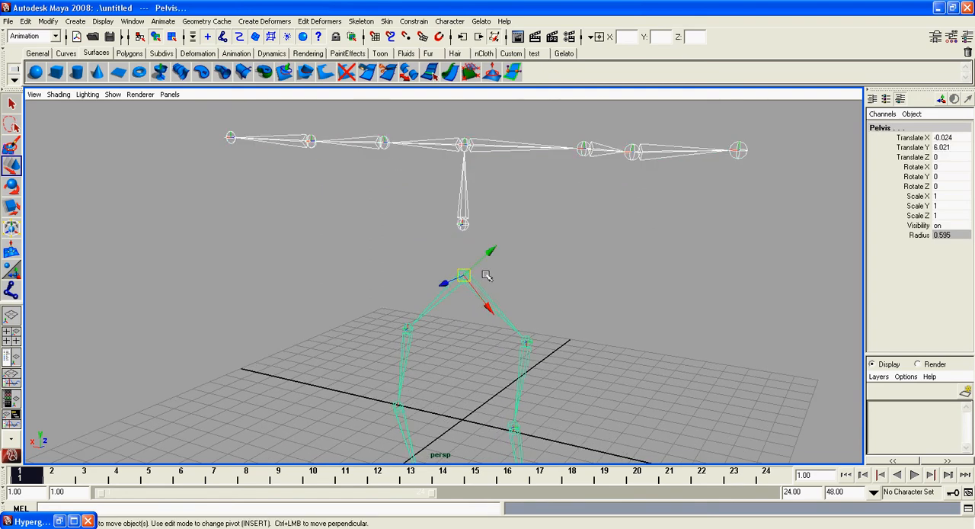
# Raise the Pelvis joint so the legs meet the base of the spine, with the hierarchy window shown
pyautogui.click(521, 275)
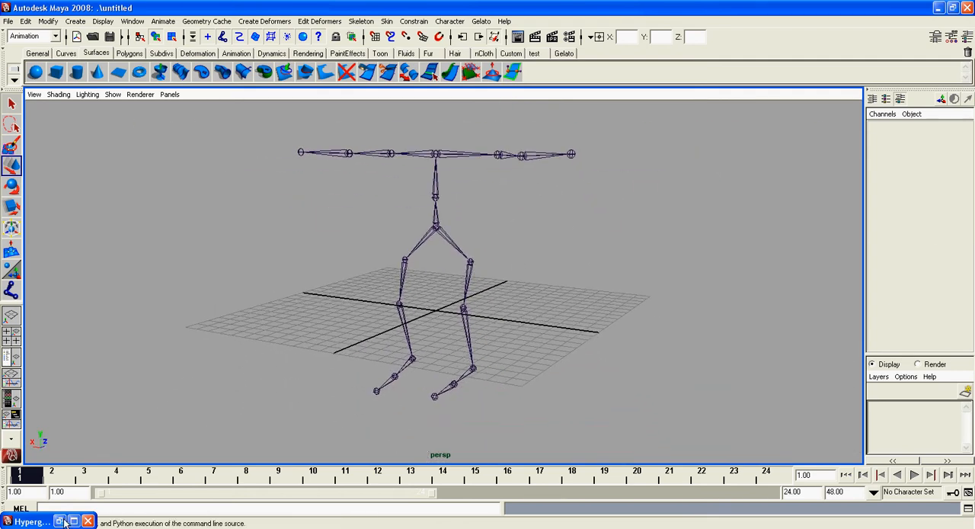
pyautogui.click(31, 522)
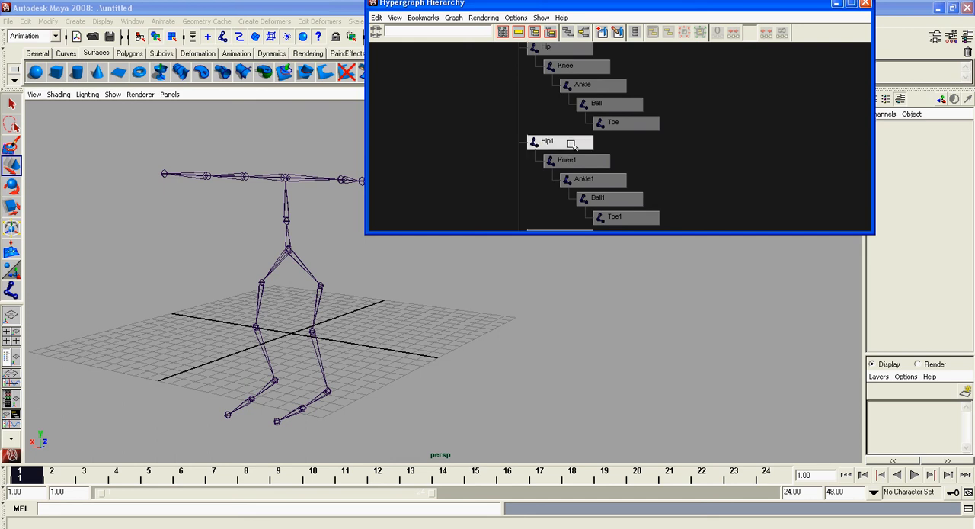
# Rename the second leg's joints in the Hypergraph to rHip, rKnee, rAnkle, rBall and rToe
pyautogui.click(585, 180)
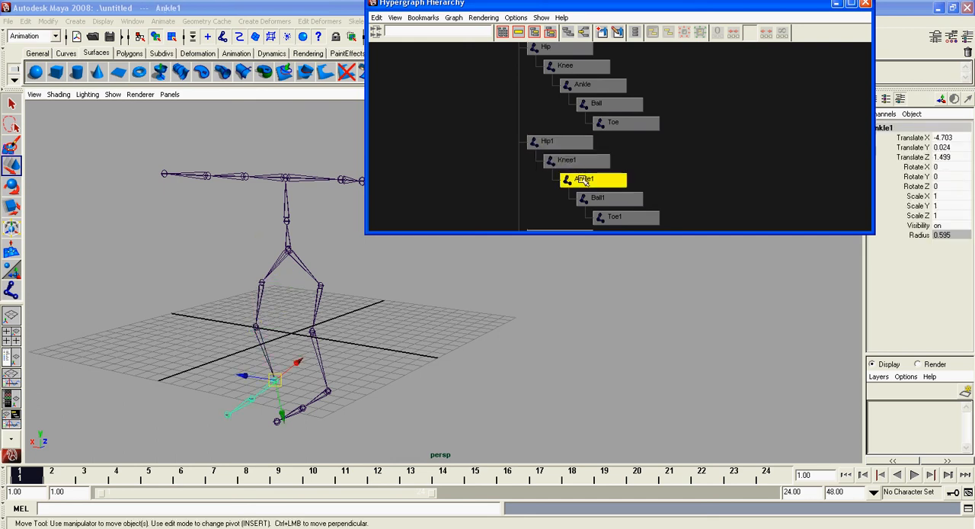
pyautogui.click(615, 217)
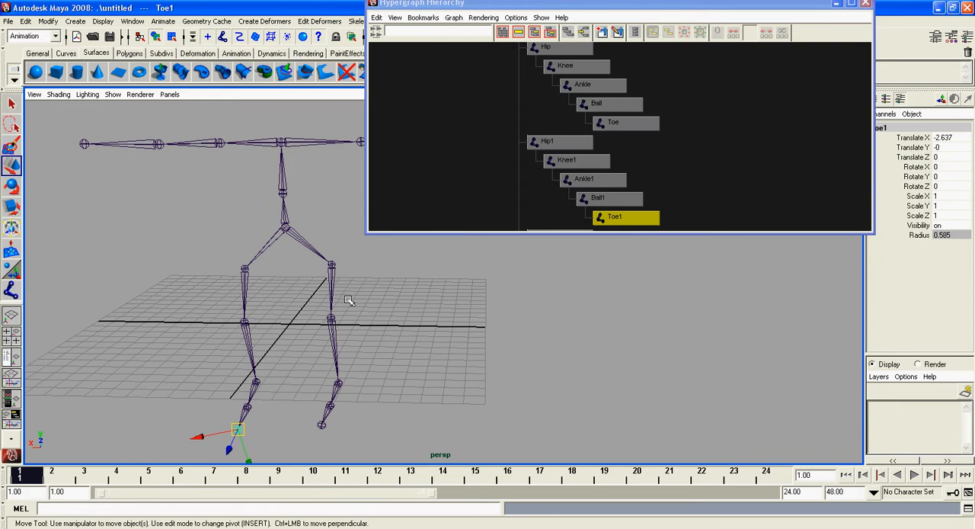
pyautogui.click(549, 141)
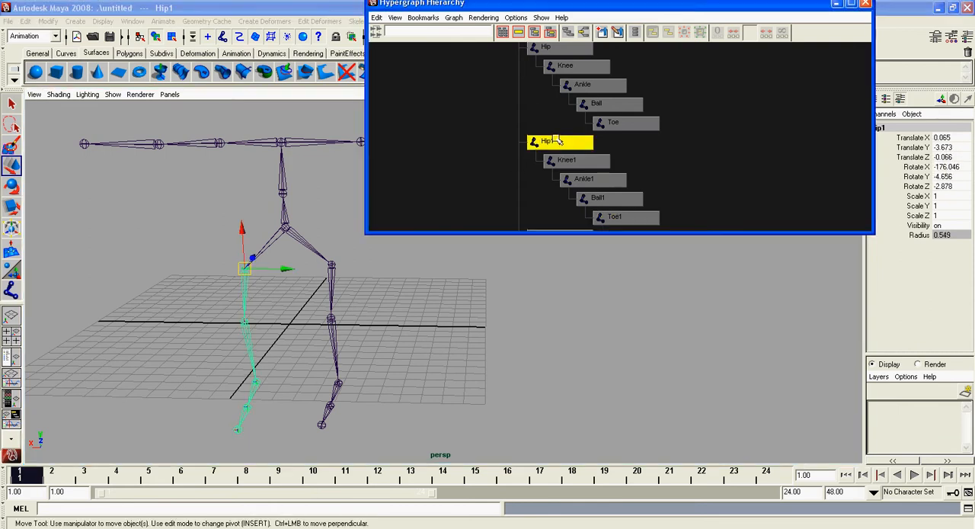
pyautogui.doubleClick(561, 143)
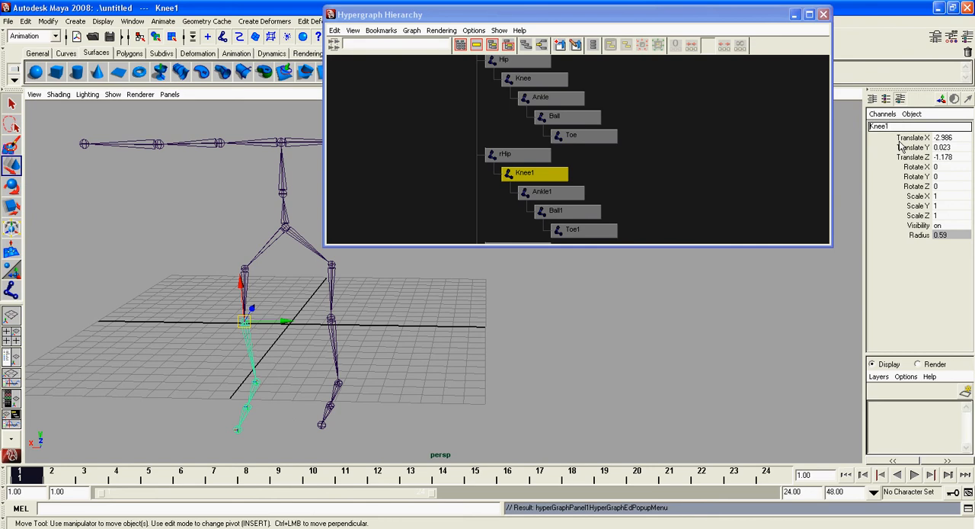
pyautogui.write('RKnee')
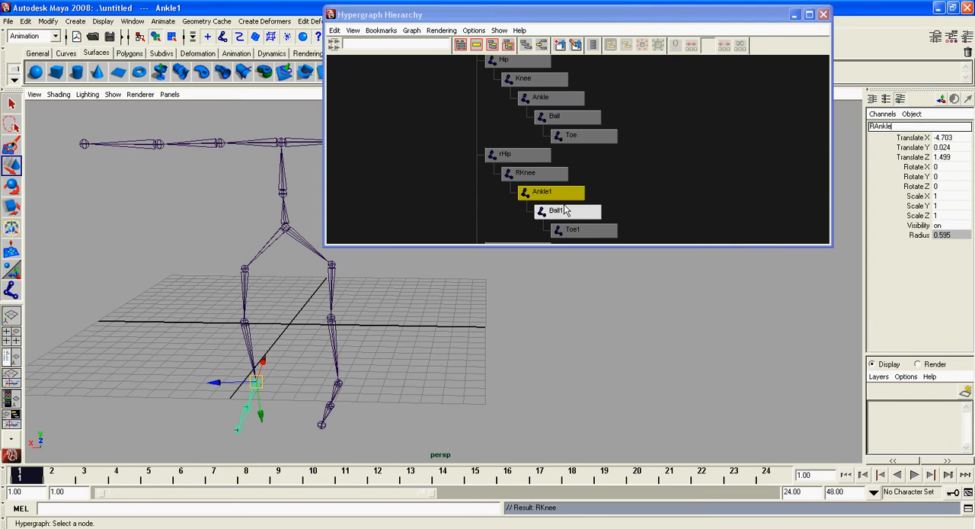
pyautogui.click(556, 210)
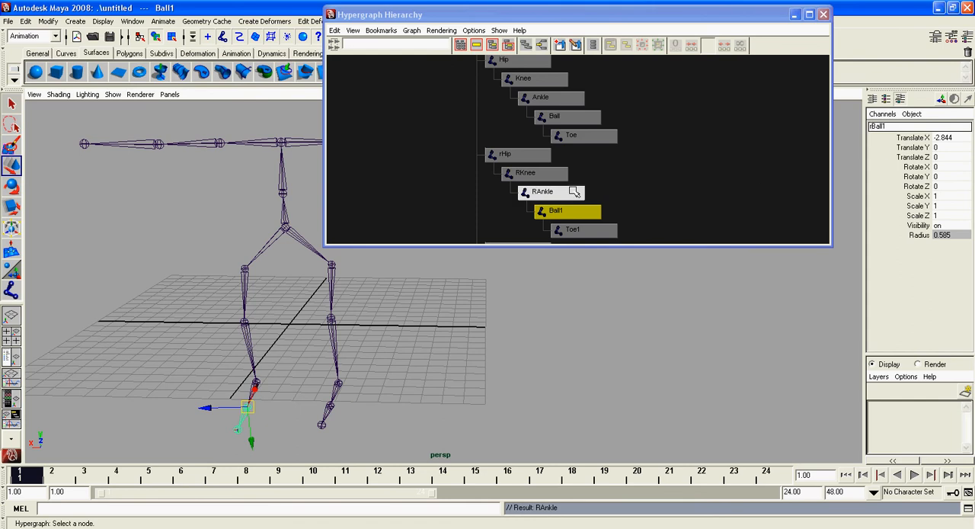
pyautogui.click(542, 192)
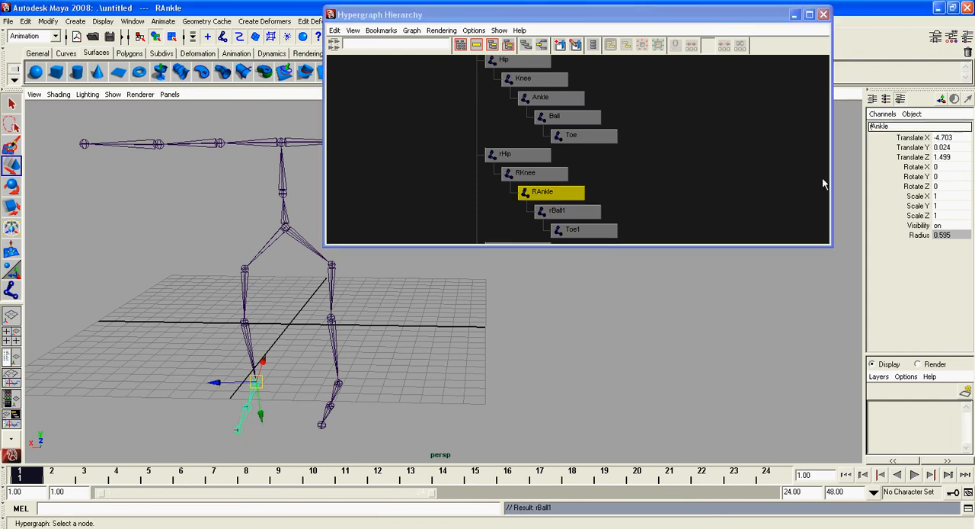
pyautogui.click(525, 174)
pyautogui.write('r')
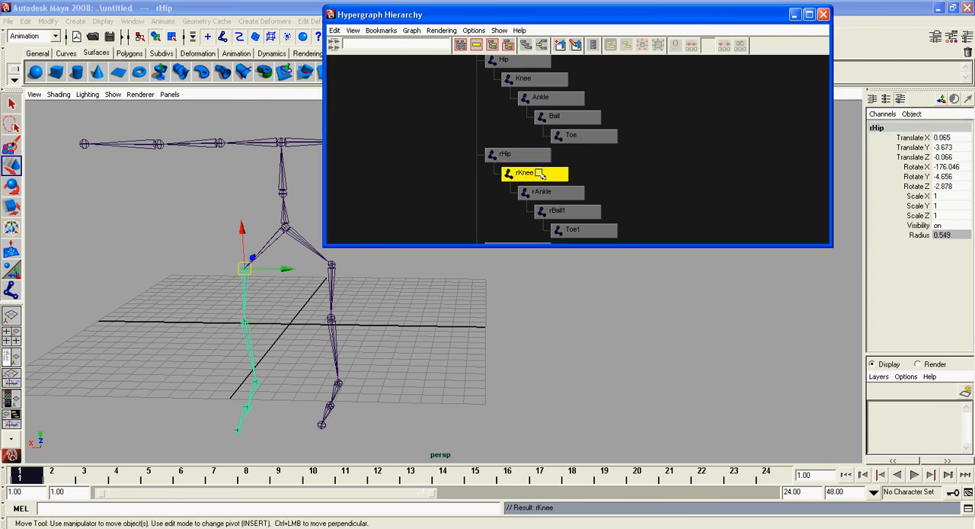
pyautogui.click(573, 228)
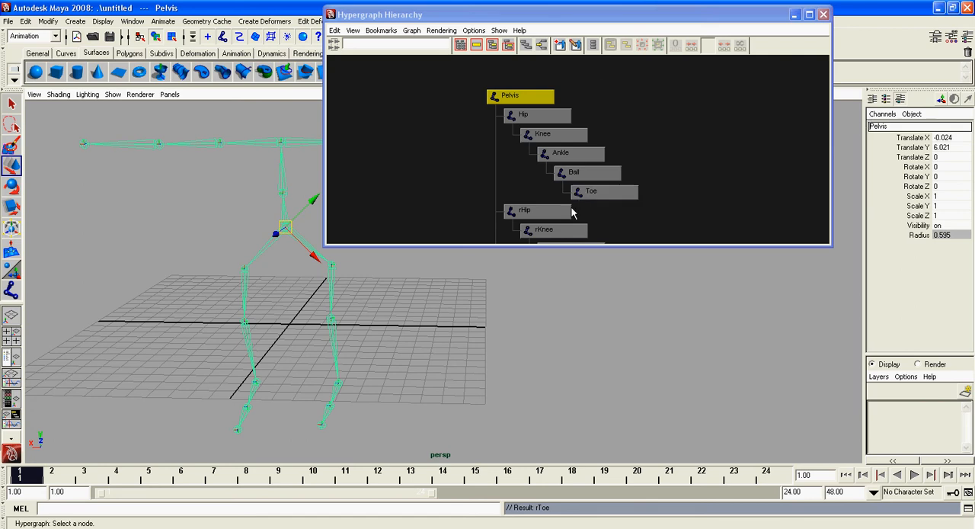
# Finish the side prefixes so the legs read LHip–LToe and RHip–RToe
pyautogui.click(525, 210)
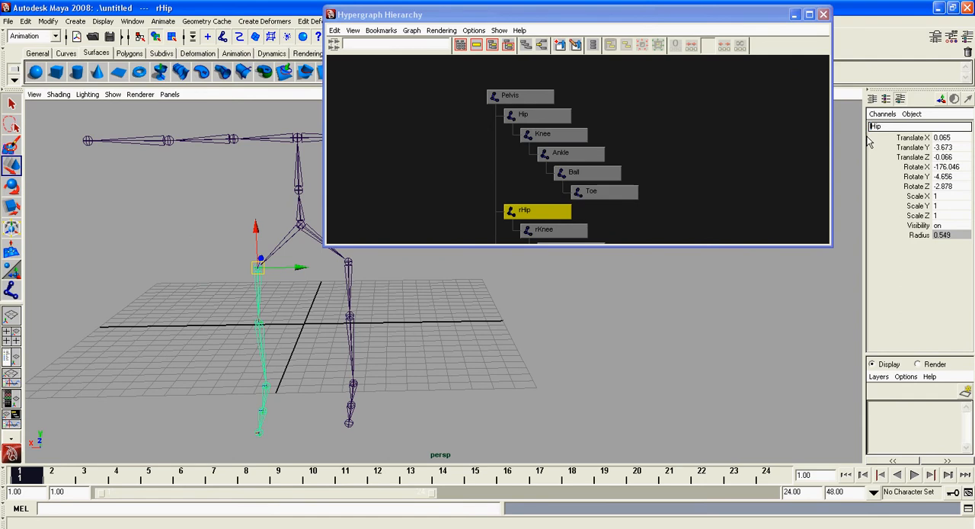
pyautogui.moveTo(872, 140)
pyautogui.write('LAnkle')
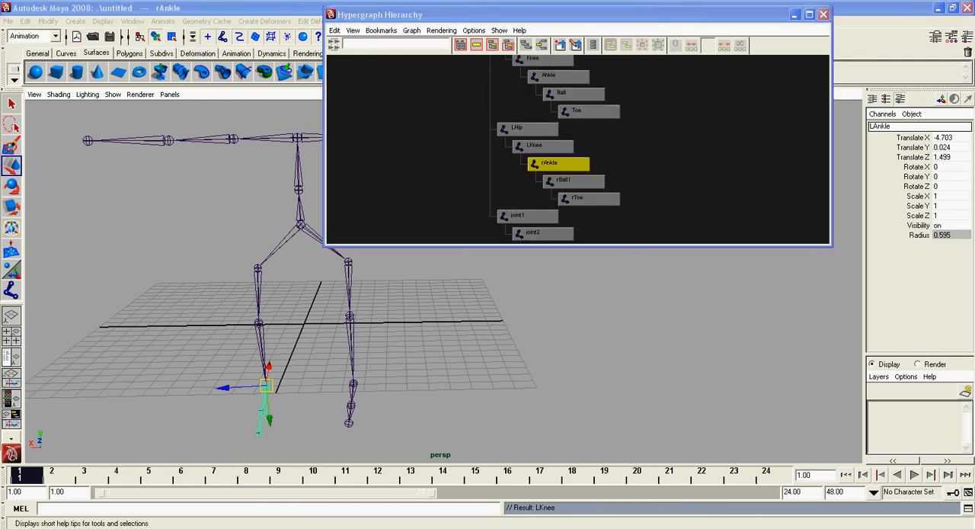
pyautogui.moveTo(417, 418)
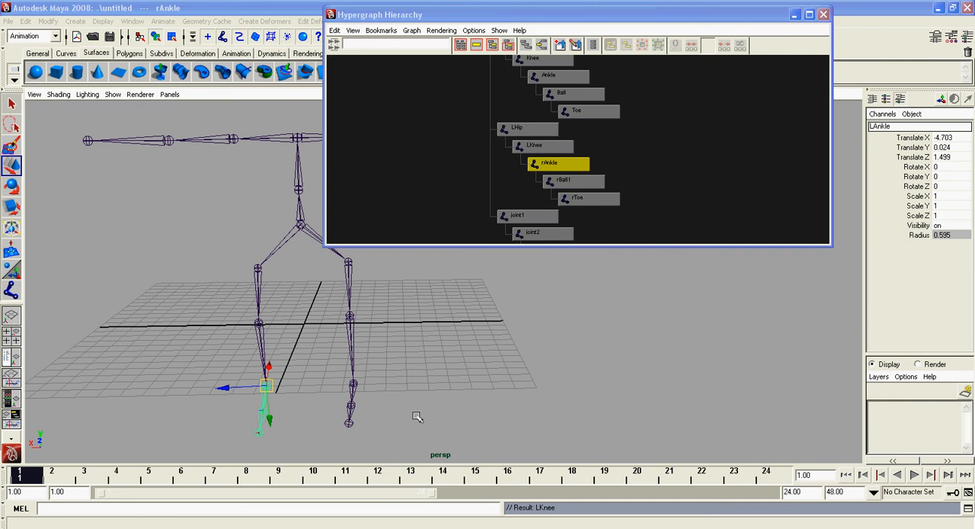
pyautogui.rightClick(418, 418)
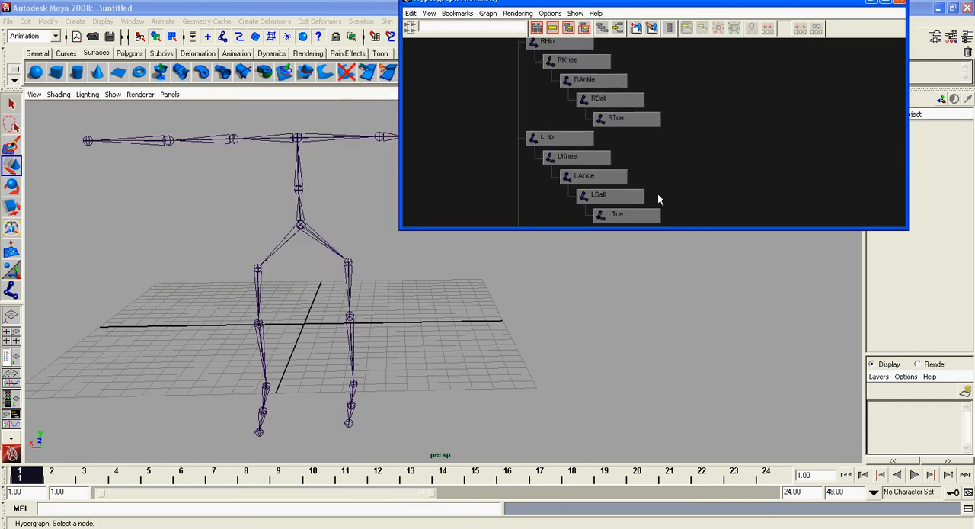
pyautogui.click(616, 213)
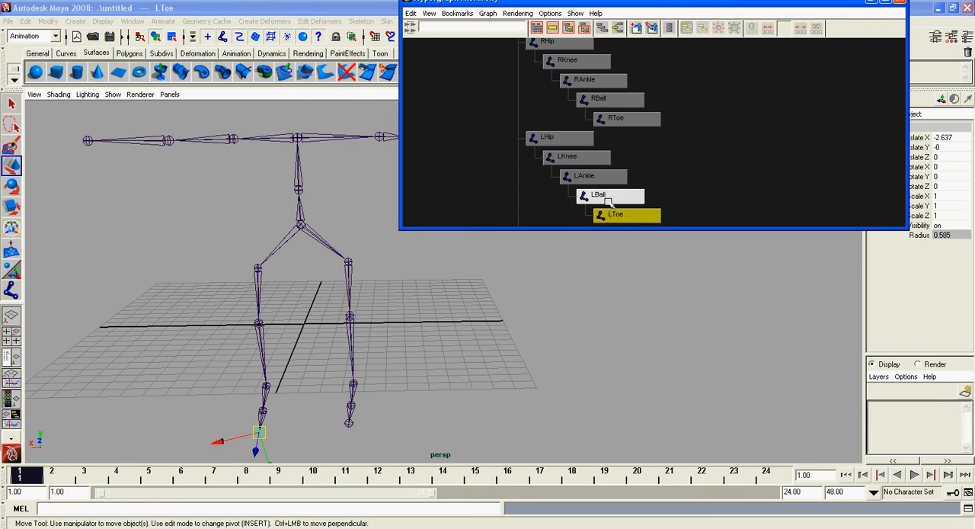
pyautogui.click(585, 175)
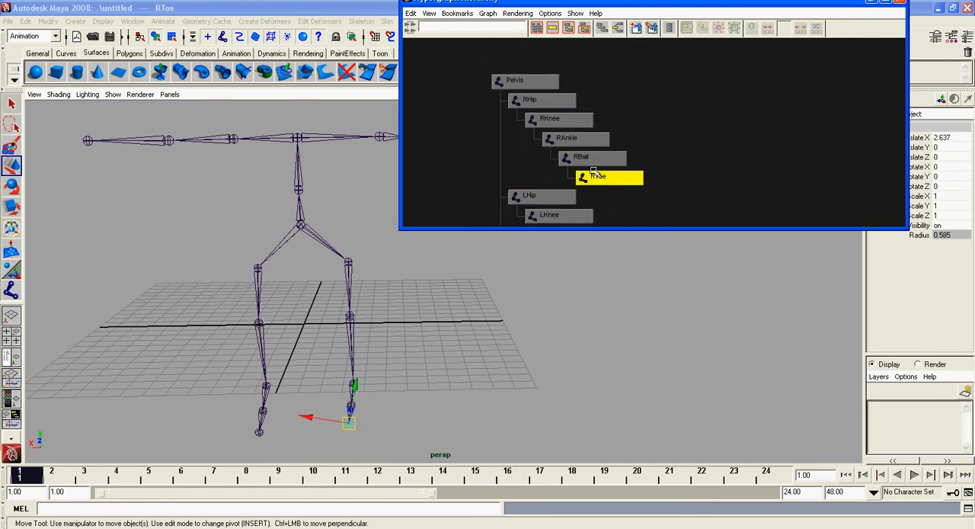
pyautogui.click(530, 99)
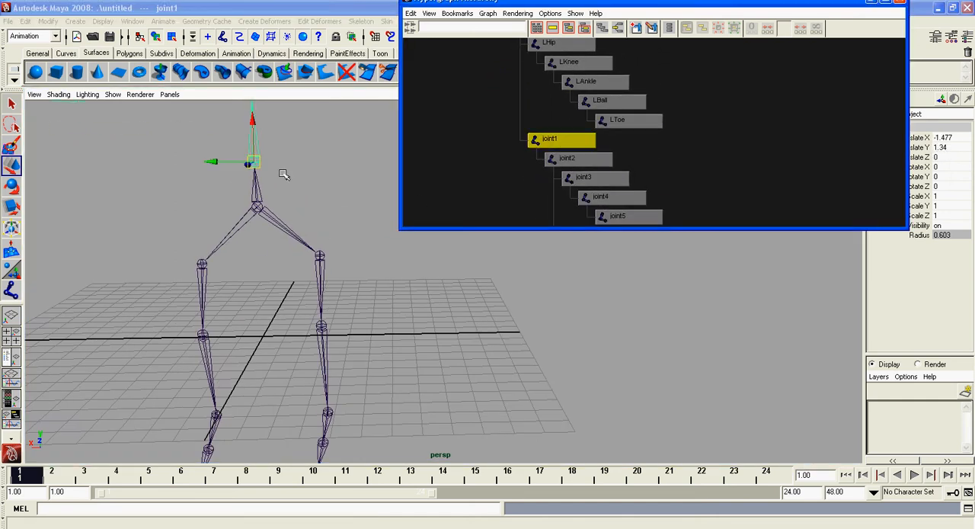
# Unparent the arm chain from the pelvis (Shift+P) and move it higher in the front view
pyautogui.moveTo(251, 160); pyautogui.dragTo(235, 247)
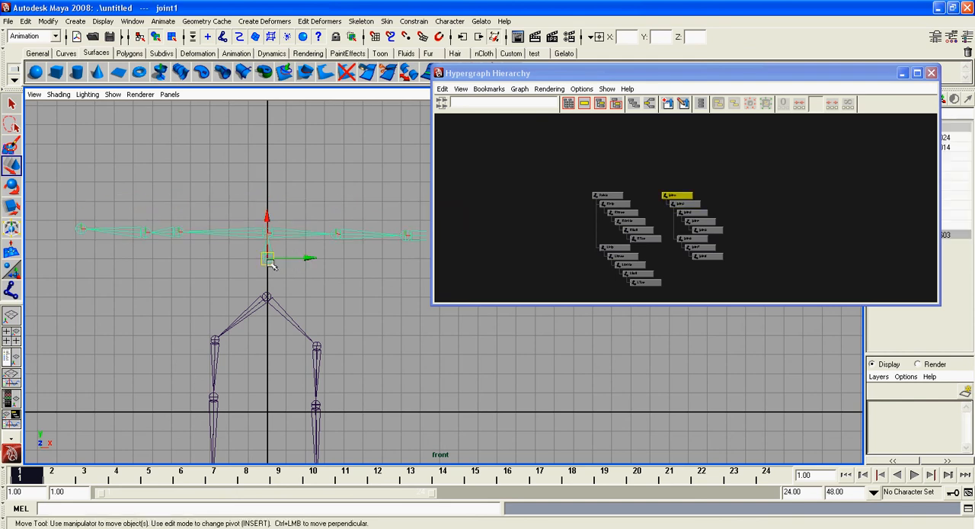
pyautogui.moveTo(268, 259); pyautogui.dragTo(269, 204)
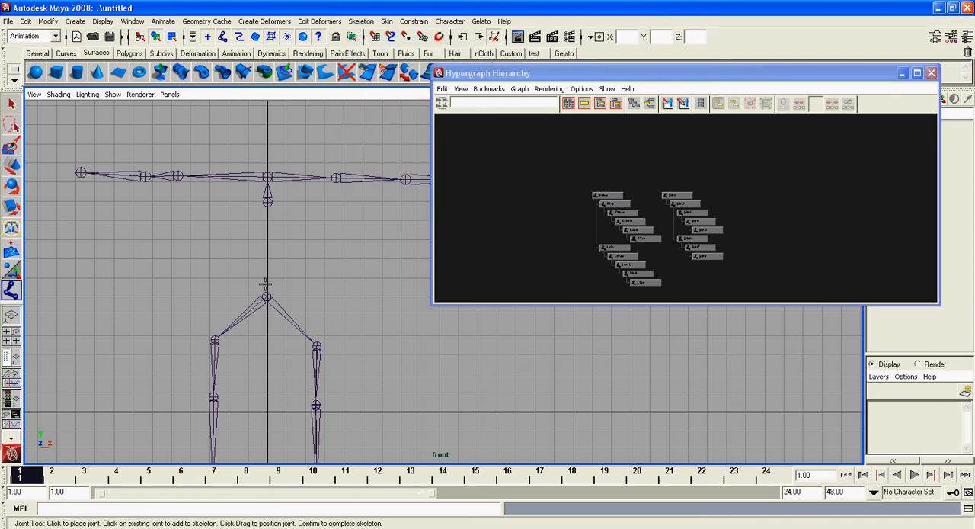
# Place spine joints rising from the pelvis and parent the chains into one skeleton (P)
pyautogui.click(737, 195)
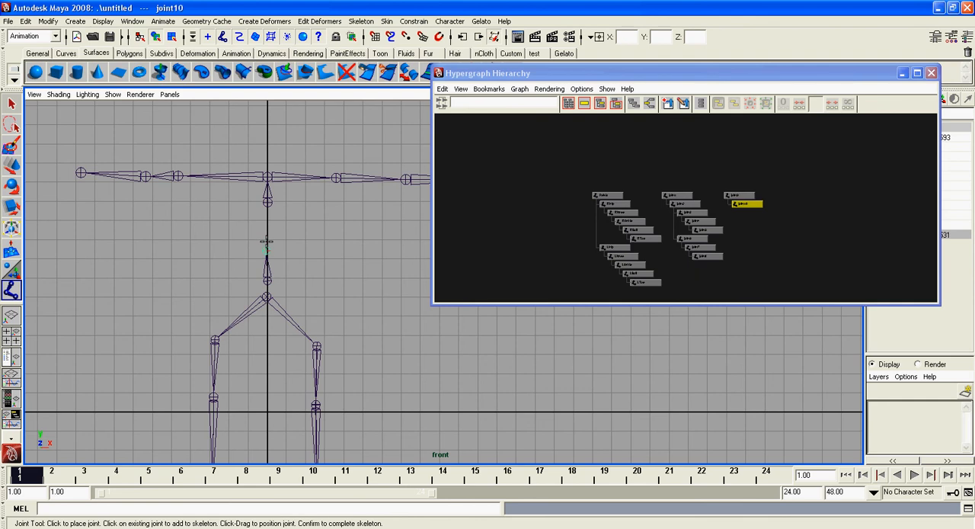
pyautogui.click(267, 223)
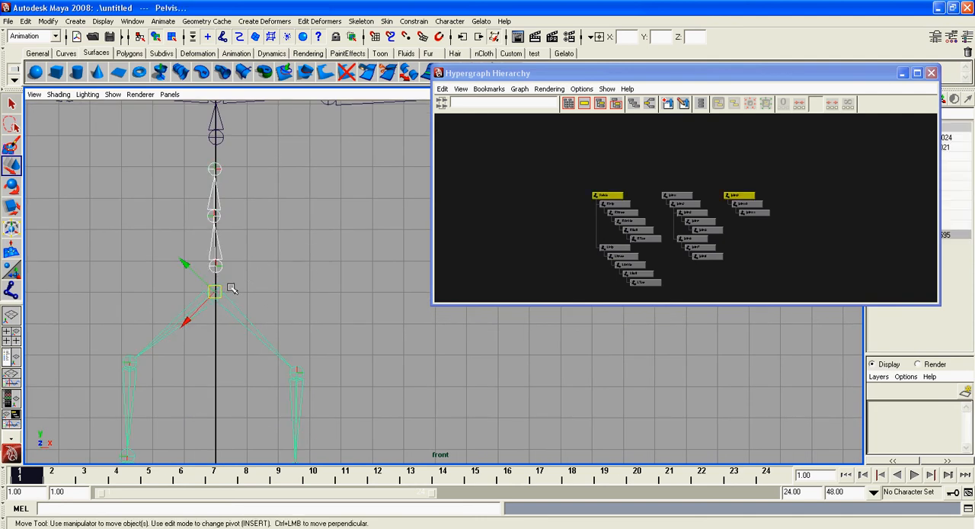
pyautogui.moveTo(213, 289); pyautogui.dragTo(244, 289)
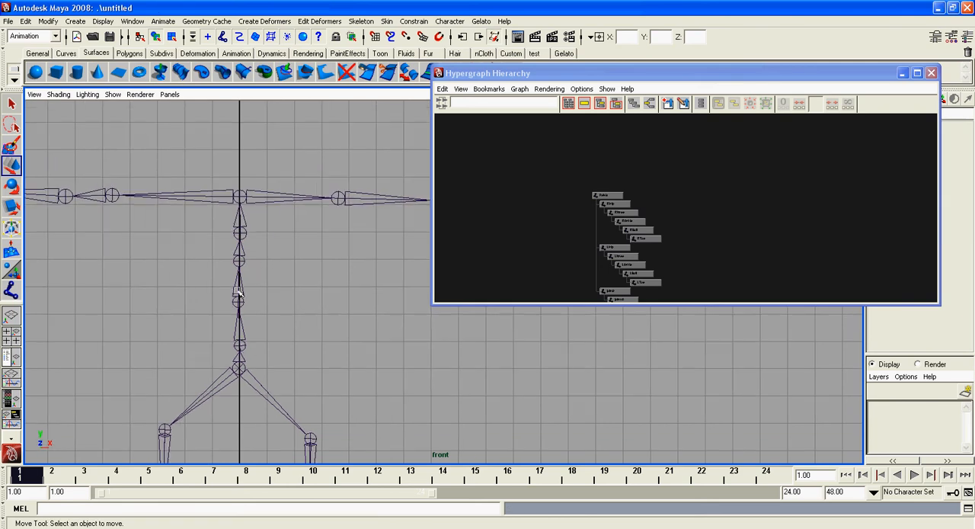
# Name the lowest spine joint back1 in the Channel Box
pyautogui.click(238, 369)
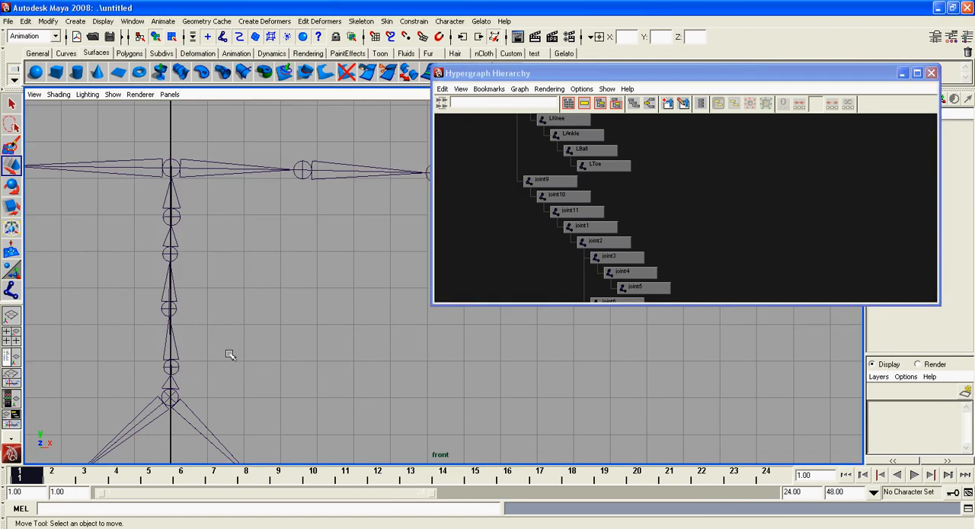
pyautogui.click(542, 180)
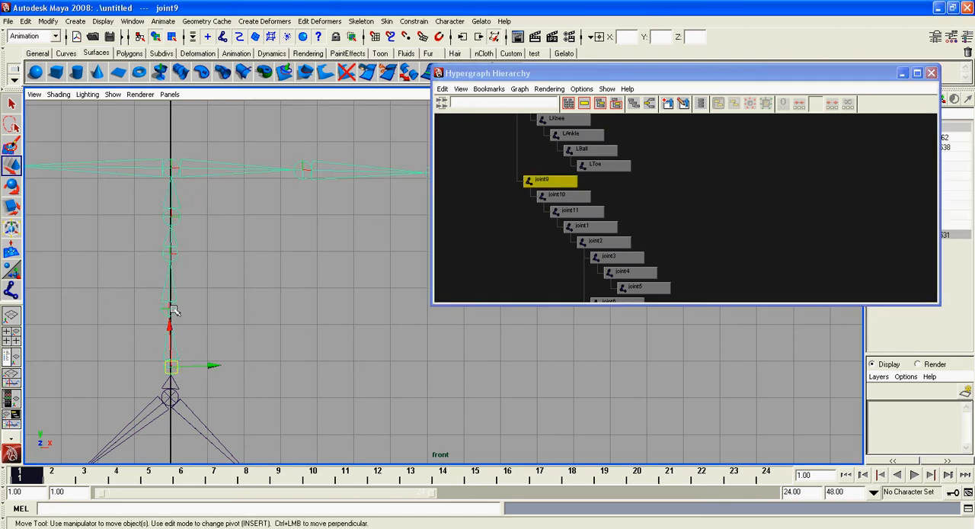
pyautogui.click(572, 211)
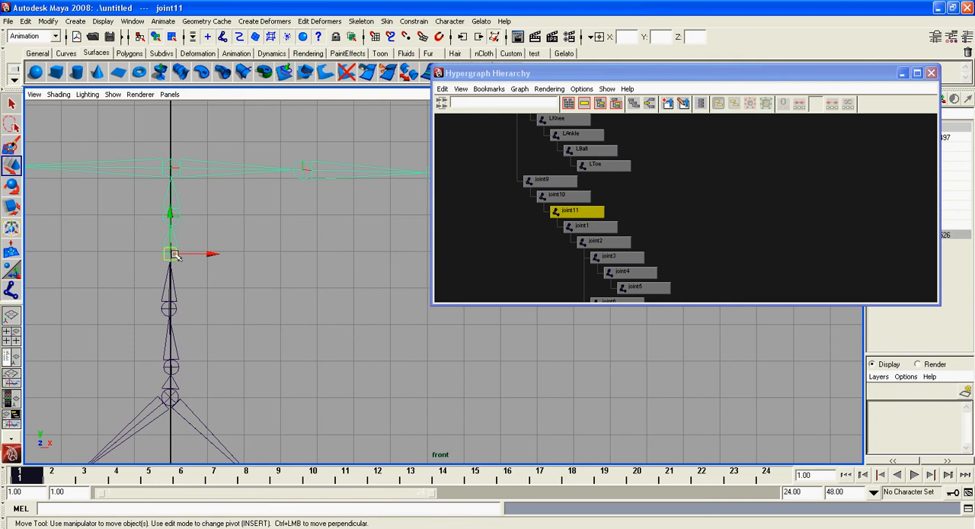
pyautogui.click(583, 225)
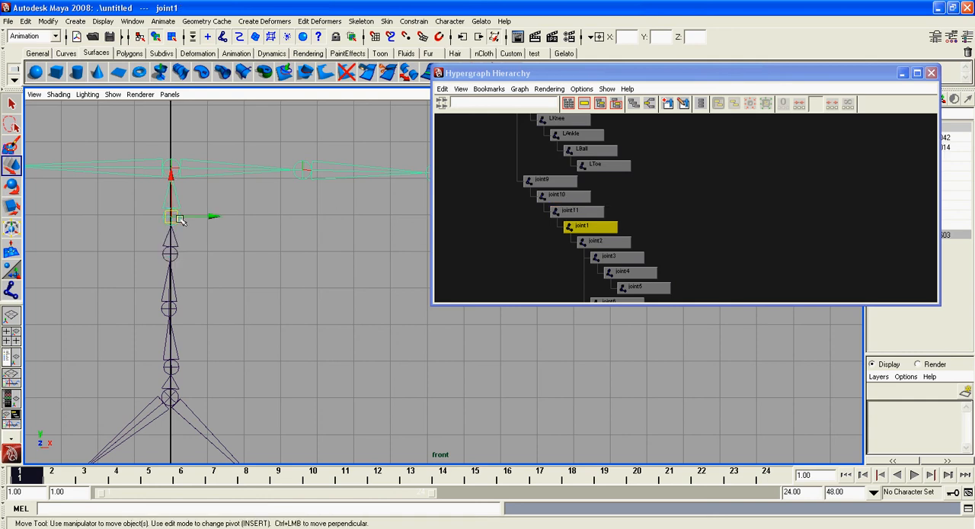
pyautogui.click(594, 241)
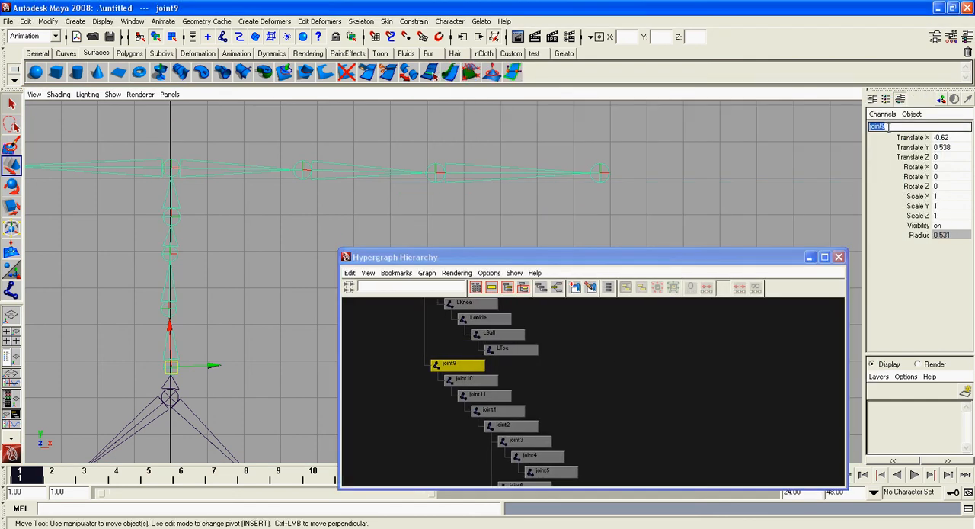
pyautogui.write('back1')
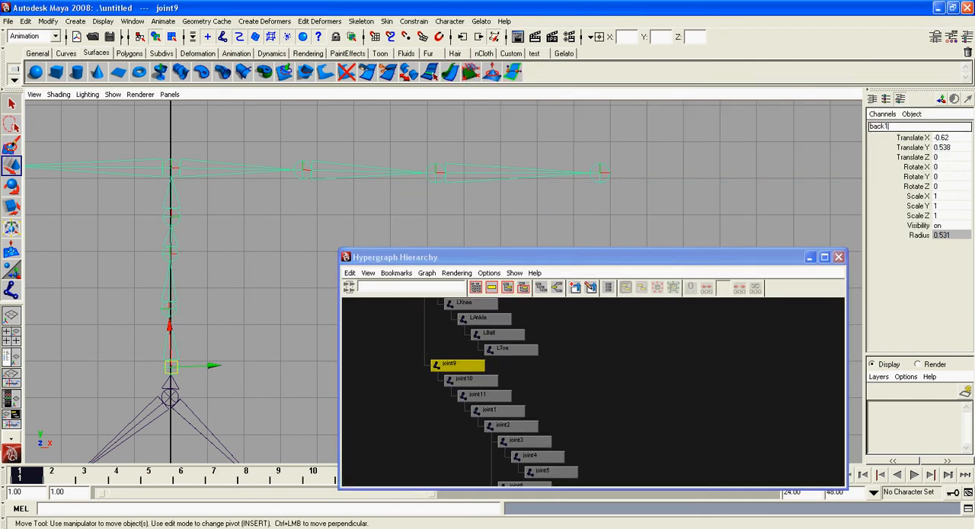
# Name the remaining spine joints back2, back3, back4 and the topmost one chest
pyautogui.click(464, 378)
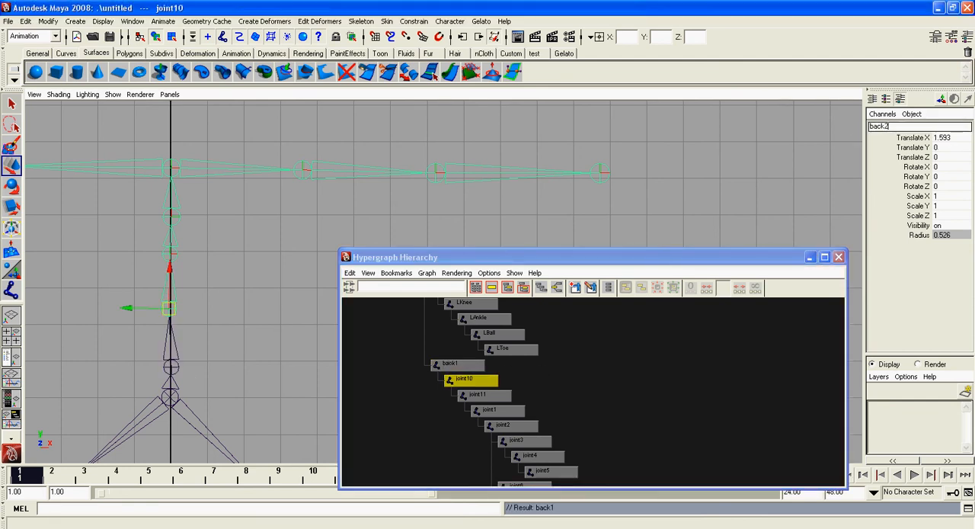
pyautogui.click(478, 395)
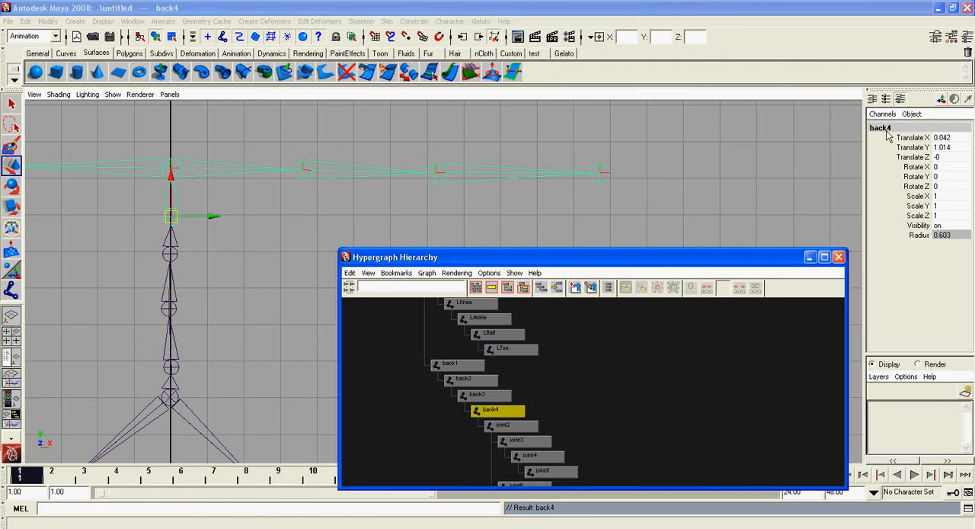
pyautogui.click(503, 425)
pyautogui.write('chest')
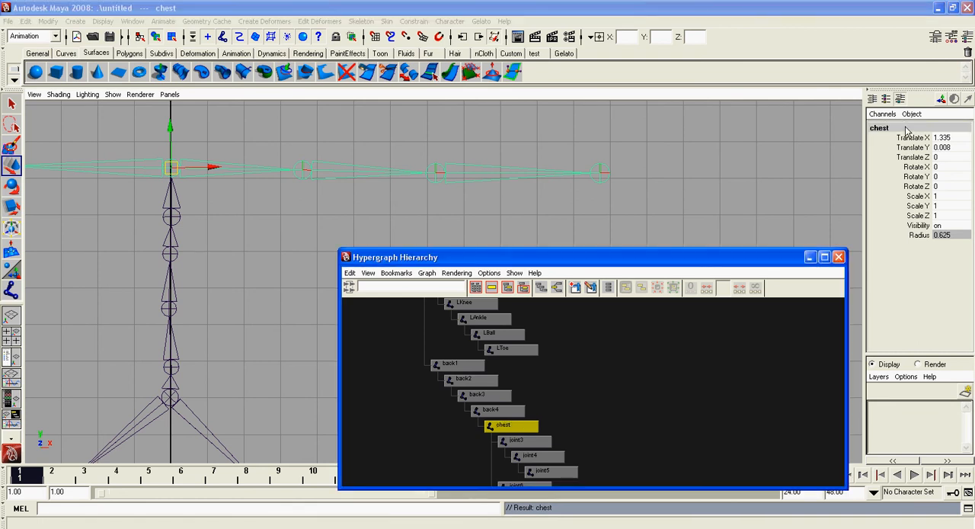
# Rename the right arm joints rShoulder, rElbow and rWrist
pyautogui.click(525, 441)
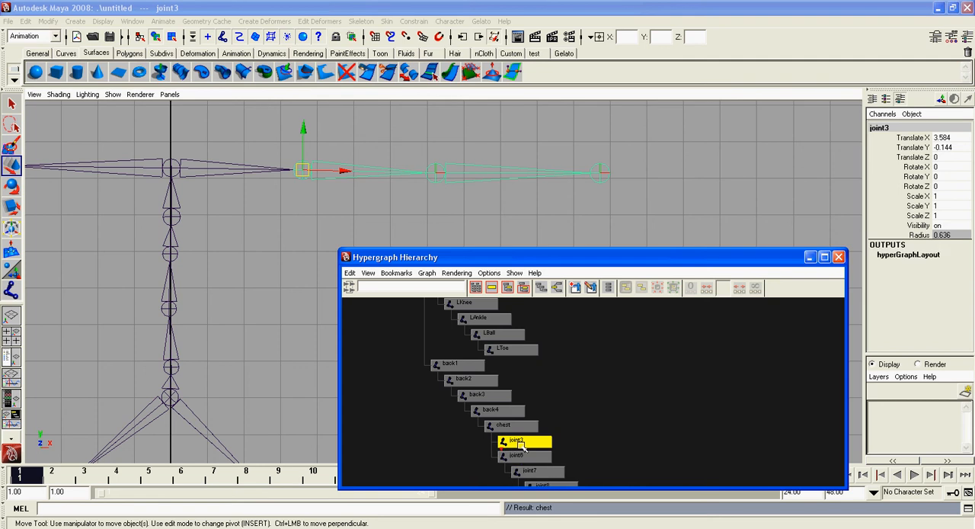
pyautogui.click(516, 469)
pyautogui.write('rshoulder')
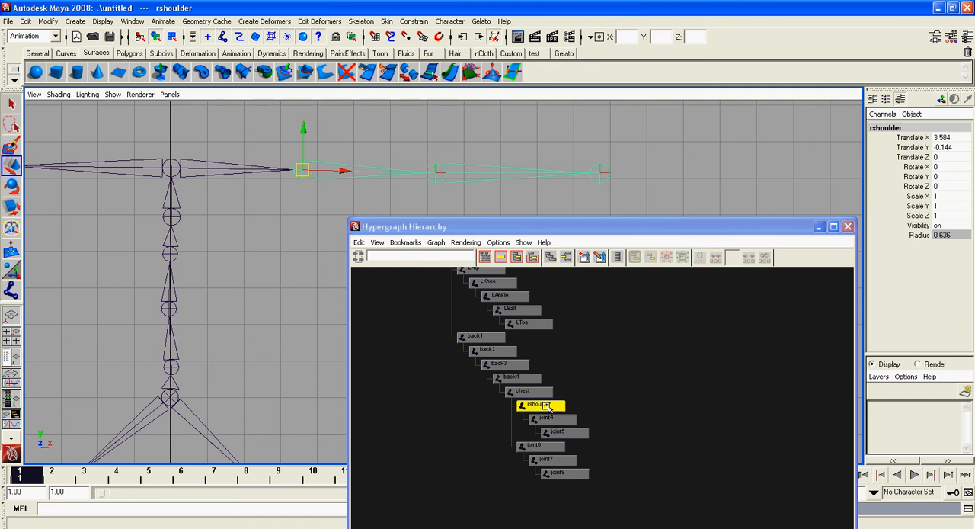
pyautogui.click(545, 417)
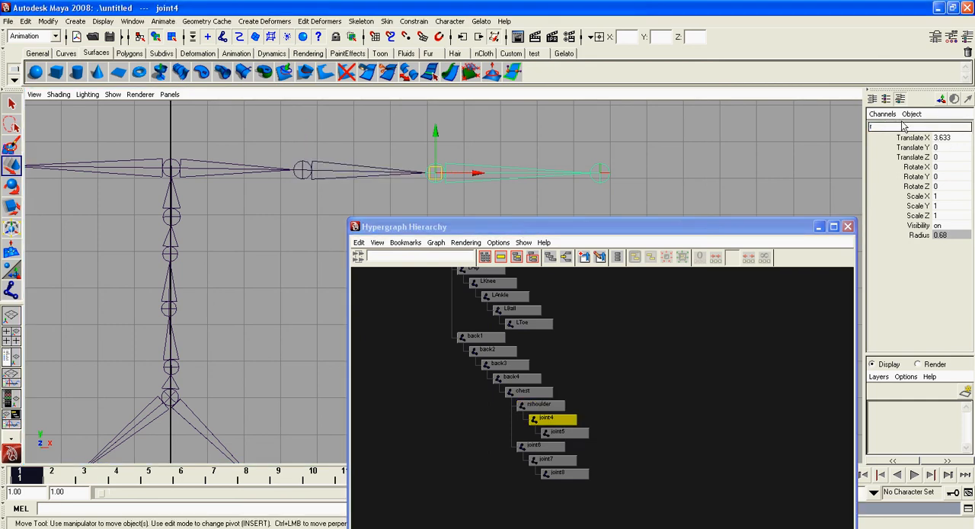
pyautogui.write('Elbow')
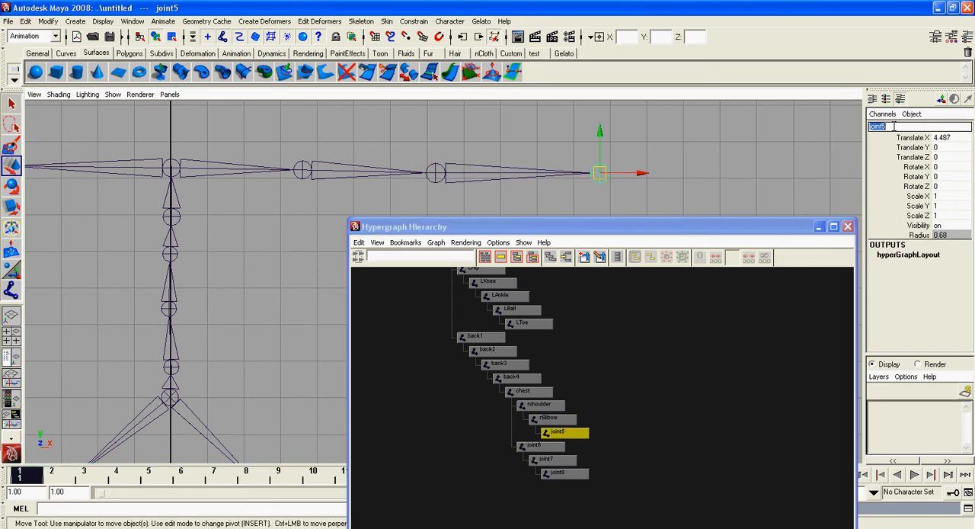
# Rename the left arm LShoulder, LElbow and LWrist, then move the Hypergraph window aside
pyautogui.write('LWrist')
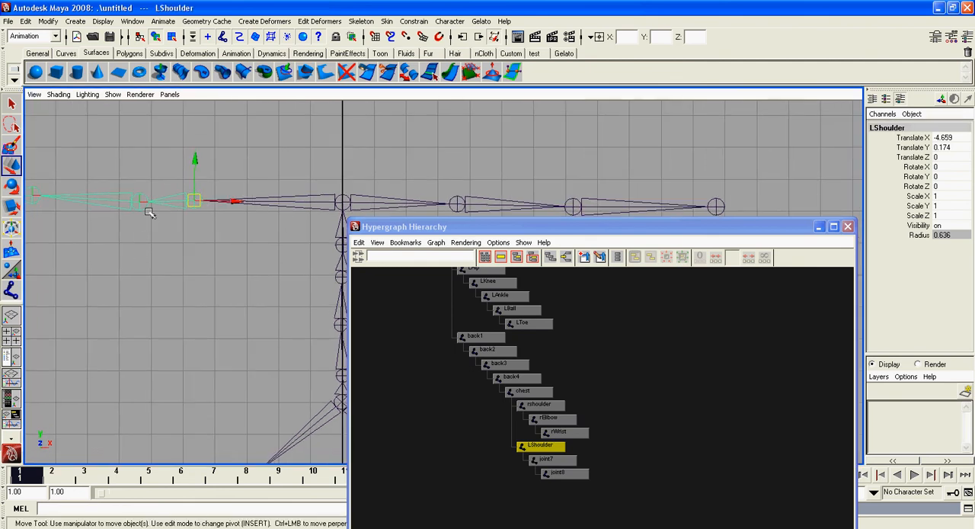
pyautogui.click(546, 458)
pyautogui.write('LElbow')
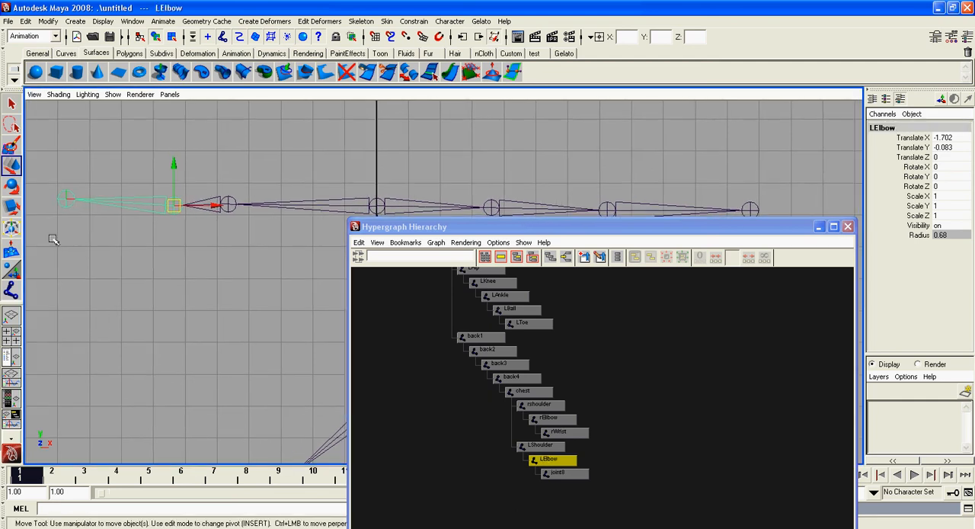
pyautogui.click(558, 473)
pyautogui.write('LWrist')
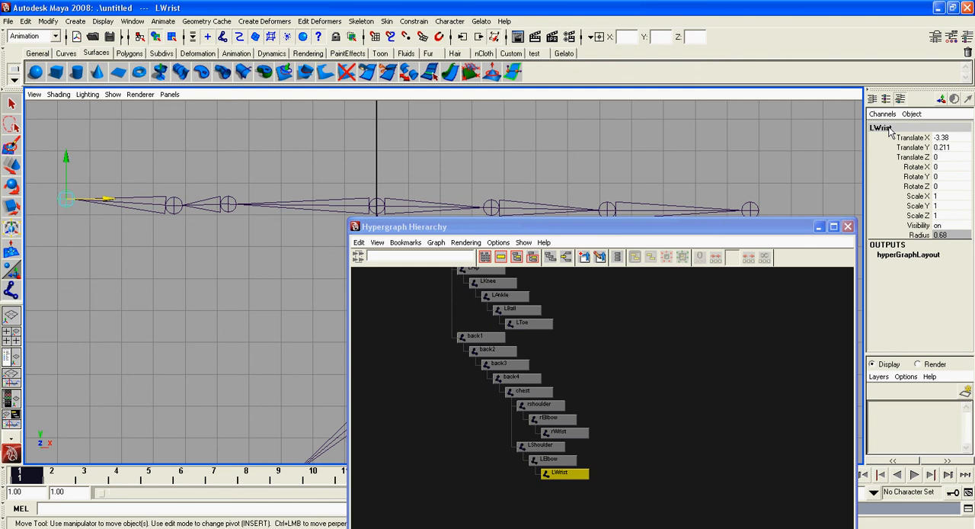
pyautogui.moveTo(404, 225); pyautogui.dragTo(436, 312)
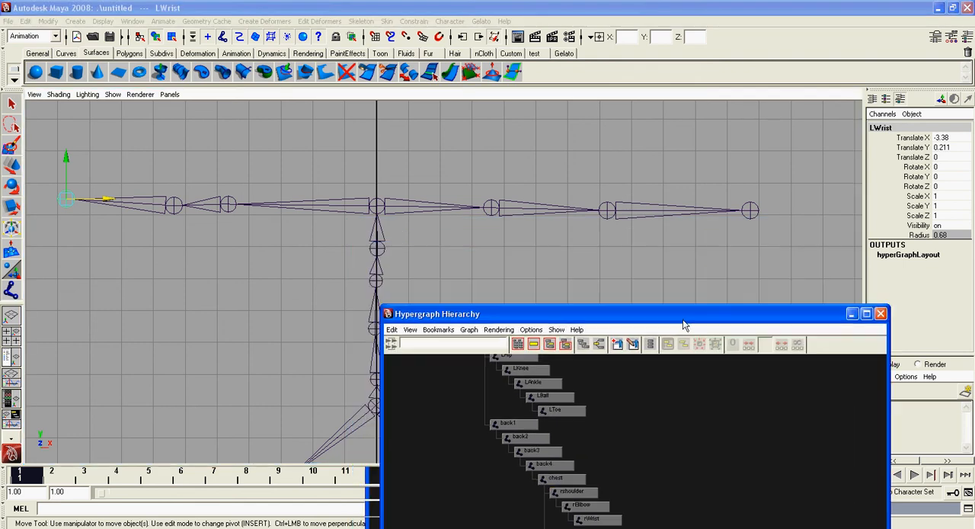
pyautogui.moveTo(682, 312); pyautogui.dragTo(789, 234)
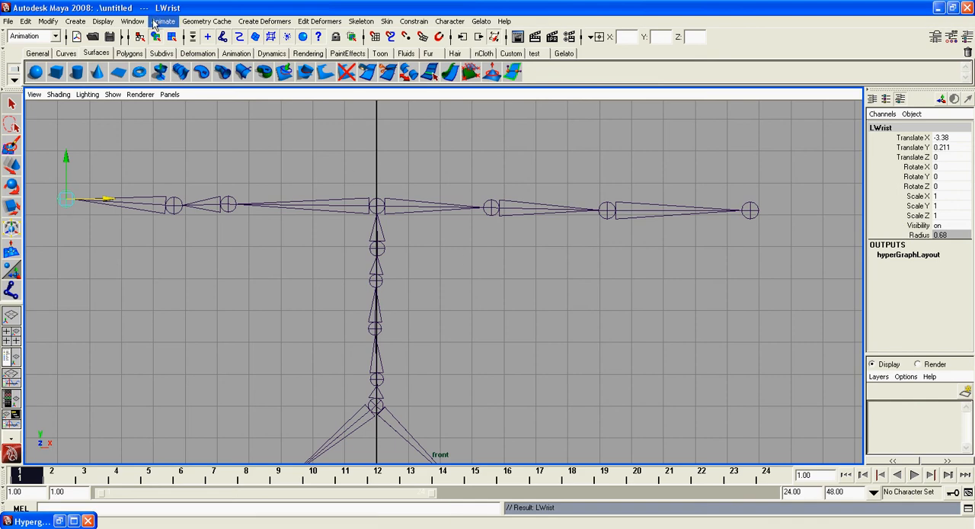
# Draw a neck-and-head chain up from the chest with the Joint Tool and name its first joint Neck1
pyautogui.click(361, 22)
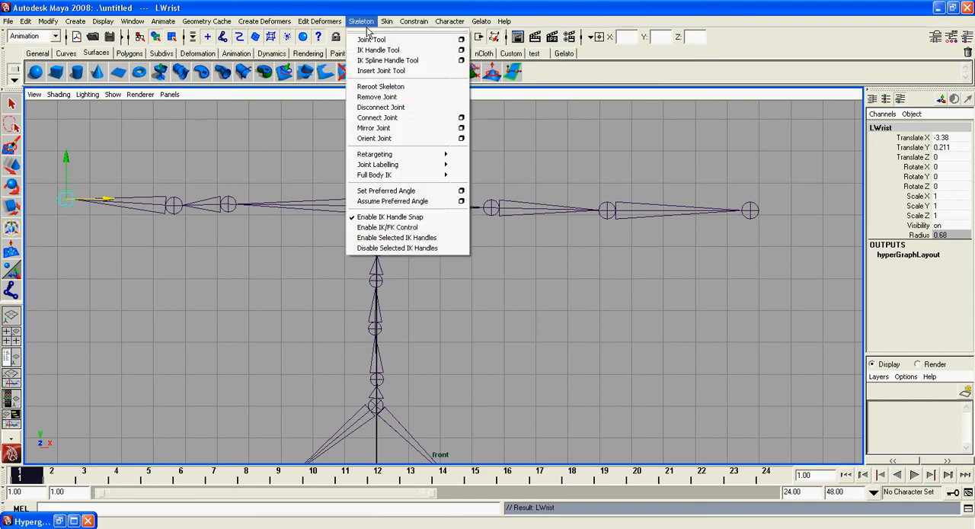
pyautogui.click(372, 40)
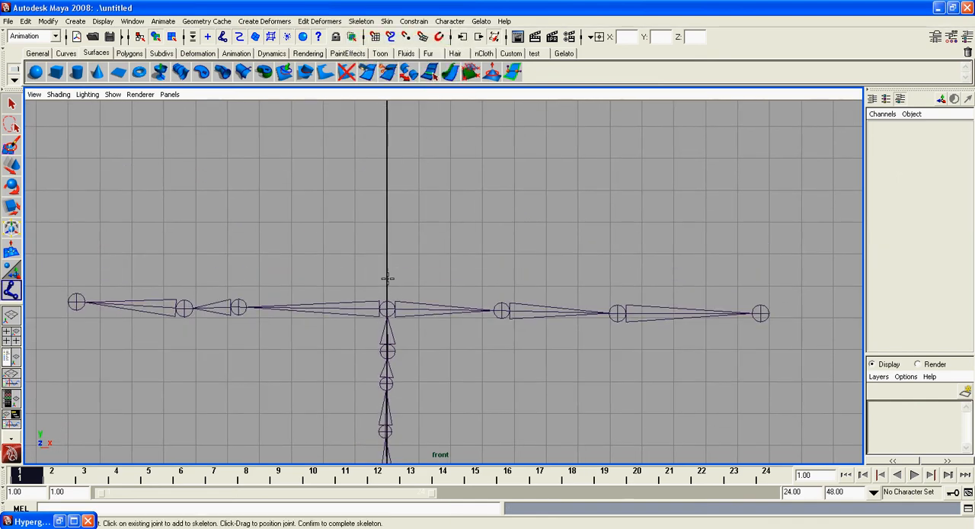
pyautogui.click(387, 262)
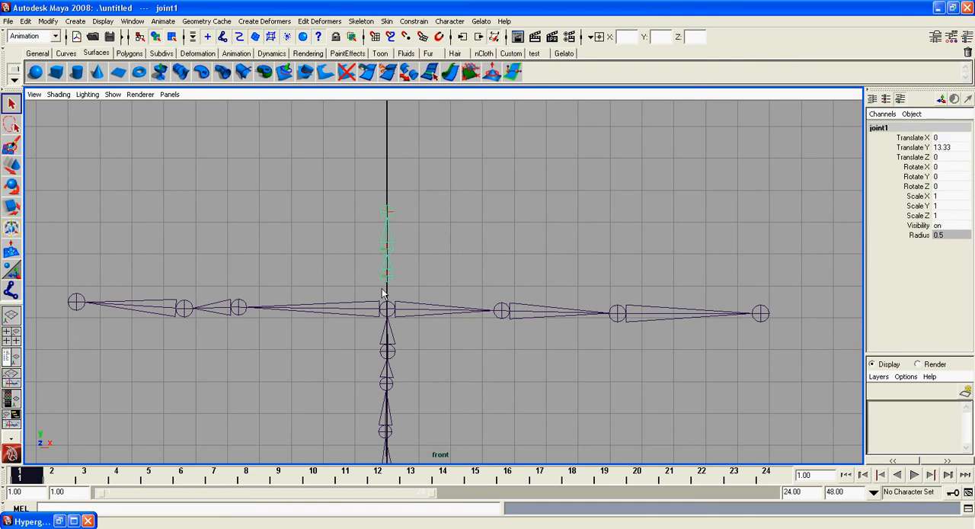
pyautogui.click(387, 311)
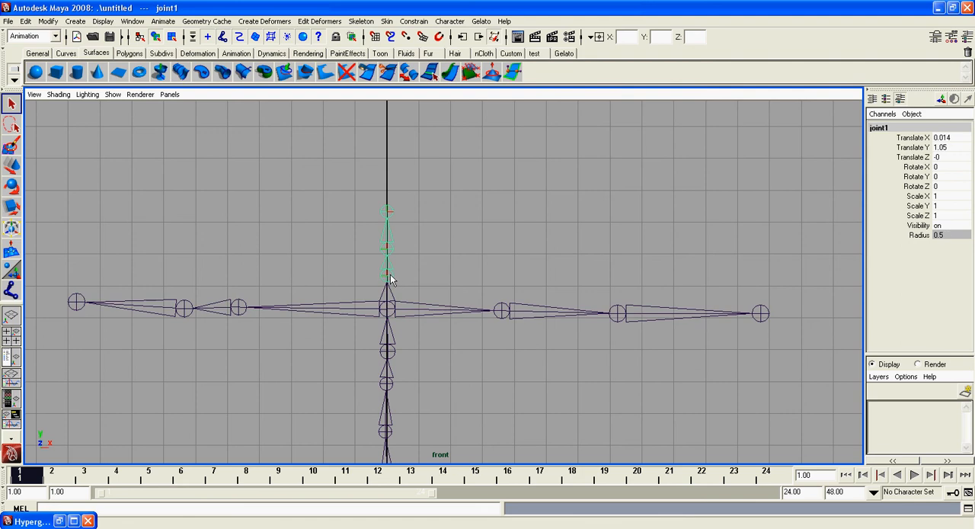
pyautogui.doubleClick(878, 127)
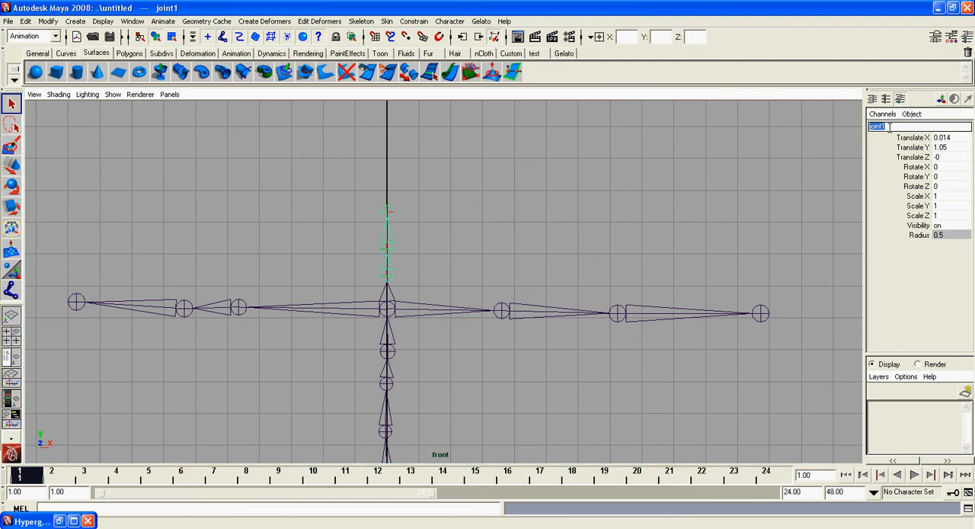
pyautogui.write('Neck1')
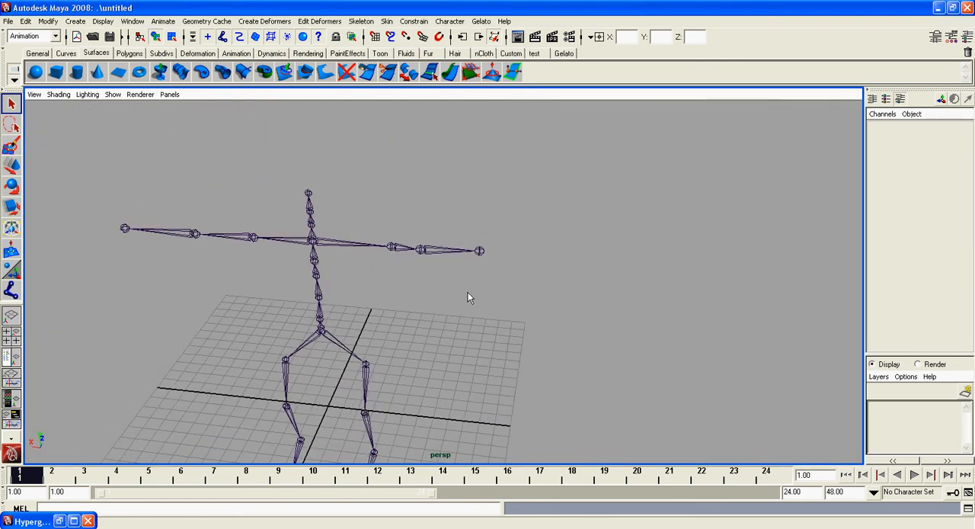
# Move rShoulder and rWrist along Z in perspective so the right arm is no longer dead straight
pyautogui.moveTo(469, 297); pyautogui.dragTo(518, 305)
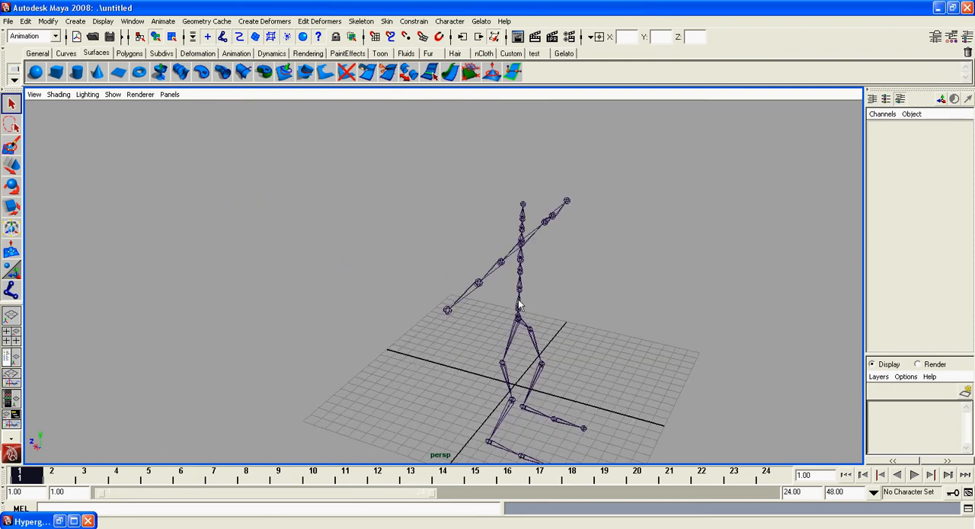
pyautogui.click(478, 295)
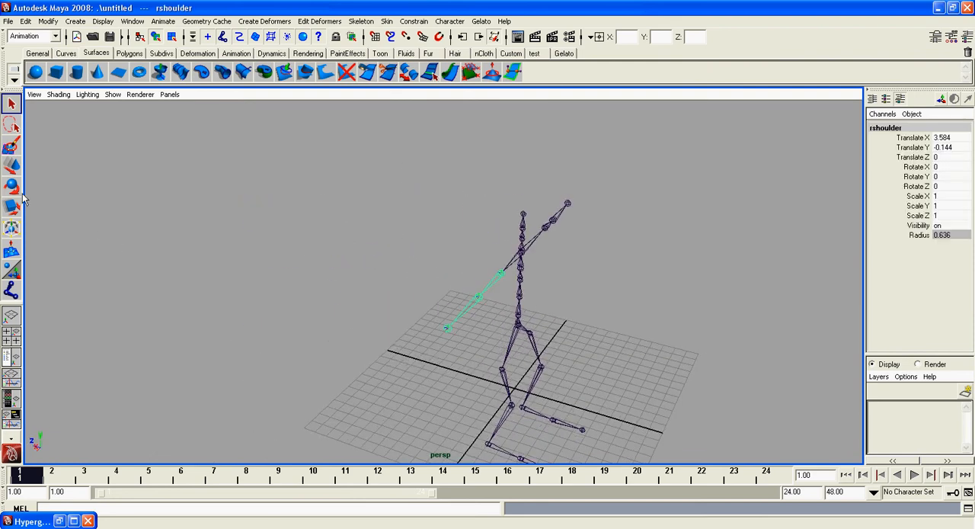
pyautogui.moveTo(475, 296); pyautogui.dragTo(457, 317)
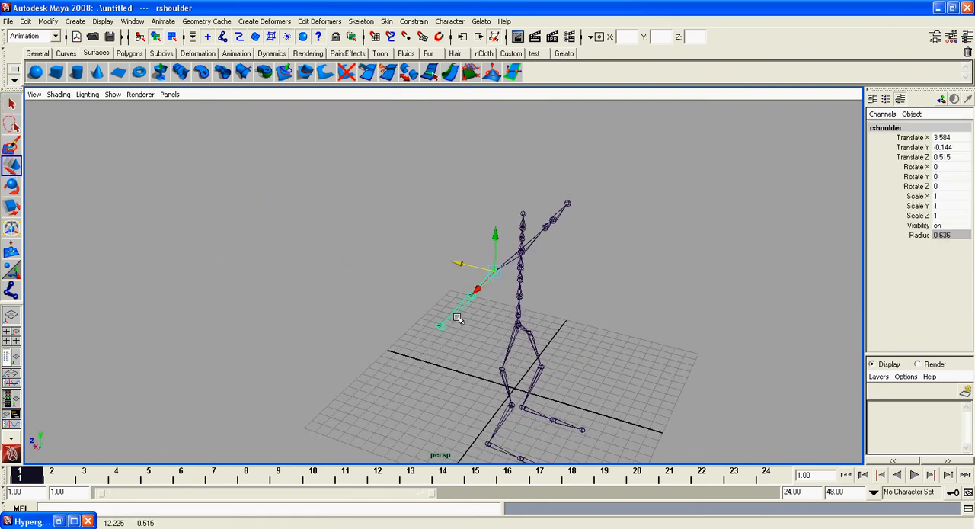
pyautogui.click(450, 329)
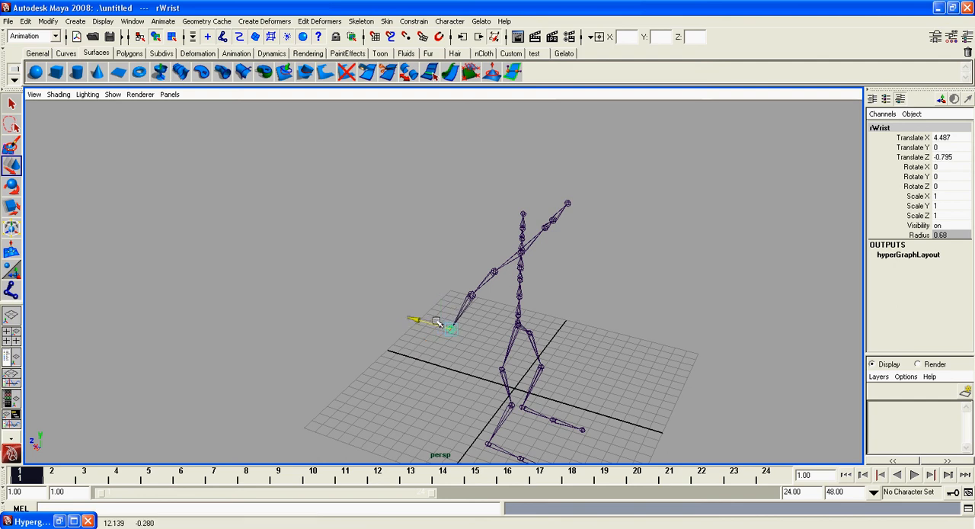
# From the Top view offset LElbow in depth, then return to perspective
pyautogui.press('space')
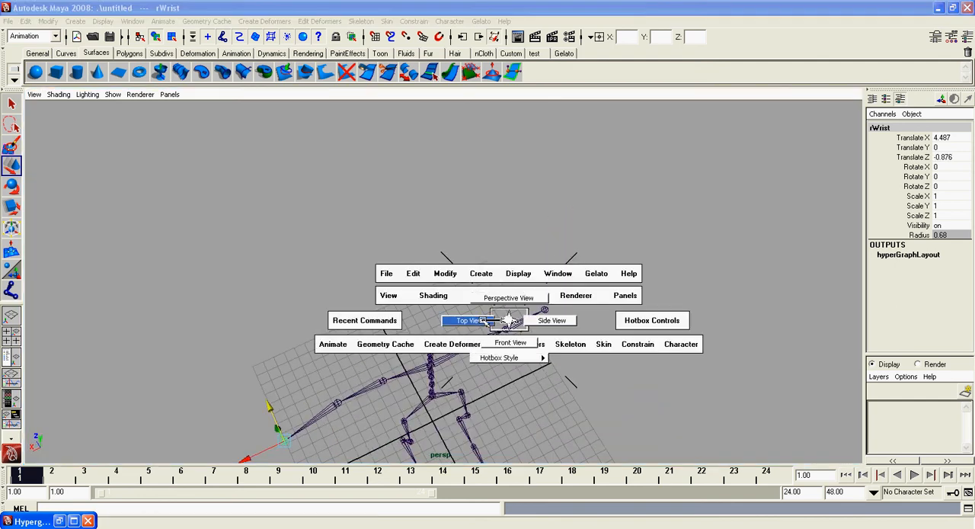
pyautogui.click(469, 320)
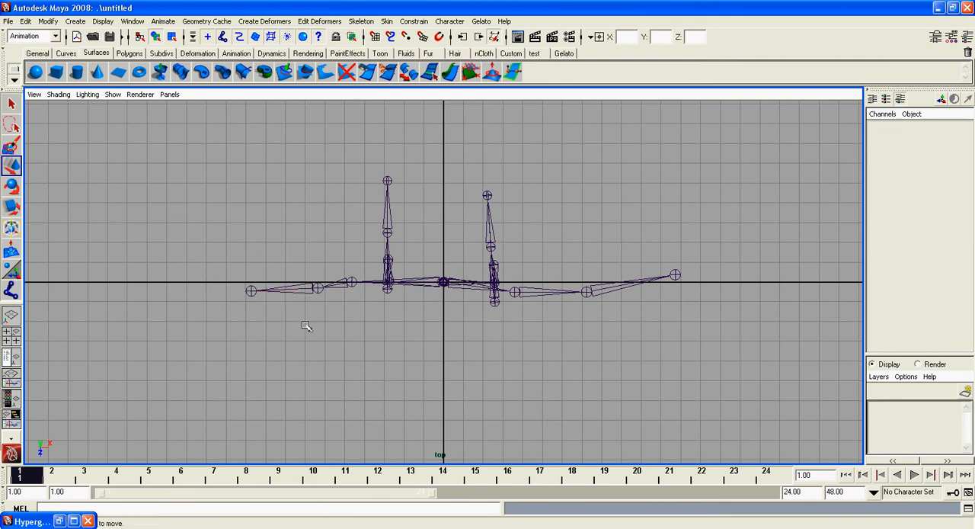
pyautogui.click(250, 283)
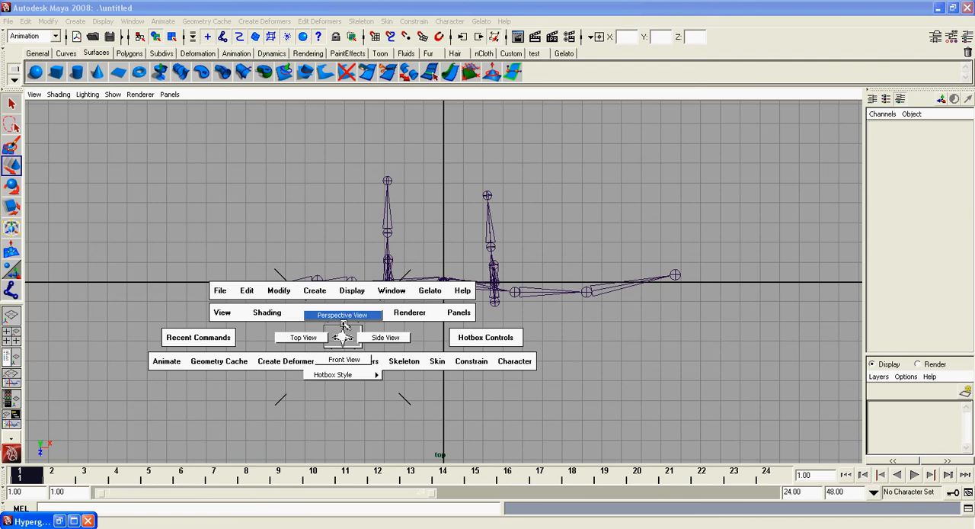
pyautogui.click(341, 313)
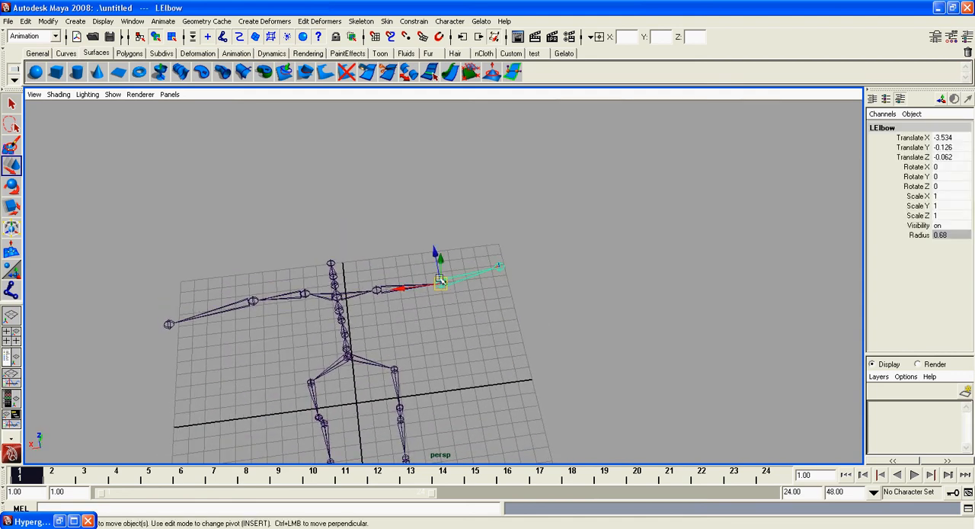
pyautogui.click(496, 256)
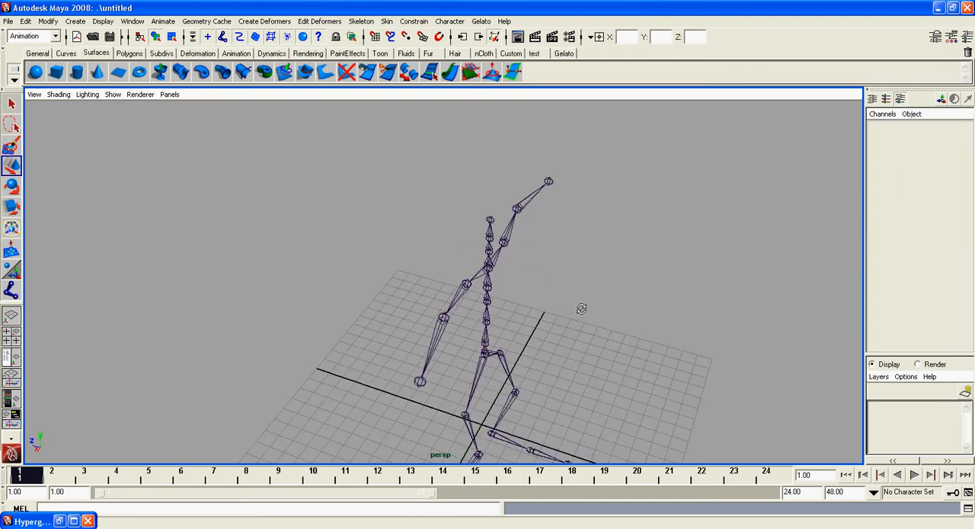
pyautogui.moveTo(582, 307); pyautogui.dragTo(448, 280)
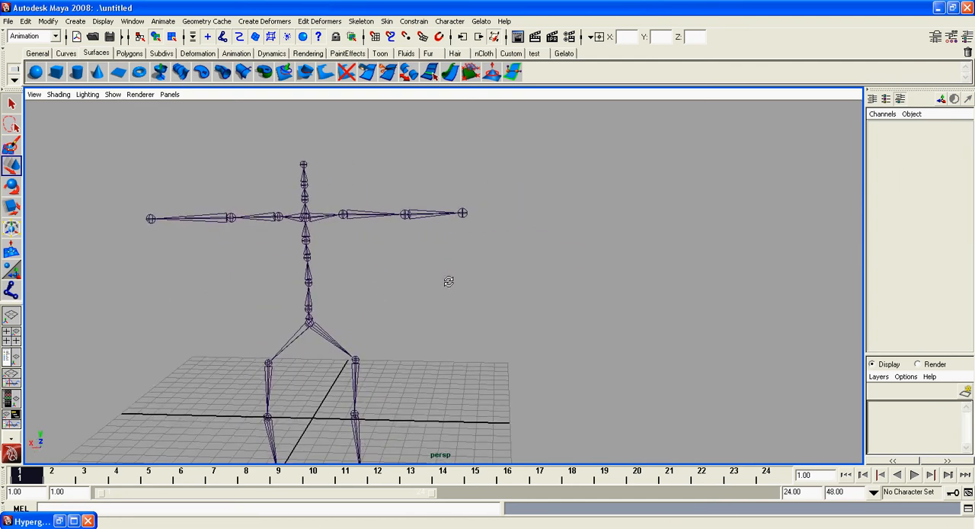
# In Top view, draw a three-joint finger chain just beyond the left wrist with the Joint Tool
pyautogui.click(75, 22)
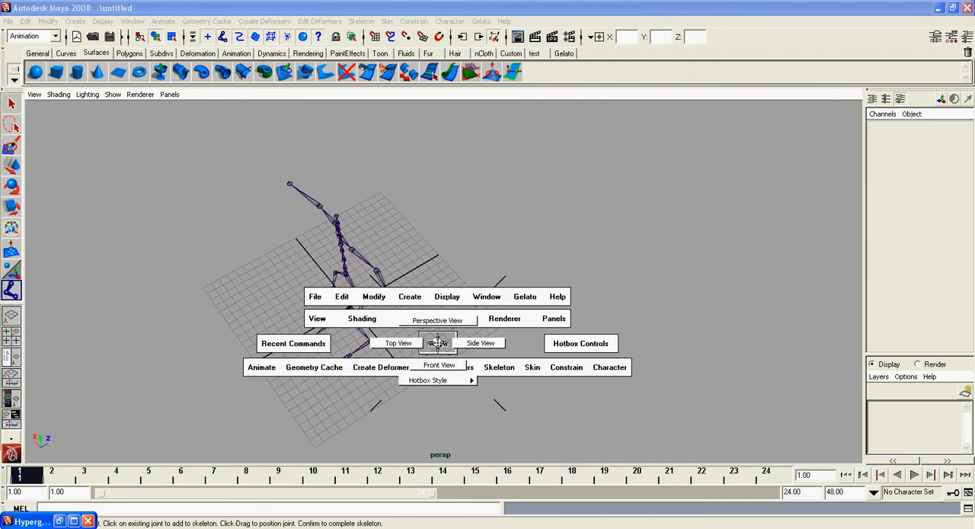
pyautogui.click(397, 343)
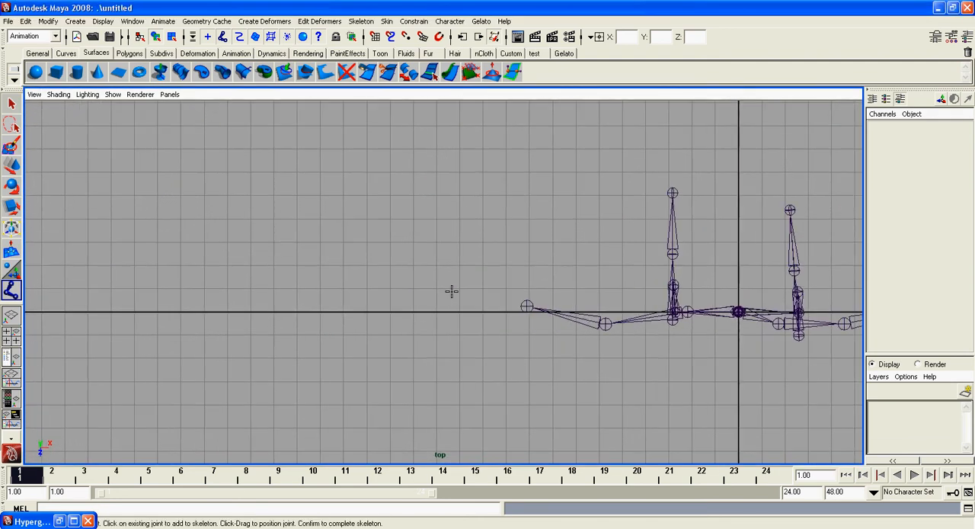
pyautogui.moveTo(524, 277)
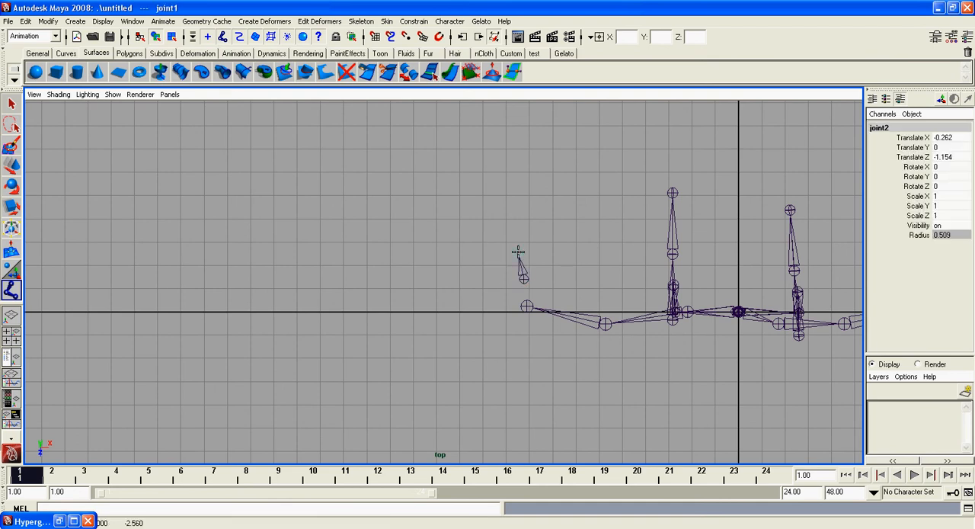
pyautogui.click(493, 236)
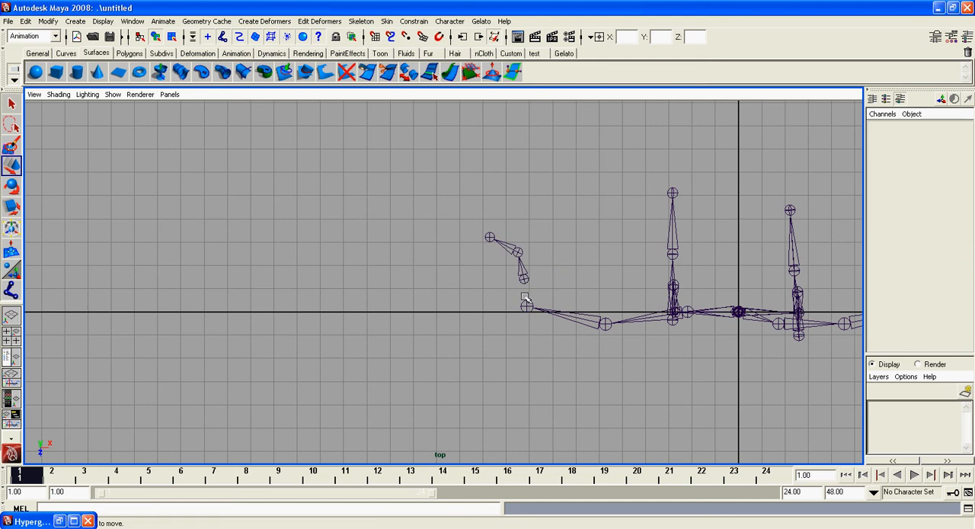
pyautogui.click(360, 21)
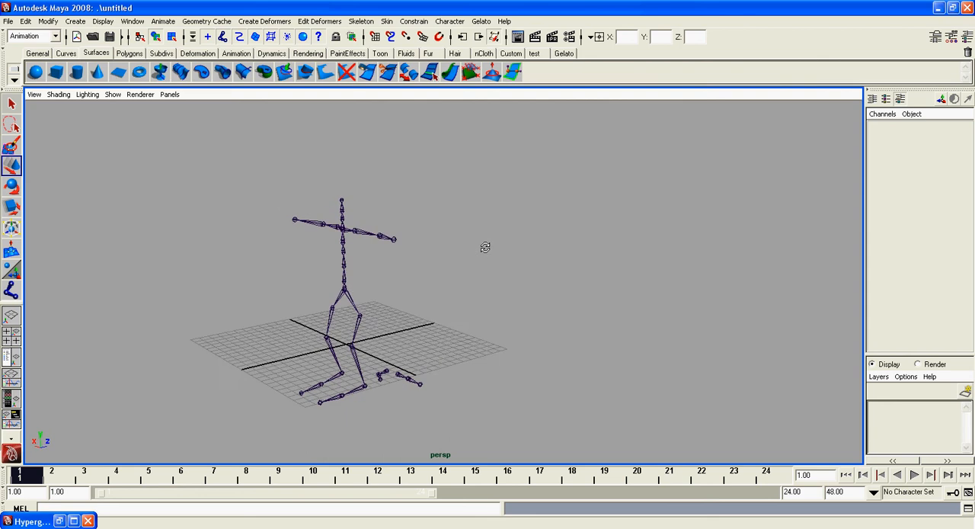
# Duplicate the finger chain (Edit > Duplicate) and move the copy beside the first
pyautogui.moveTo(484, 247); pyautogui.dragTo(509, 284)
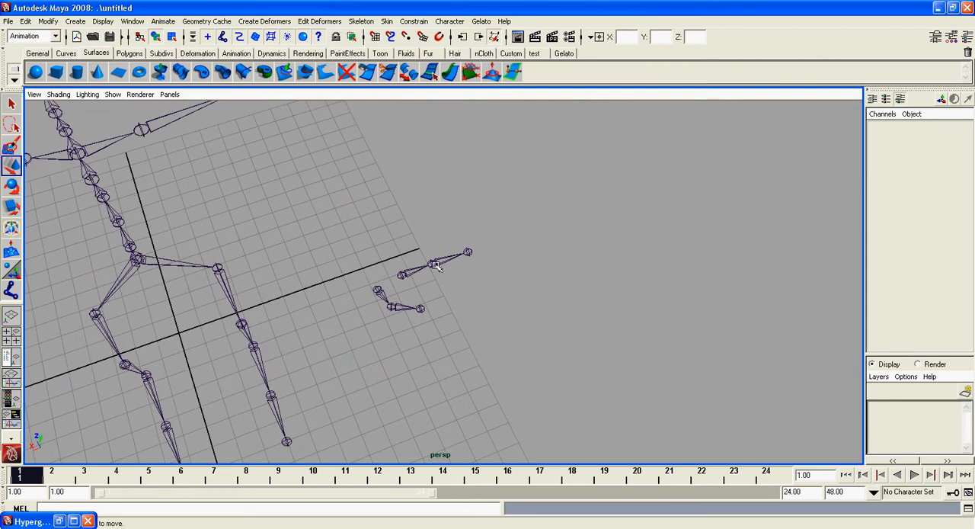
pyautogui.moveTo(439, 267); pyautogui.dragTo(466, 296)
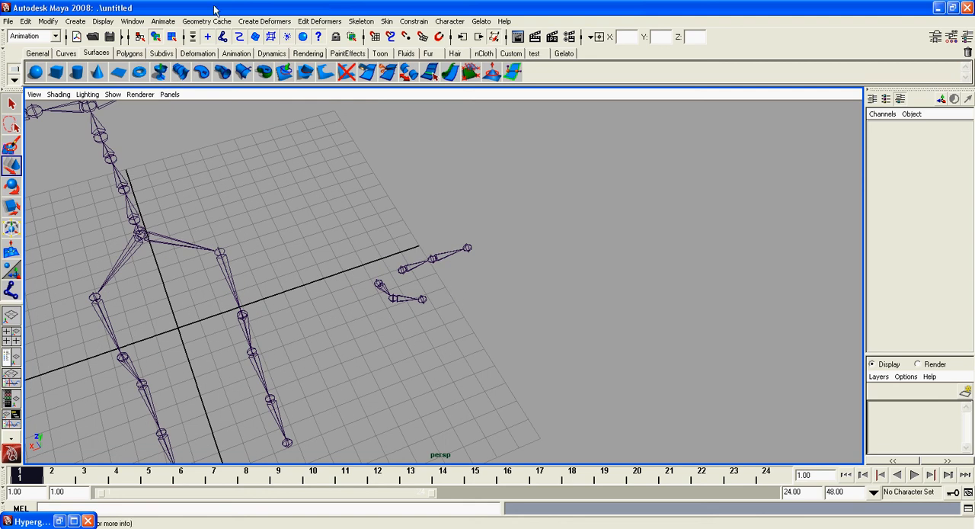
pyautogui.click(402, 268)
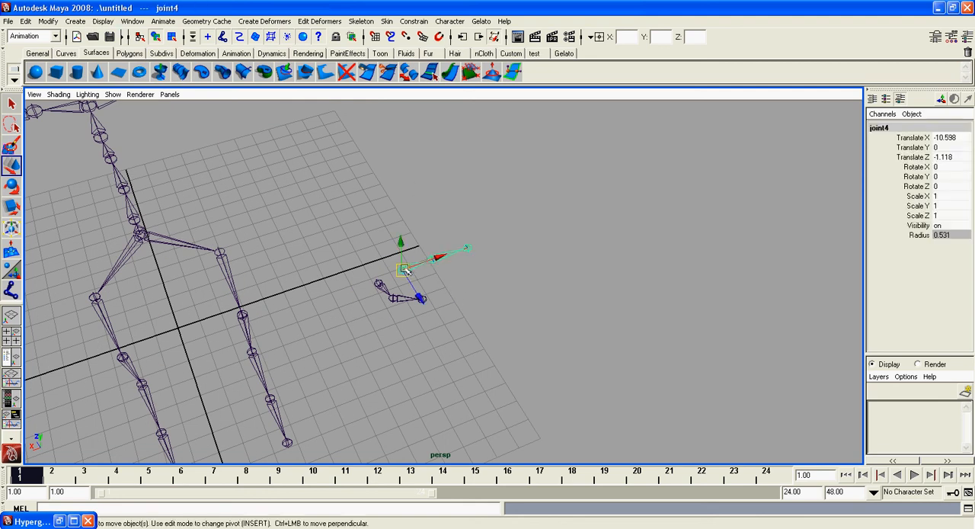
pyautogui.click(419, 299)
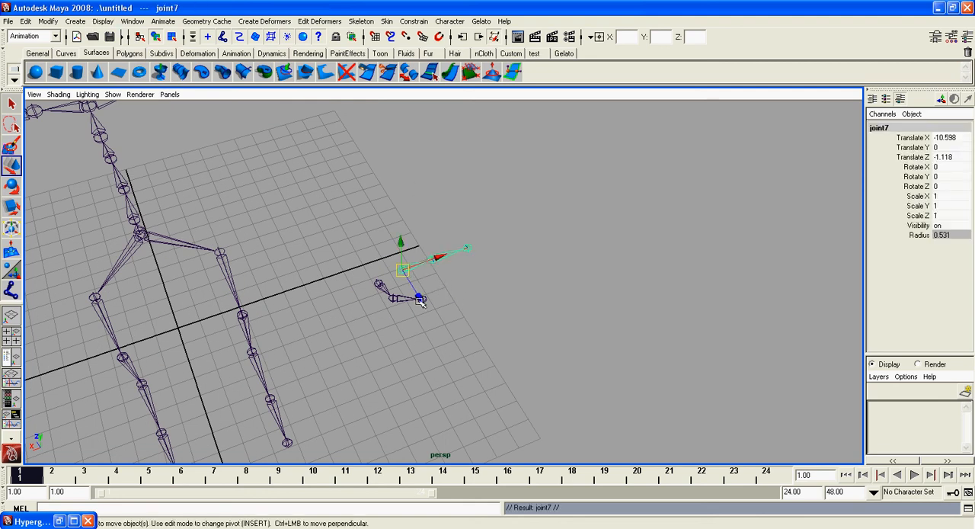
pyautogui.moveTo(421, 297); pyautogui.dragTo(402, 268)
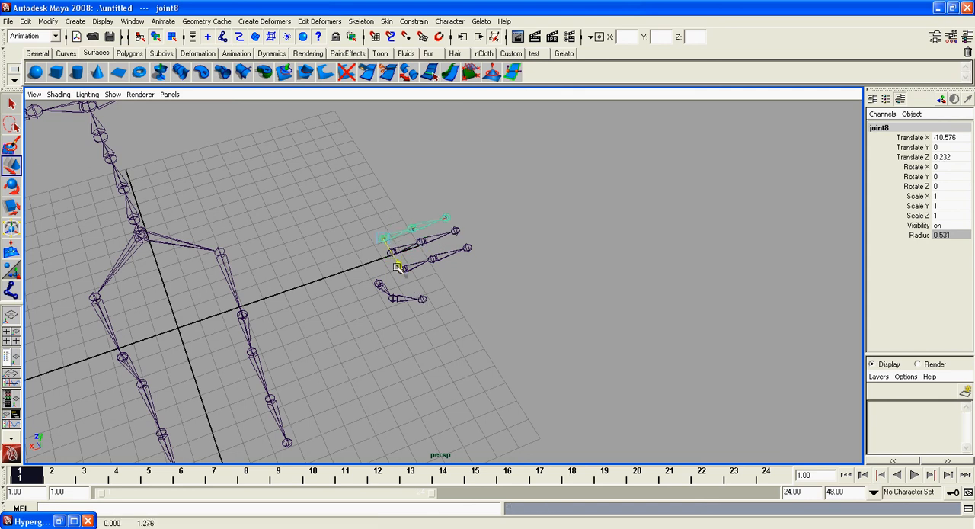
pyautogui.click(469, 295)
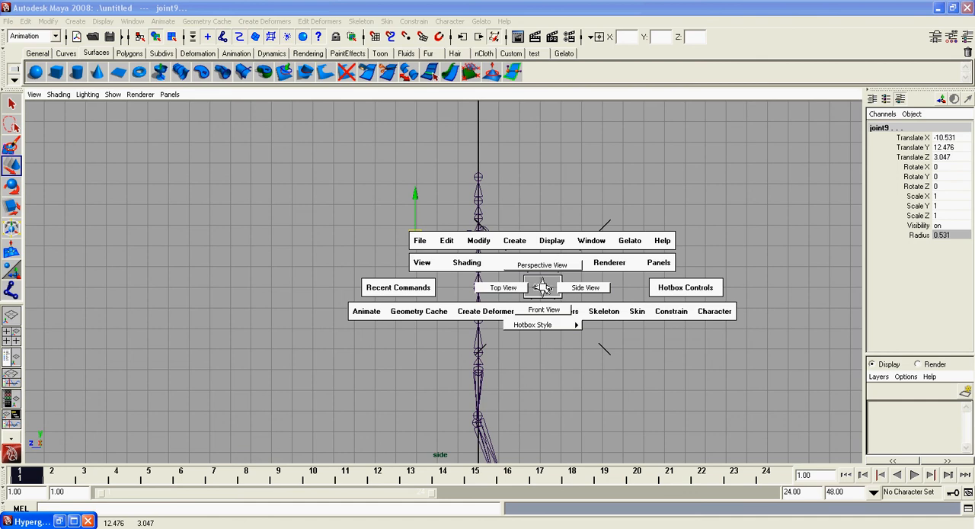
# Line the lower finger chain up with the other fingers in front of the left wrist in top view
pyautogui.click(503, 286)
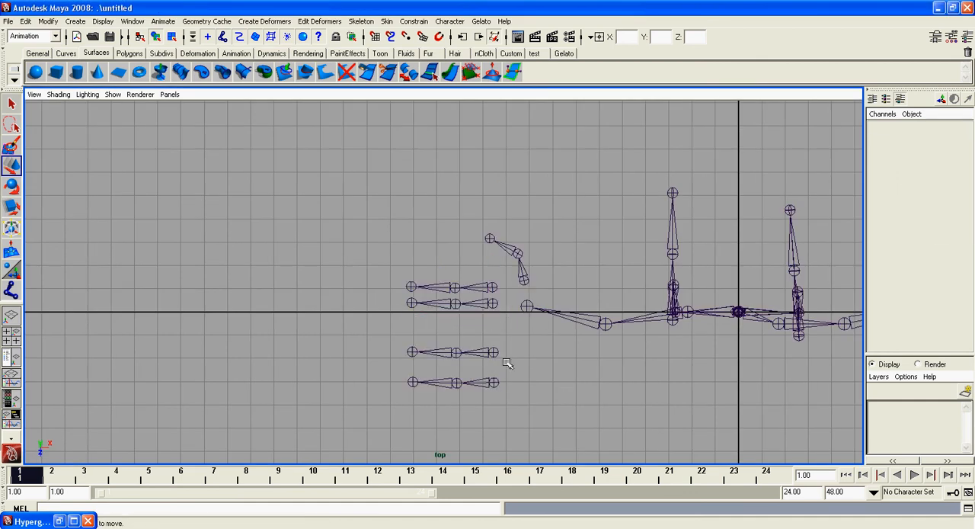
pyautogui.click(493, 319)
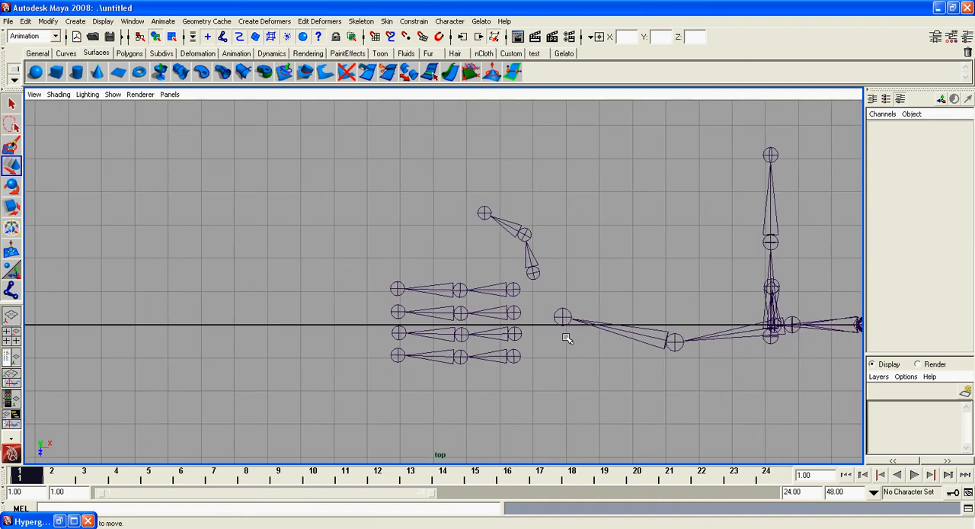
pyautogui.click(512, 357)
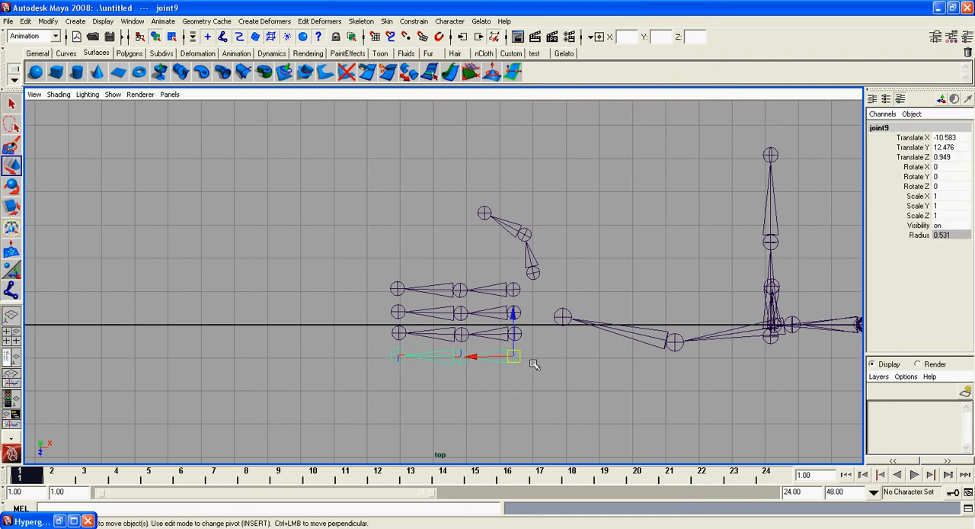
pyautogui.moveTo(515, 357); pyautogui.dragTo(560, 317)
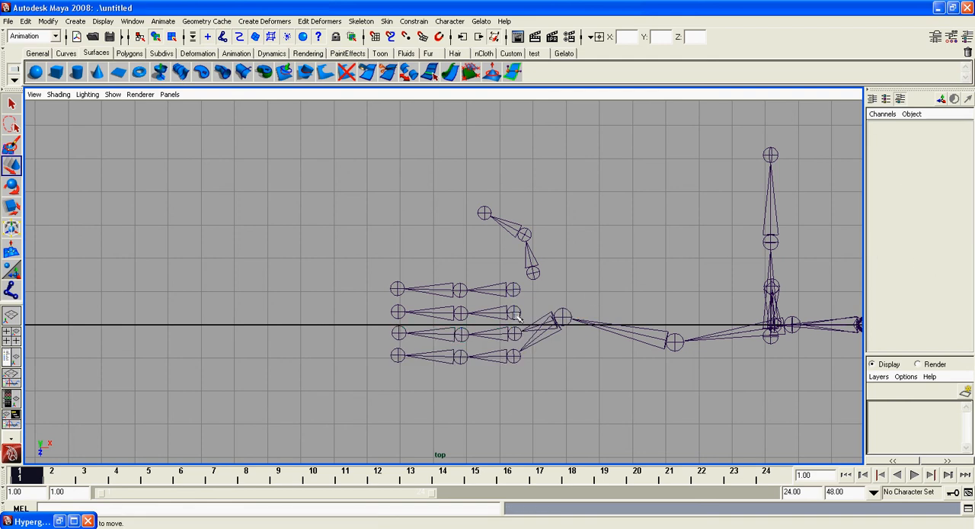
# Parent the finger chains to LWrist and move the thumb chain toward the wrist
pyautogui.click(563, 317)
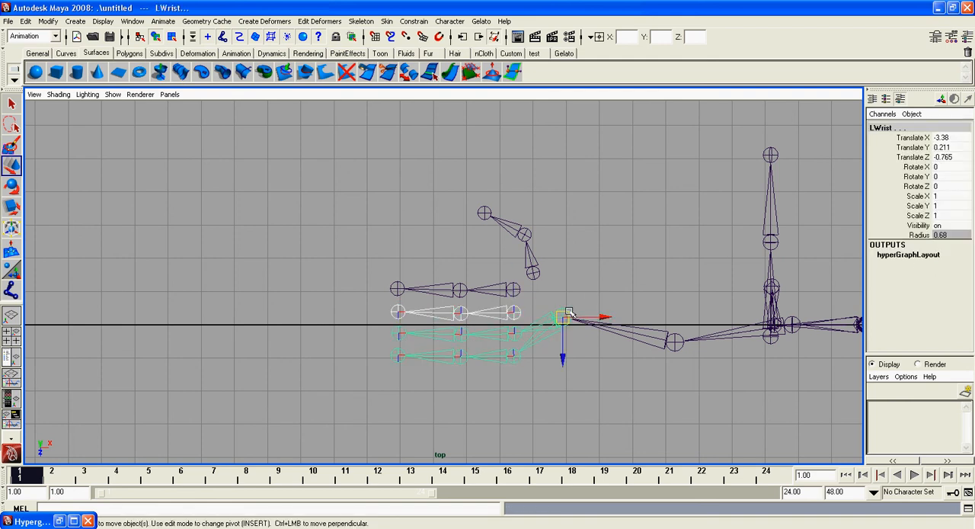
pyautogui.click(546, 302)
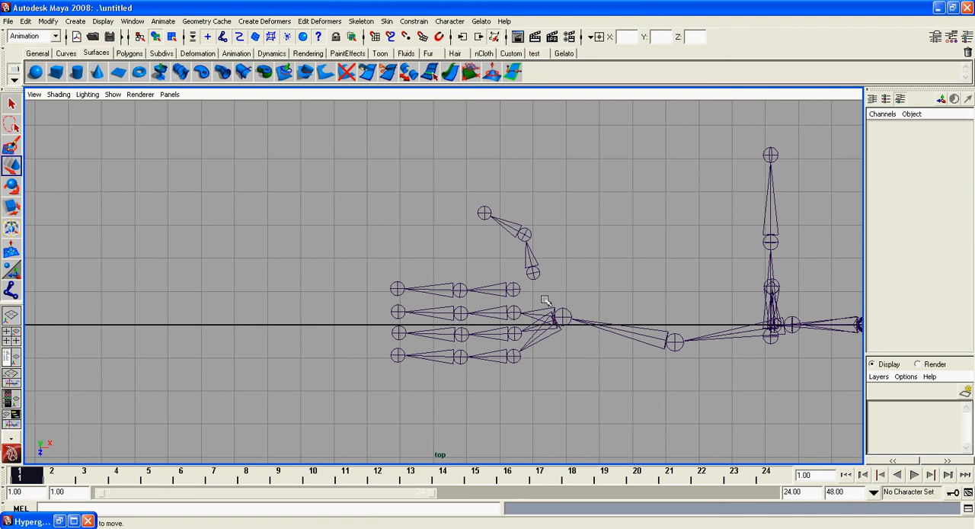
pyautogui.click(560, 317)
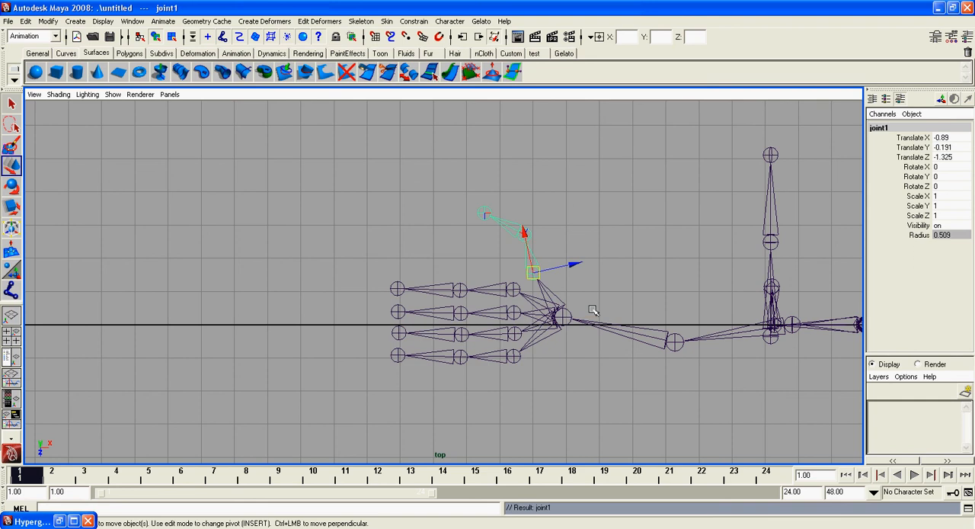
pyautogui.moveTo(528, 271); pyautogui.dragTo(541, 268)
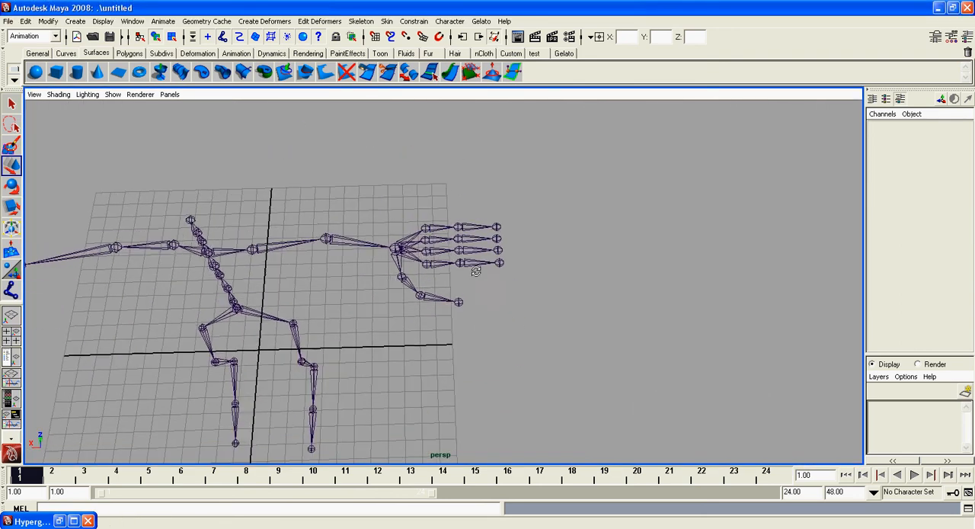
# Marquee-select LWrist with its finger joints and scale the whole hand down slightly
pyautogui.click(399, 250)
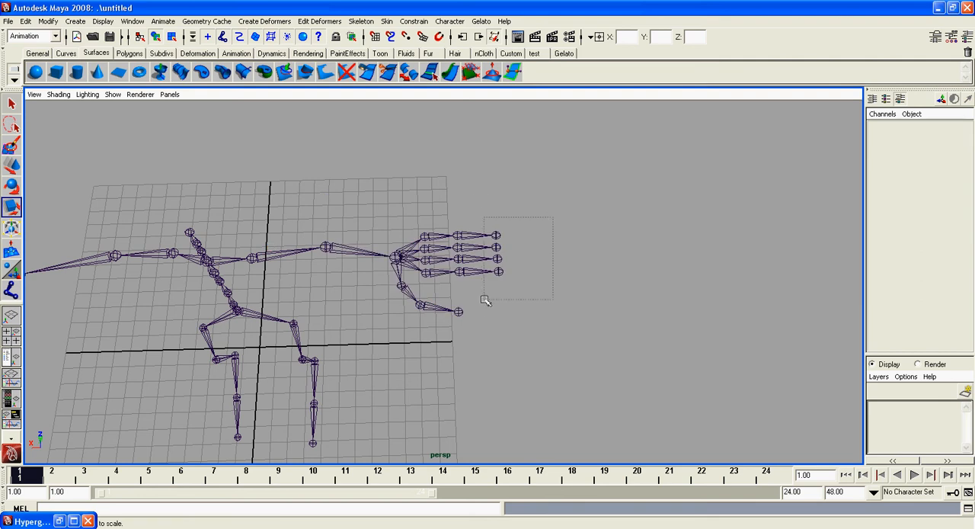
pyautogui.moveTo(484, 301); pyautogui.dragTo(526, 291)
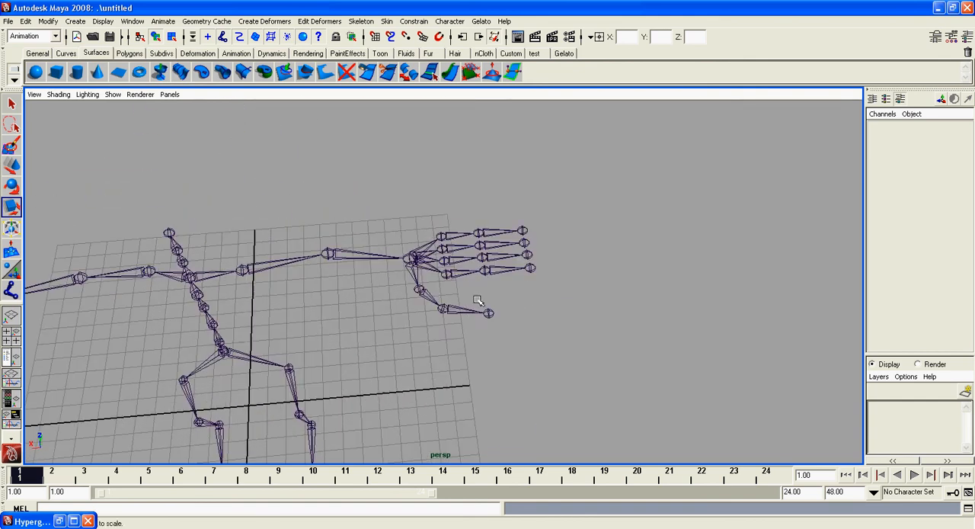
pyautogui.moveTo(480, 302); pyautogui.dragTo(491, 305)
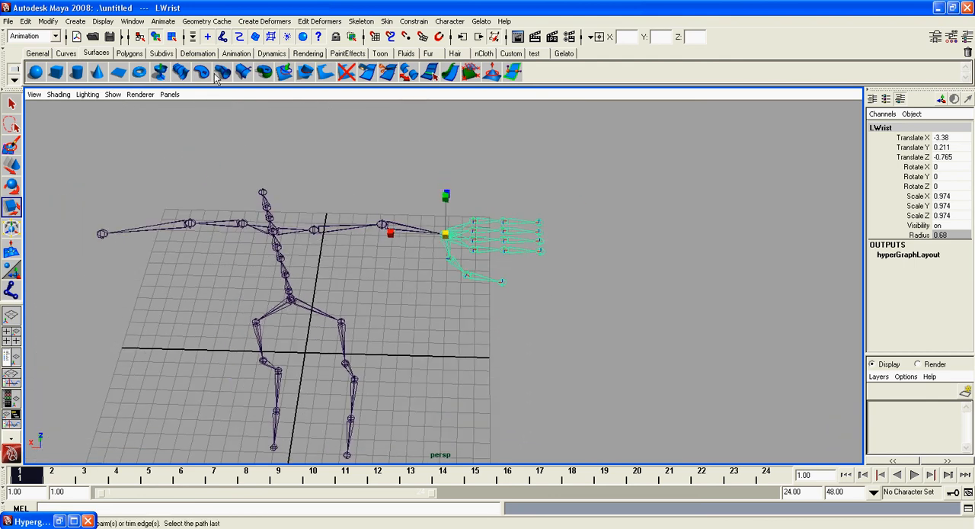
# Mirror the LWrist hand with Skeleton > Mirror Joint to create a second hand copy
pyautogui.click(359, 22)
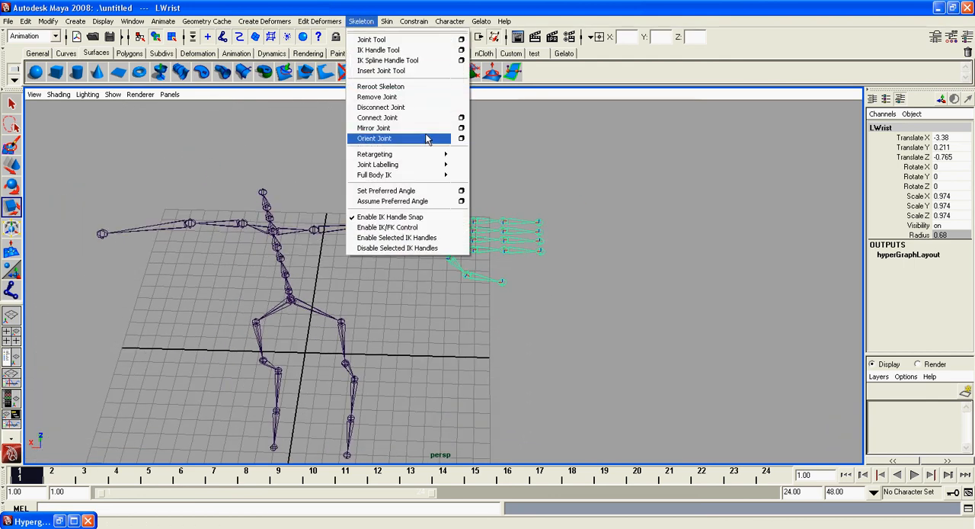
pyautogui.moveTo(399, 97)
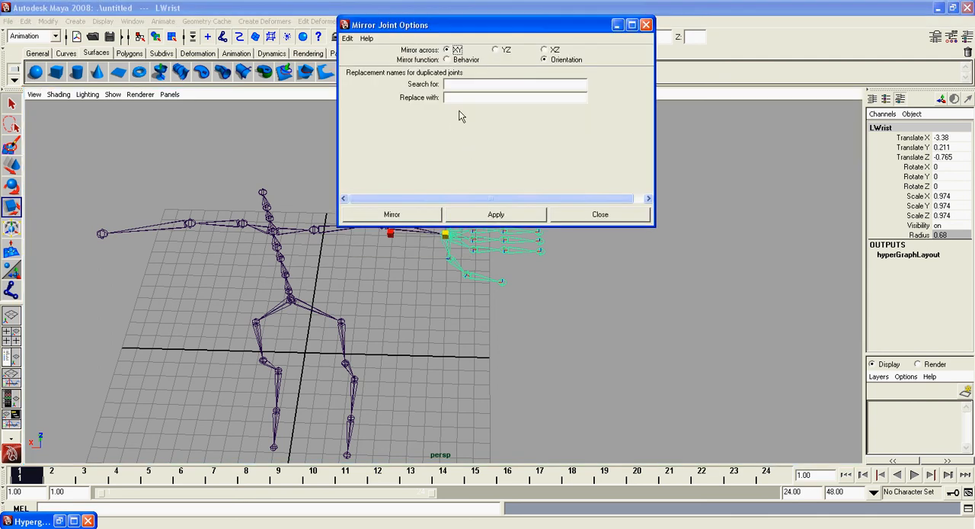
pyautogui.moveTo(418, 214)
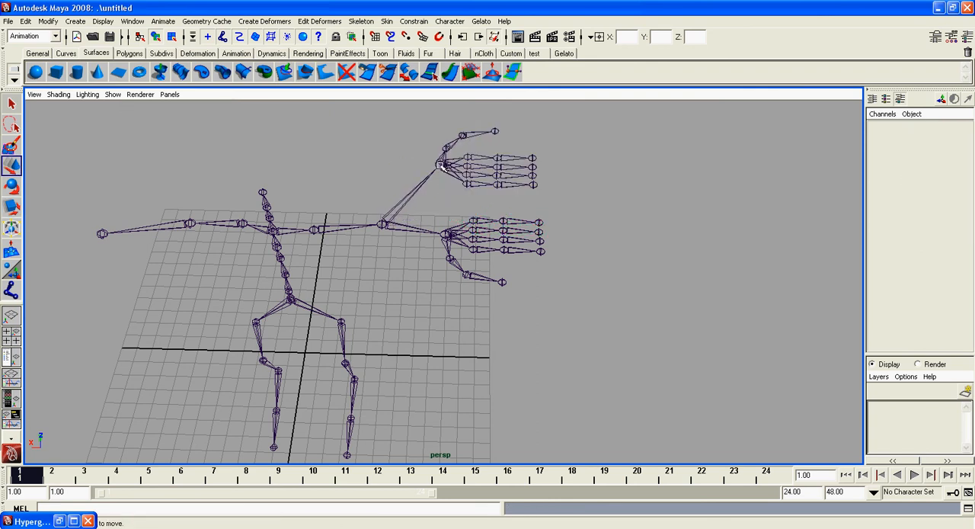
pyautogui.click(440, 164)
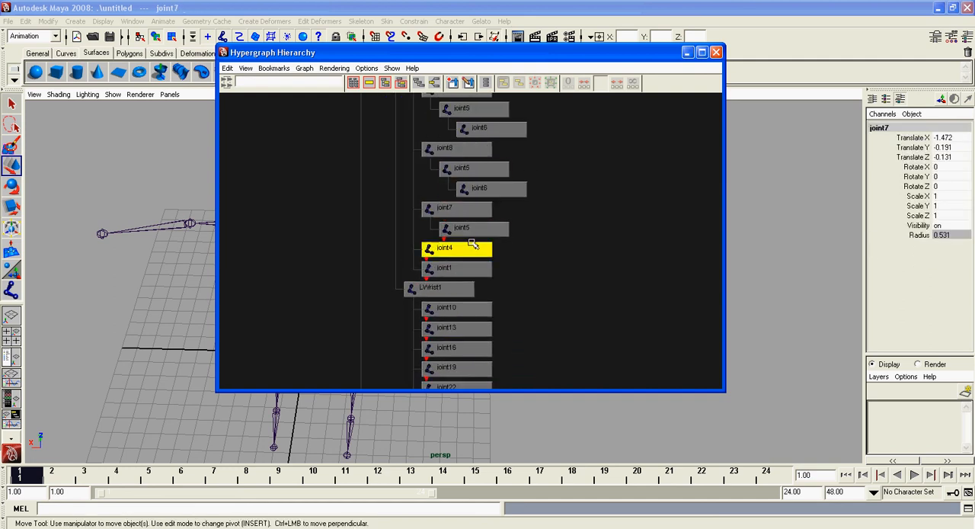
# Select the mirrored LWrist1 copy and show the Outliner with the back1 hierarchy expanded
pyautogui.click(716, 52)
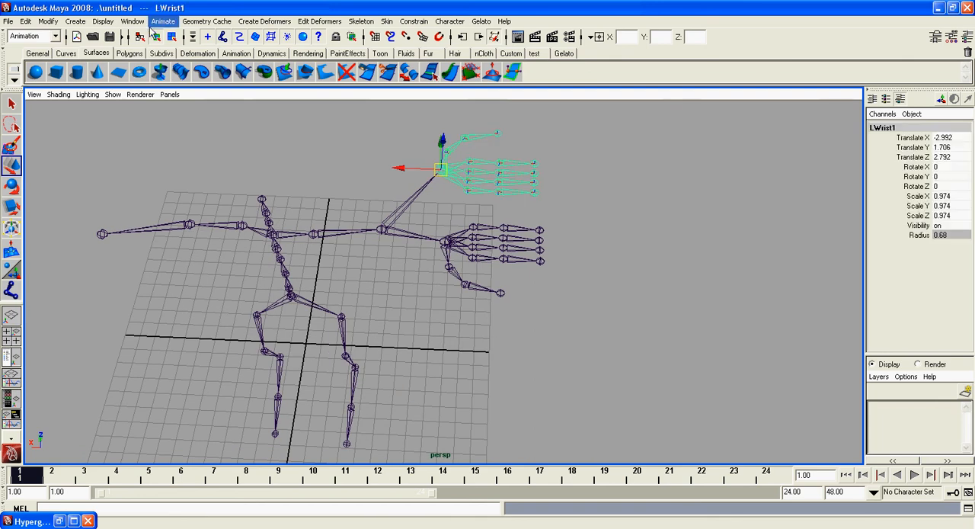
pyautogui.click(131, 22)
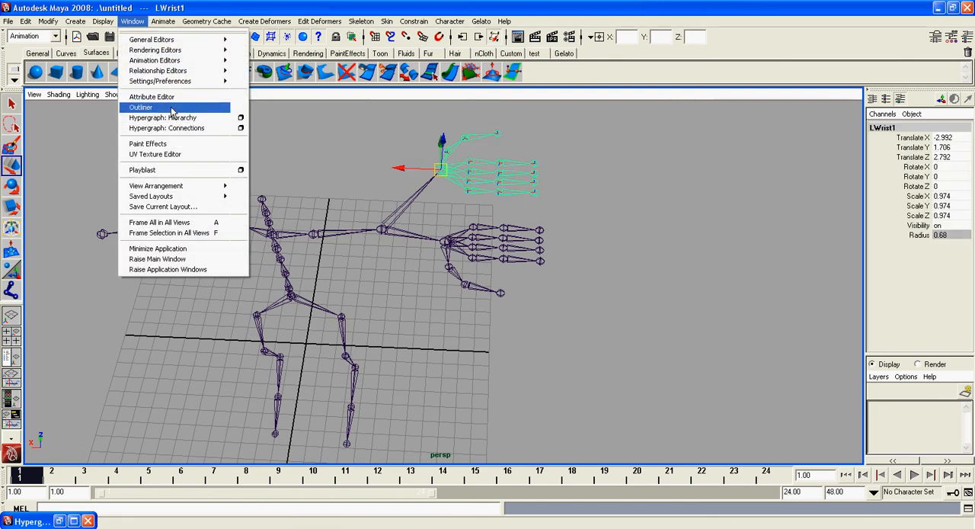
pyautogui.click(141, 106)
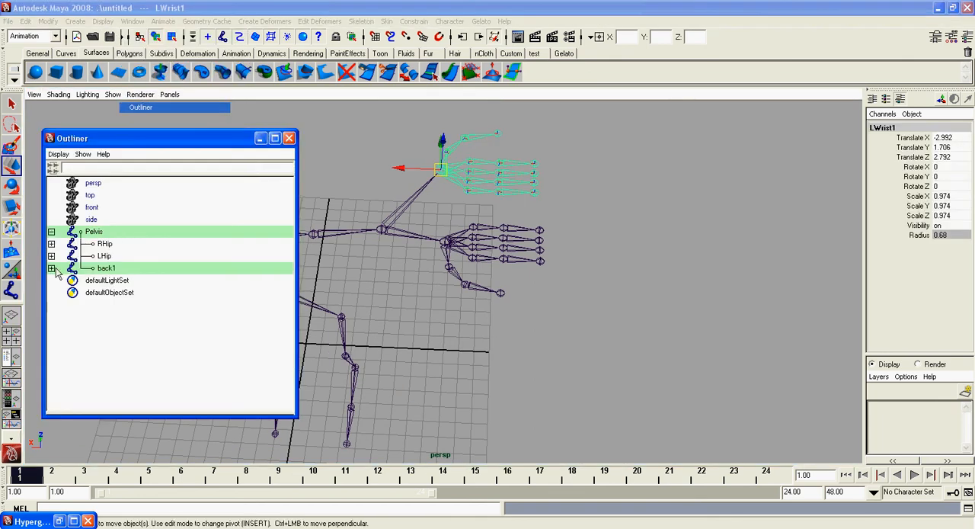
pyautogui.click(52, 268)
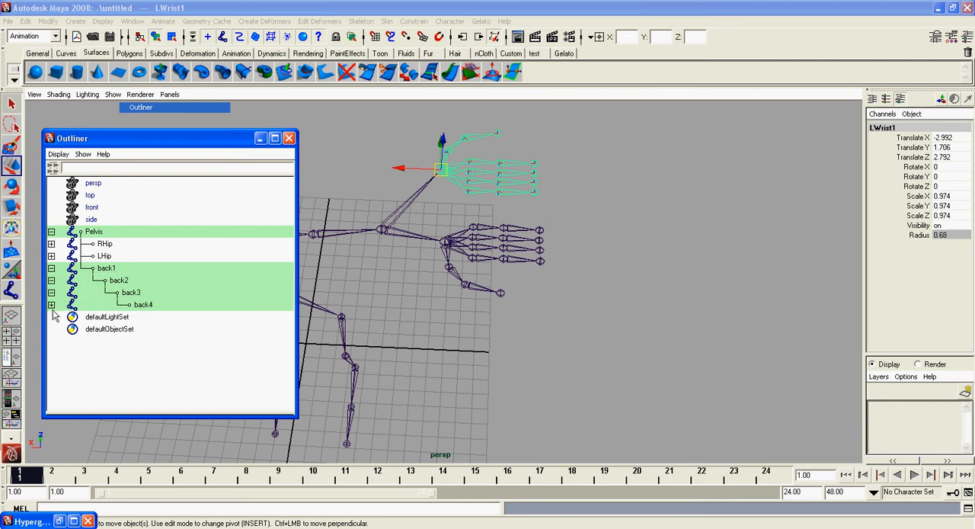
pyautogui.click(259, 138)
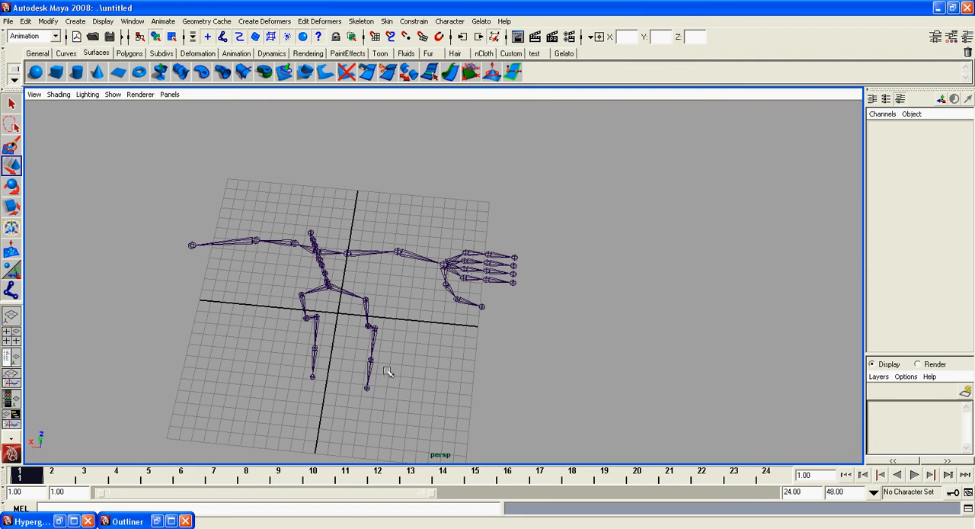
# Orbit the perspective view to inspect the finished skeleton with its single hand
pyautogui.moveTo(389, 372); pyautogui.dragTo(469, 241)
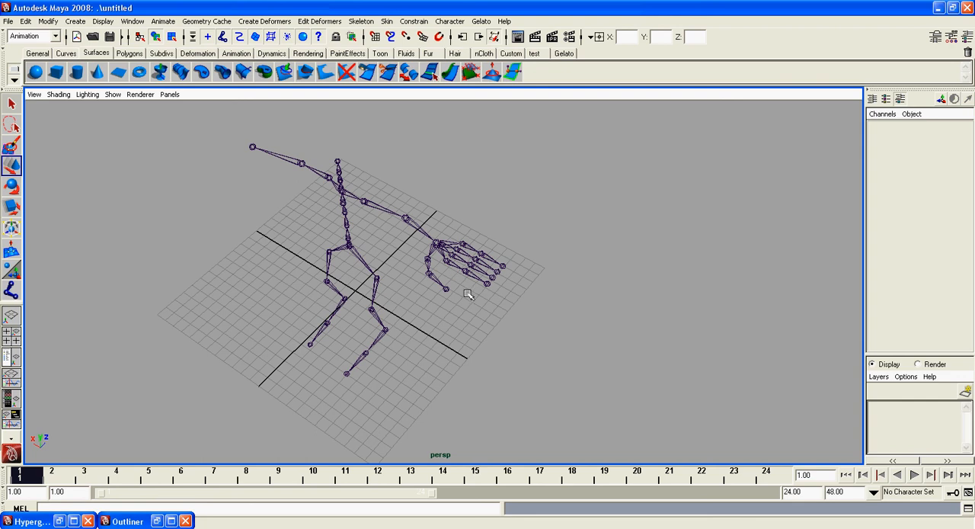
pyautogui.moveTo(297, 312)
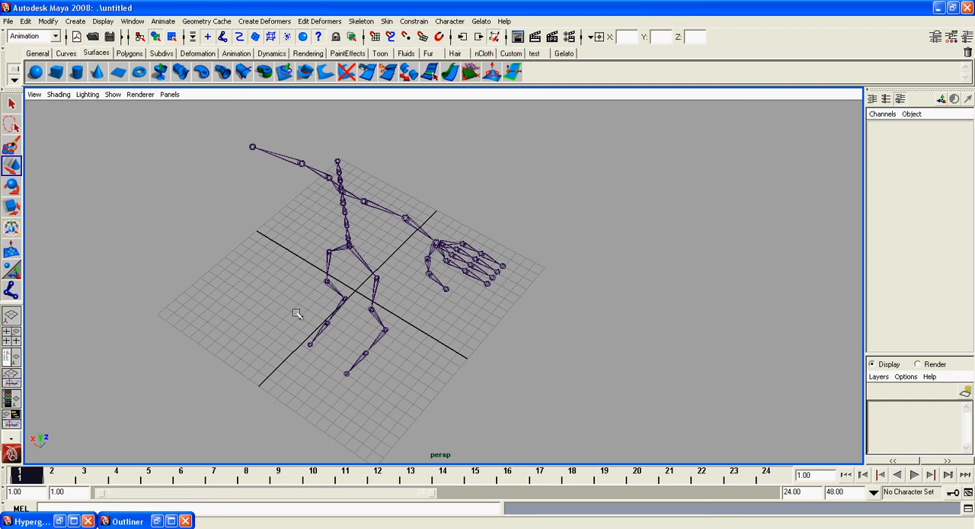